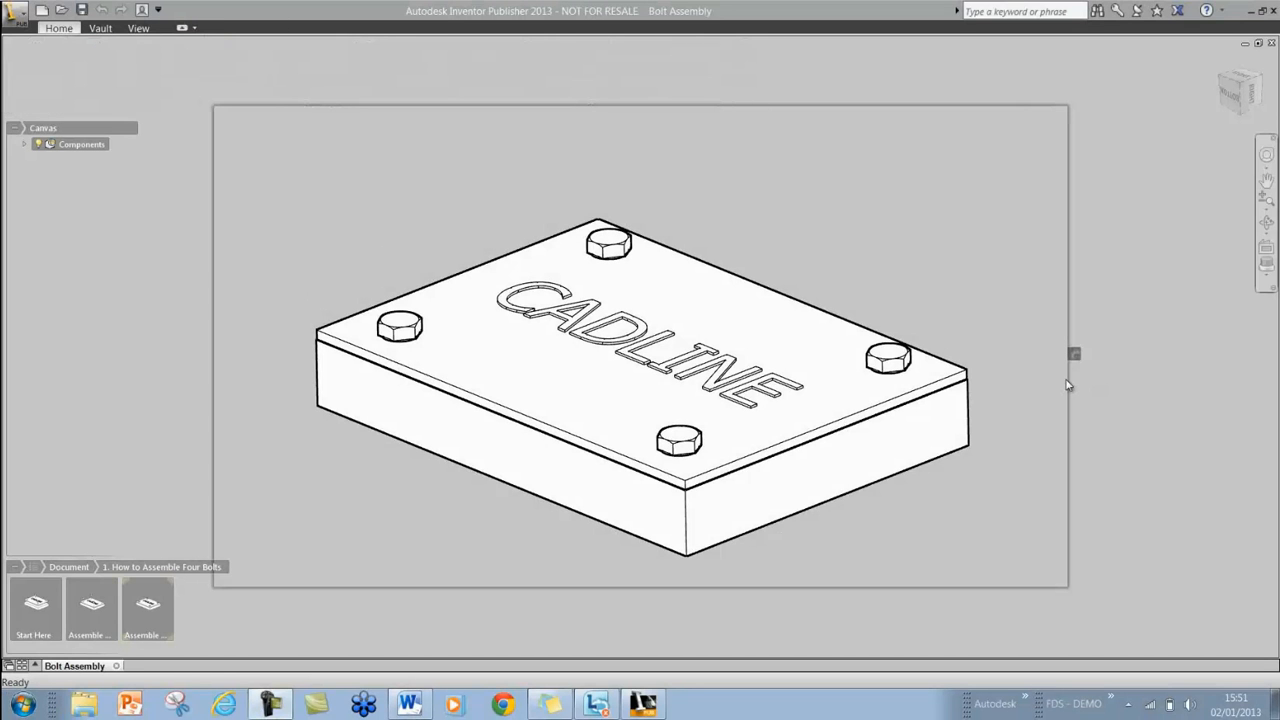
{"action": "mouse_move", "coordinate": [1080, 380]}
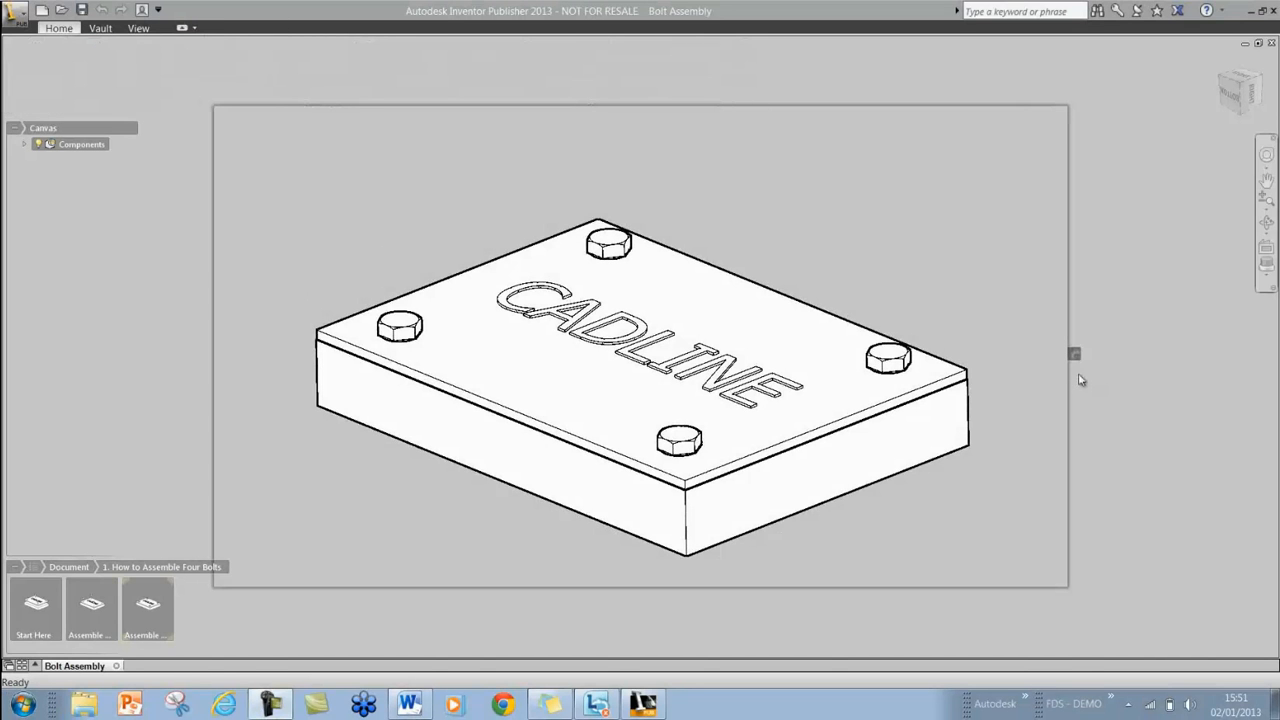
- Leave the Bolt Assembly in Inventor Publisher and bring up a blank Word document
{"action": "left_click", "coordinate": [1074, 352]}
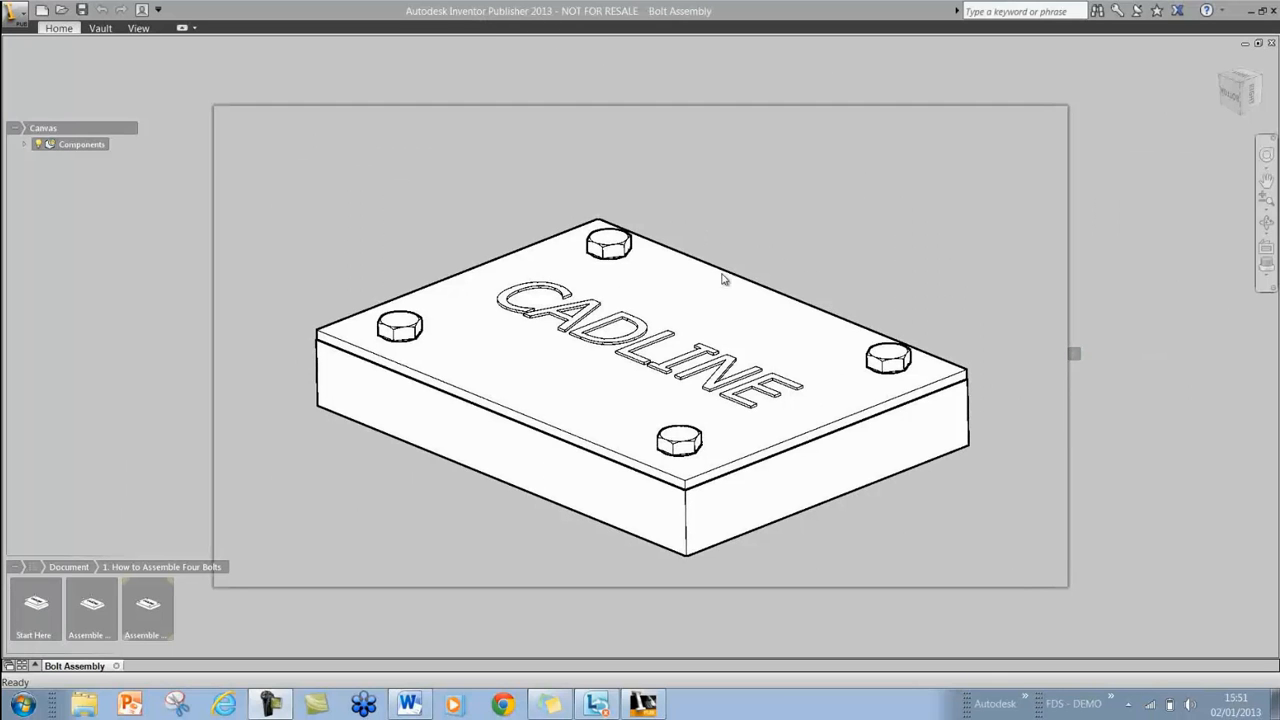
{"action": "left_click", "coordinate": [408, 704]}
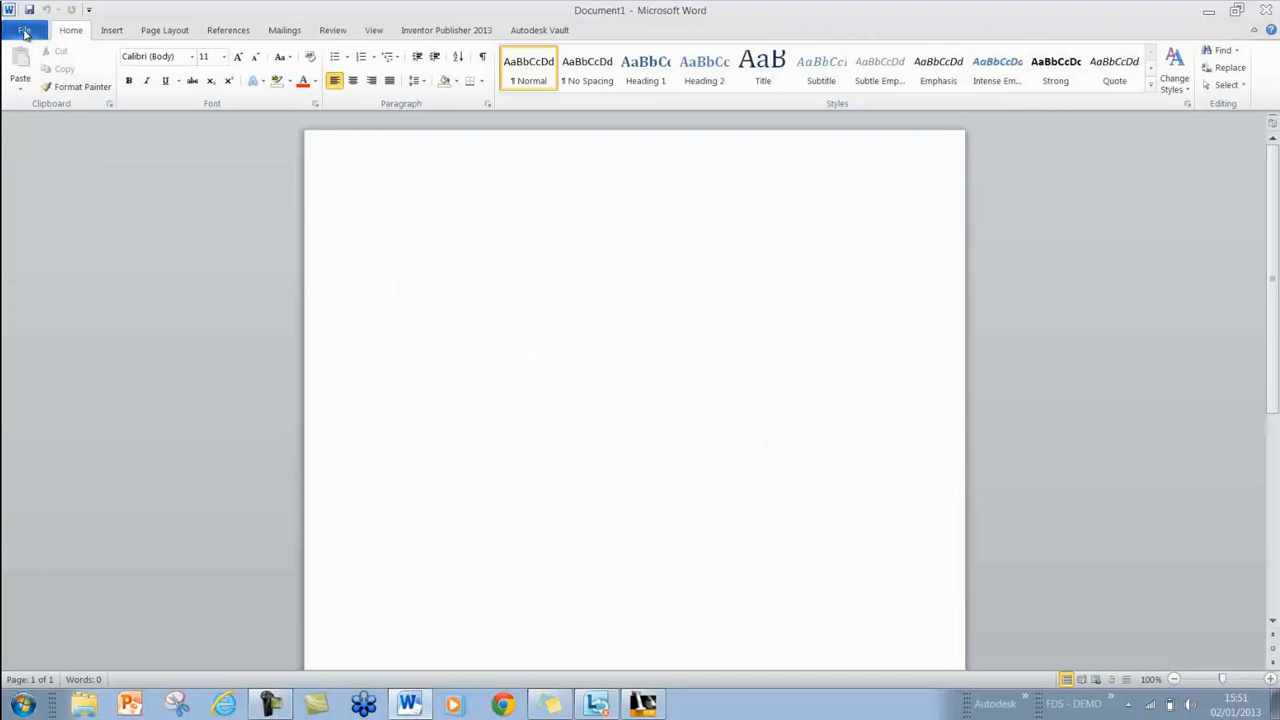
- Browse to the Inventor Publisher 2013 Templates\Word\en-US folder in the Open dialog
{"action": "left_click", "coordinate": [24, 30]}
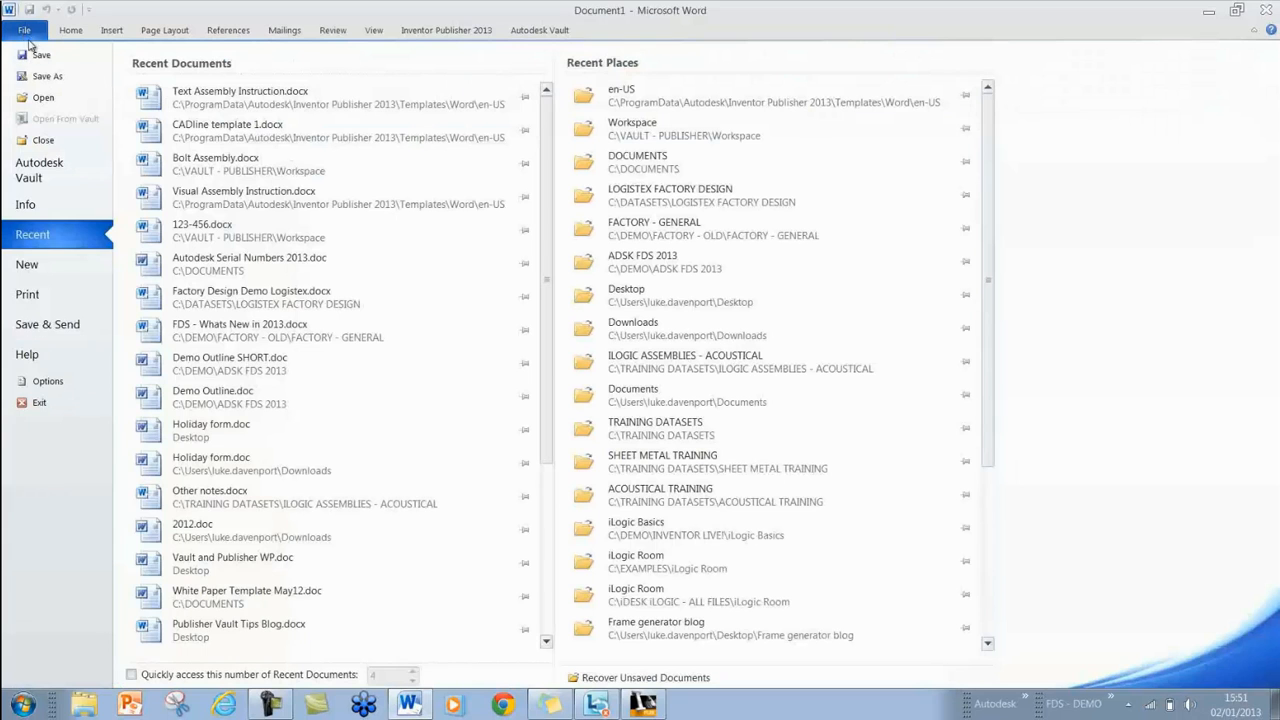
{"action": "left_click", "coordinate": [44, 96]}
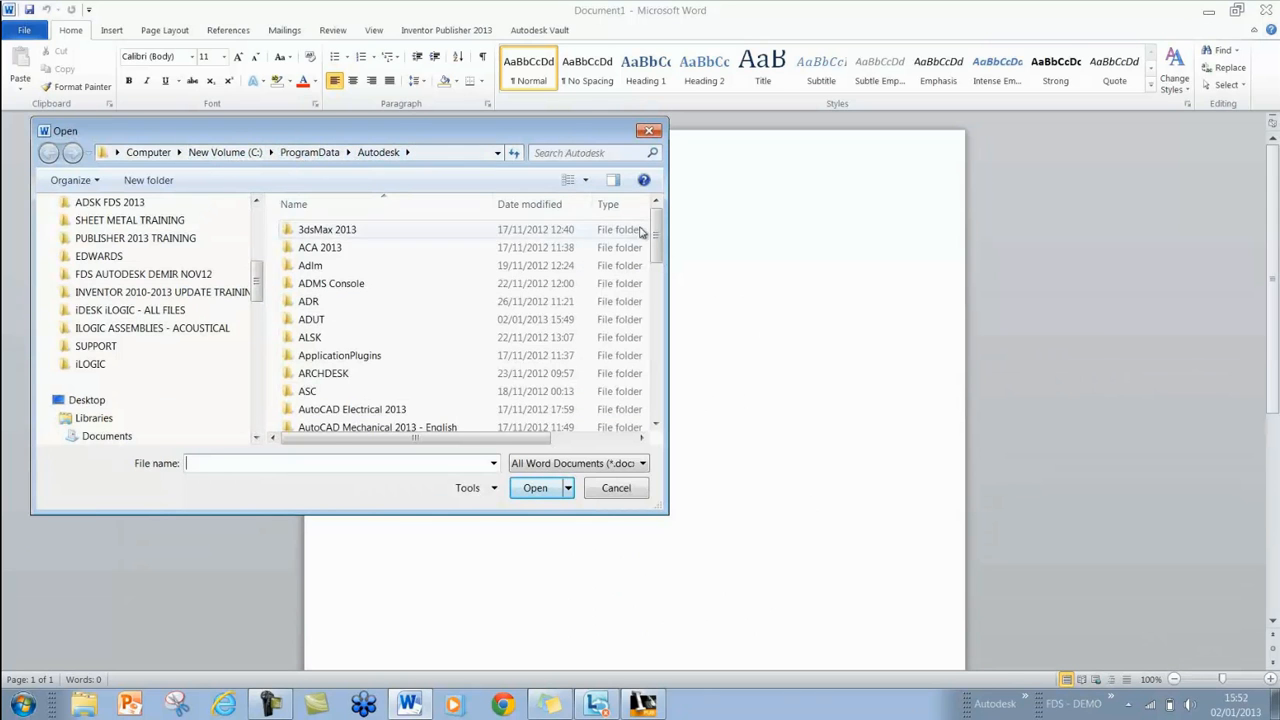
{"action": "scroll", "scroll_direction": "down", "scroll_amount": 3}
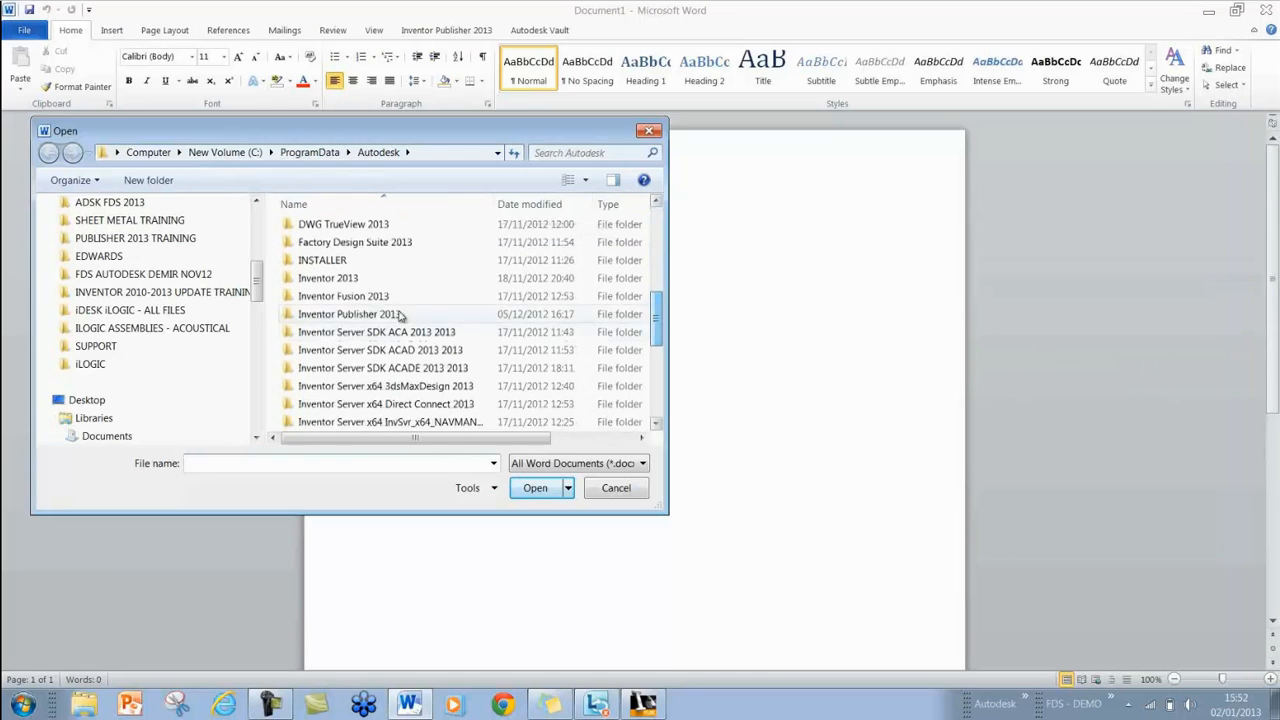
{"action": "double_click", "coordinate": [348, 312]}
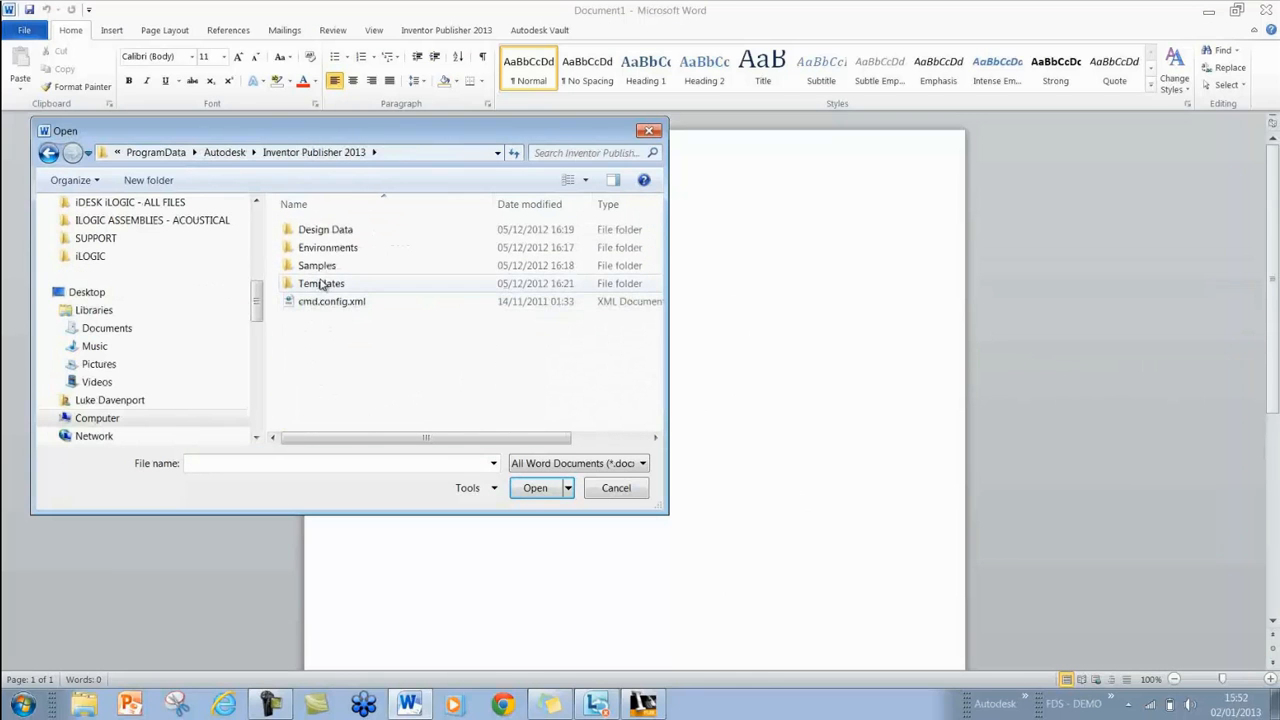
{"action": "double_click", "coordinate": [320, 284]}
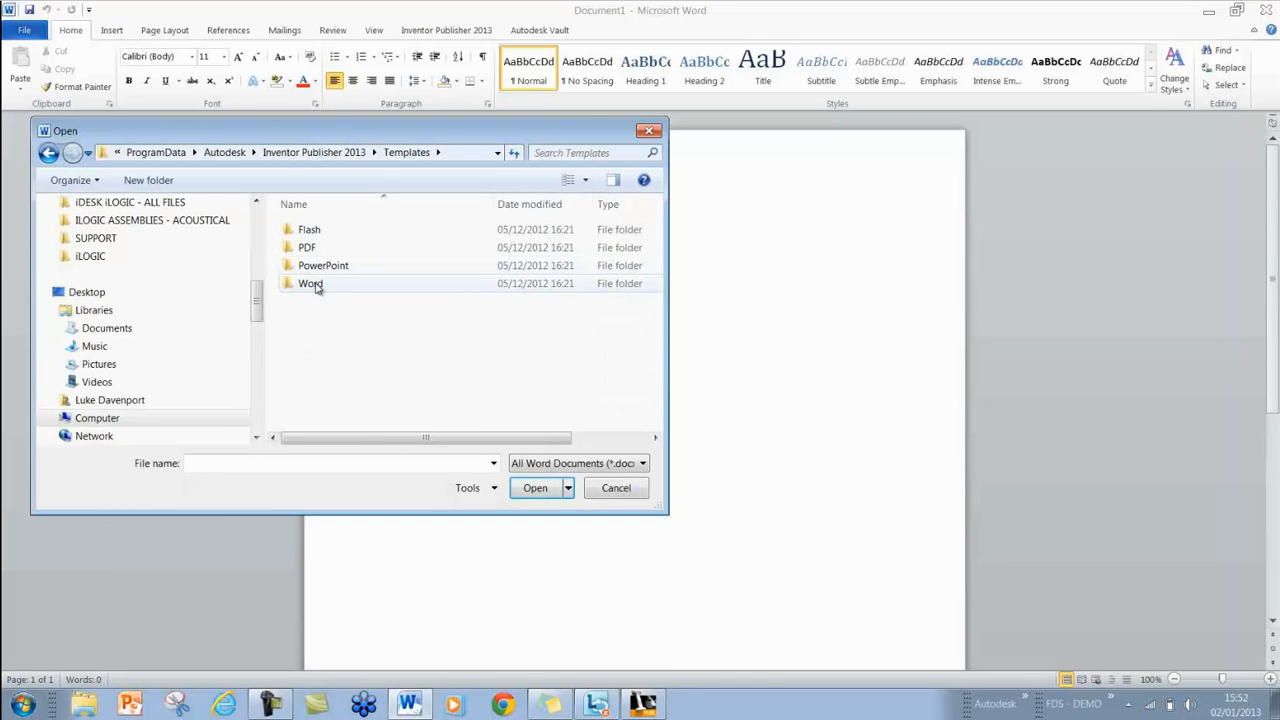
{"action": "double_click", "coordinate": [310, 284]}
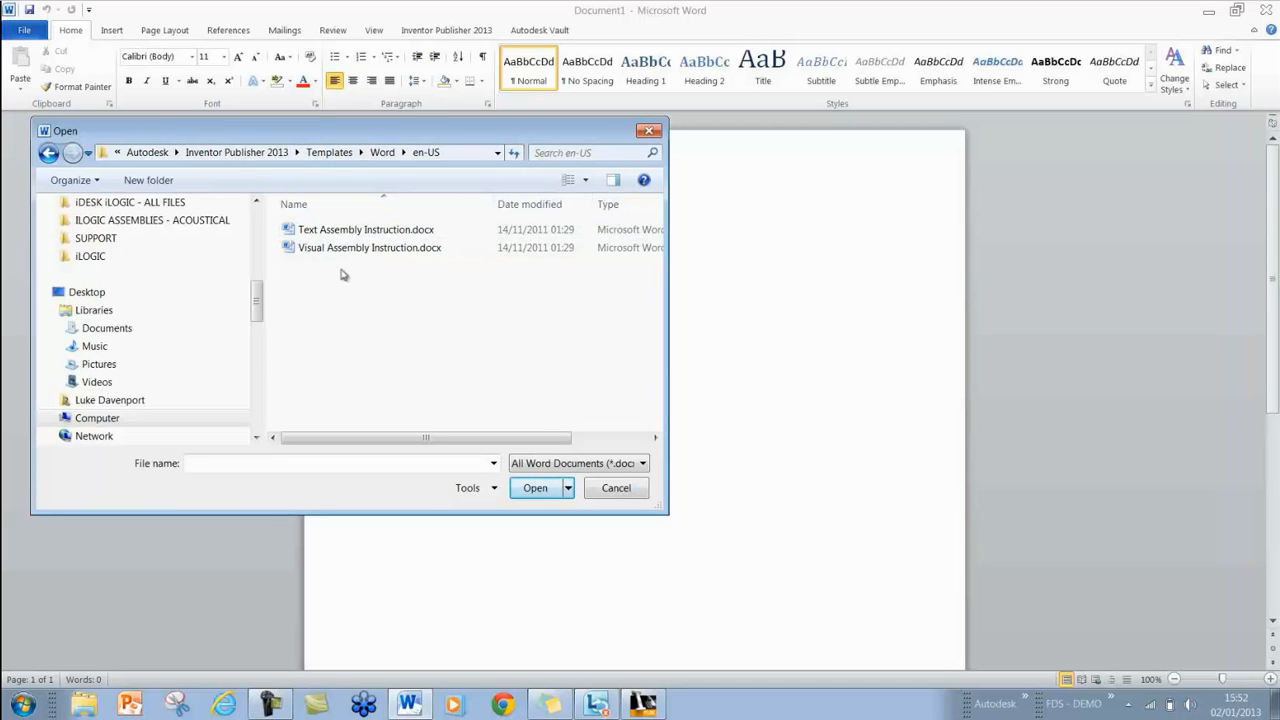
{"action": "mouse_move", "coordinate": [324, 270]}
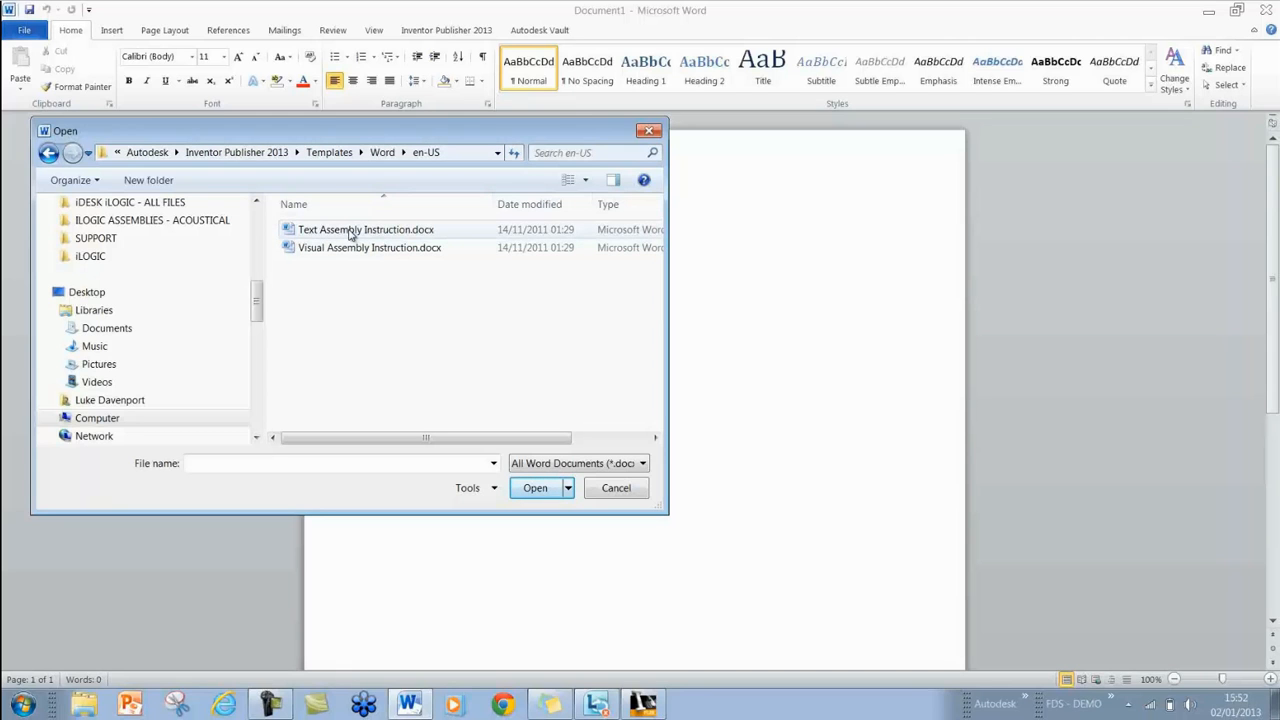
- Open the Text Assembly Instruction.docx template
{"action": "left_click", "coordinate": [366, 228]}
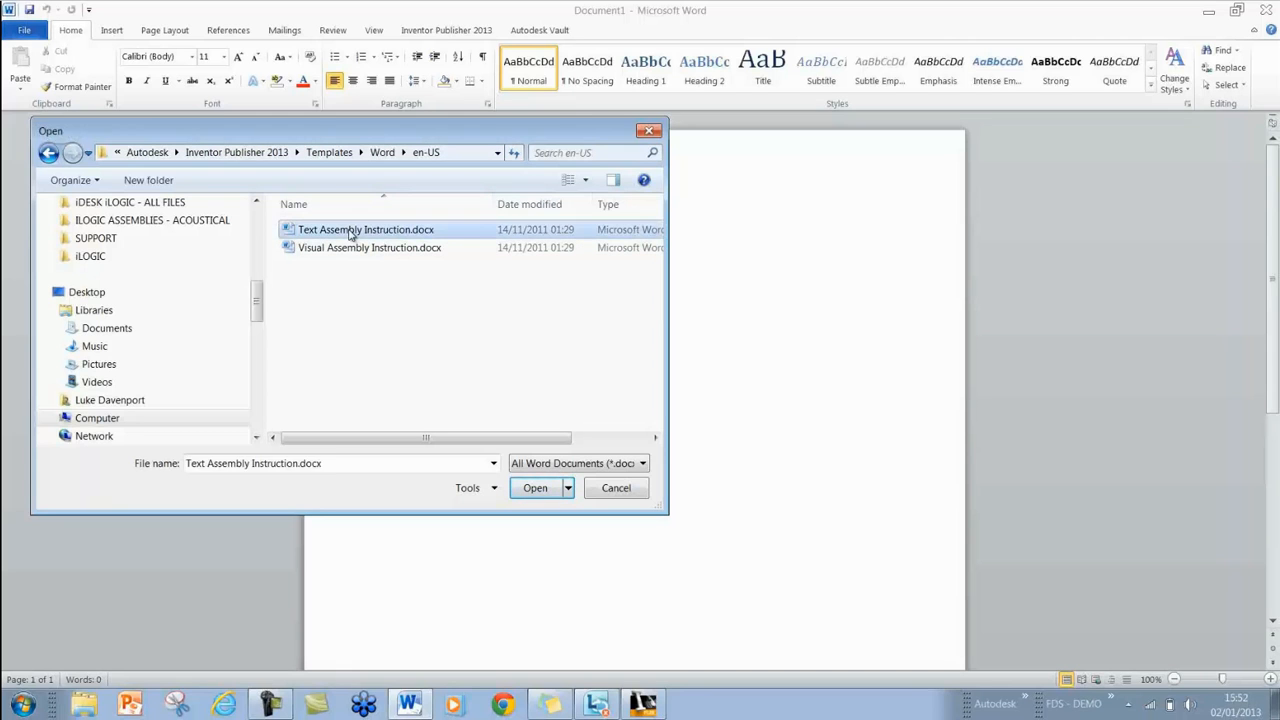
{"action": "left_click", "coordinate": [536, 488]}
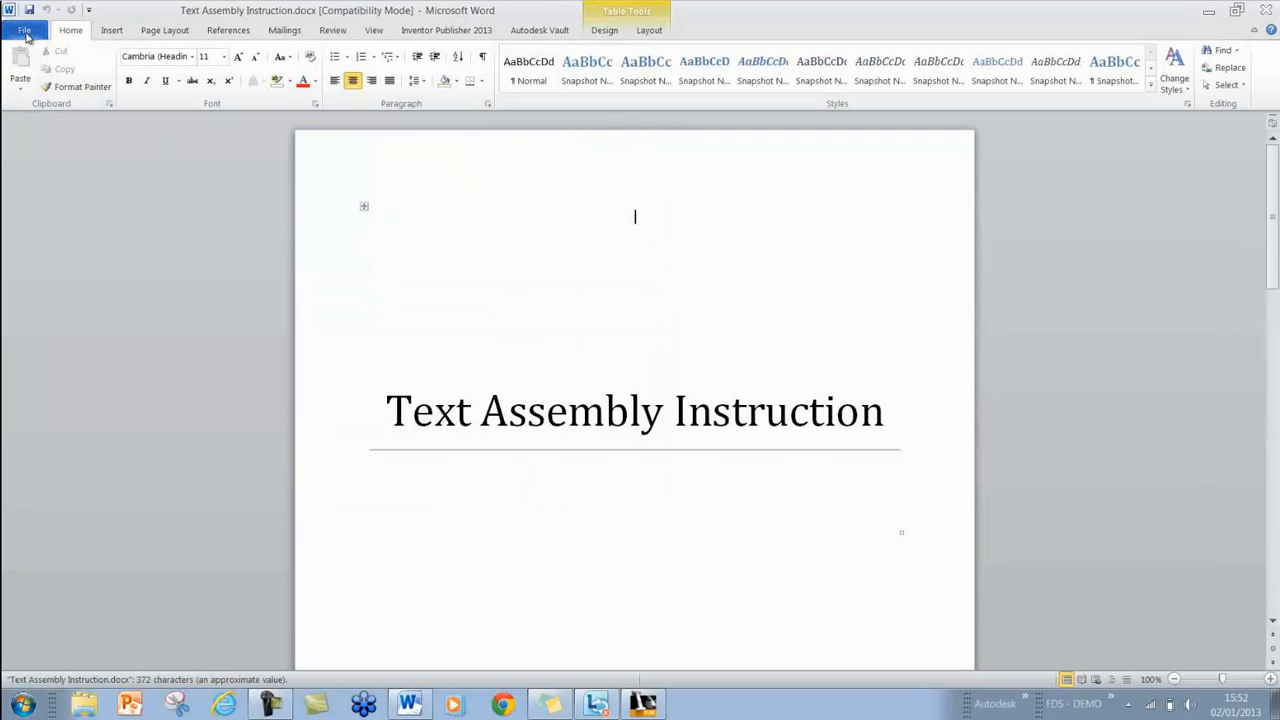
- Save the template as CADline Assembly Instructions.docx, accepting the newer file format
{"action": "left_click", "coordinate": [24, 30]}
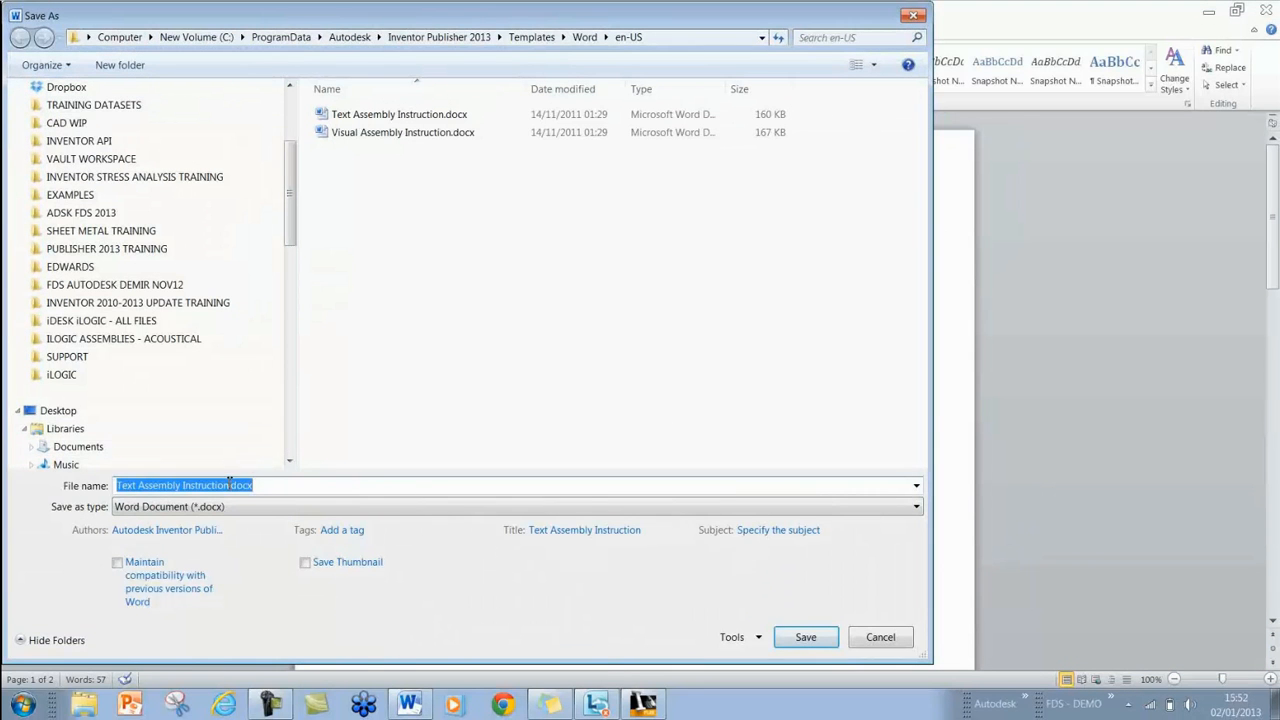
{"action": "double_click", "coordinate": [210, 486]}
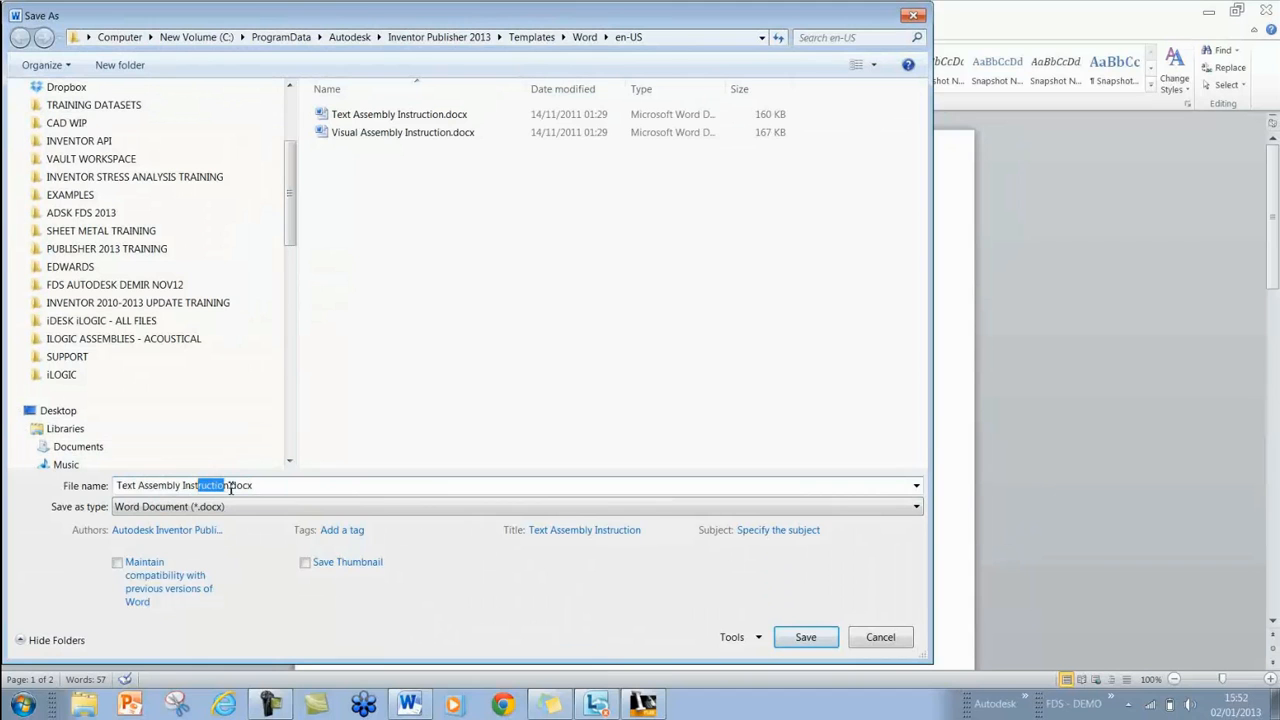
{"action": "type", "text": "CADlin"}
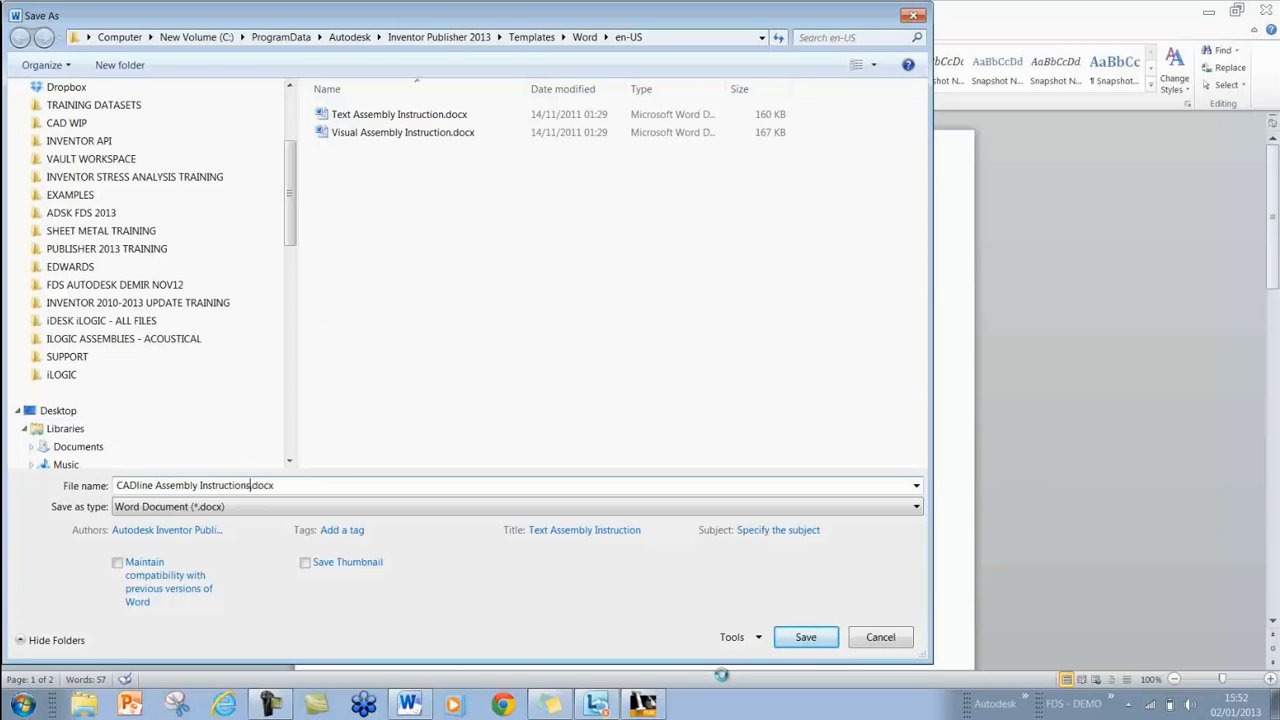
{"action": "left_click", "coordinate": [804, 636]}
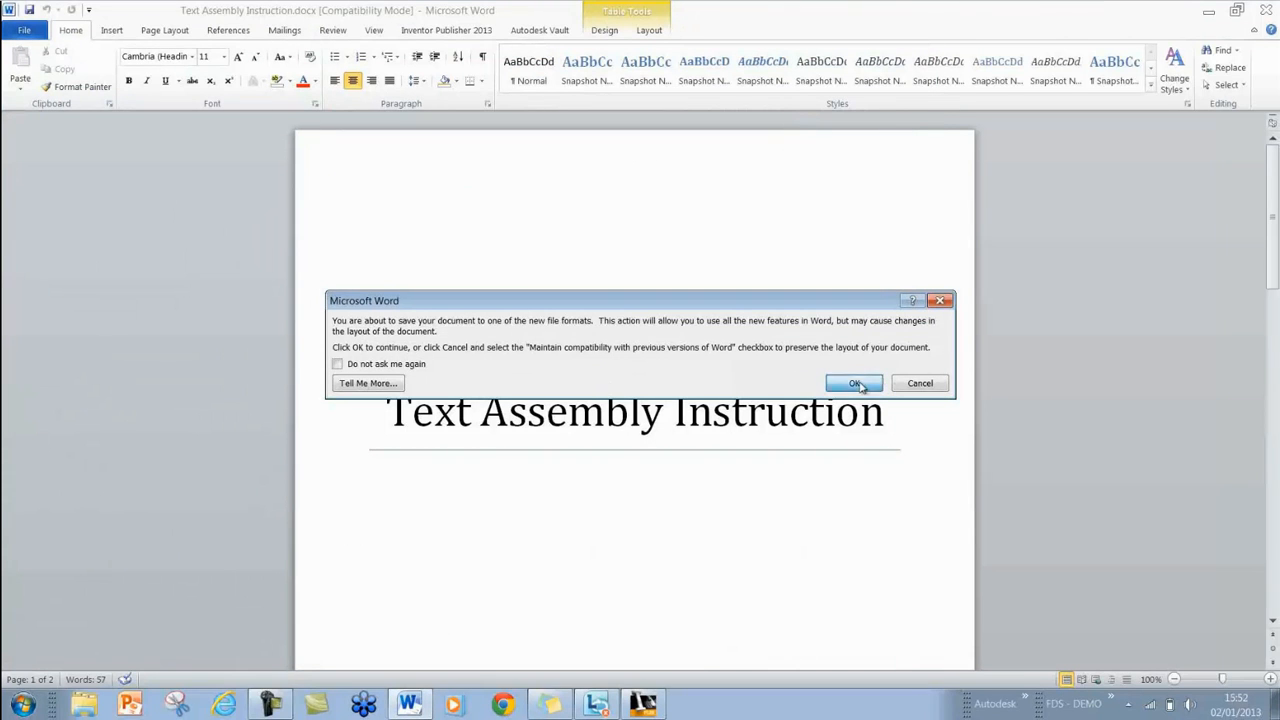
{"action": "left_click", "coordinate": [852, 384]}
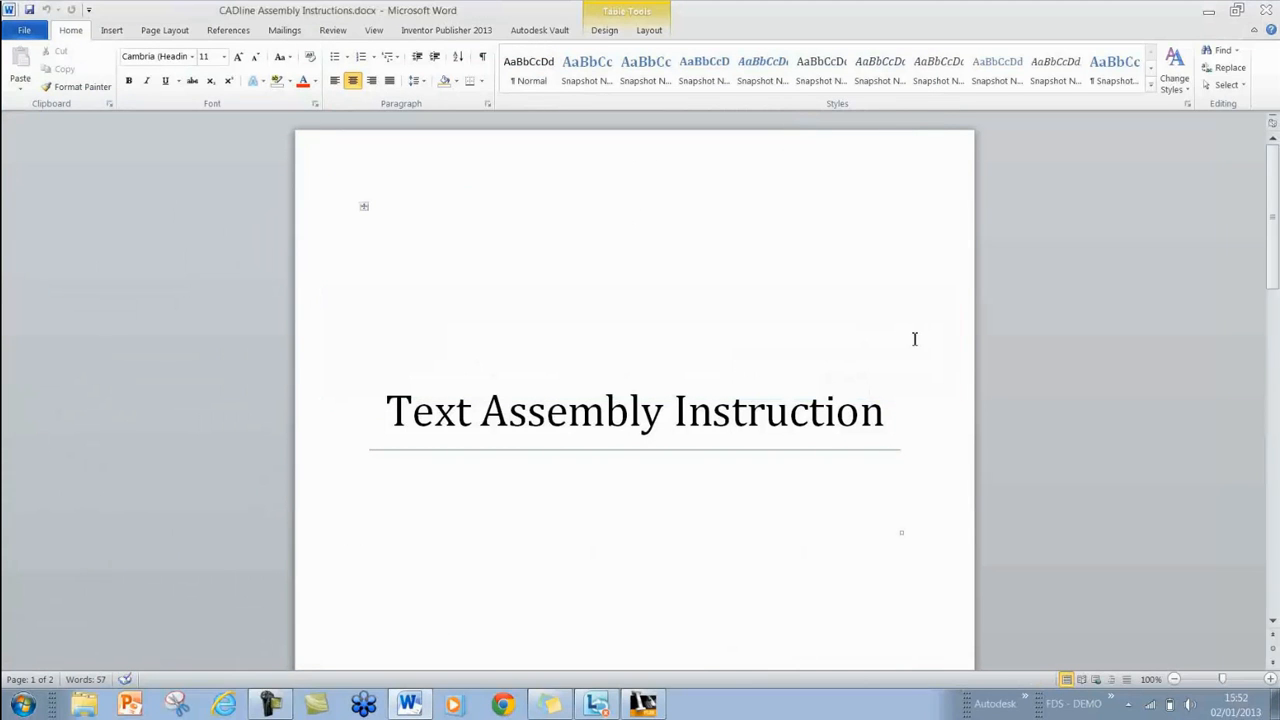
{"action": "mouse_move", "coordinate": [900, 358]}
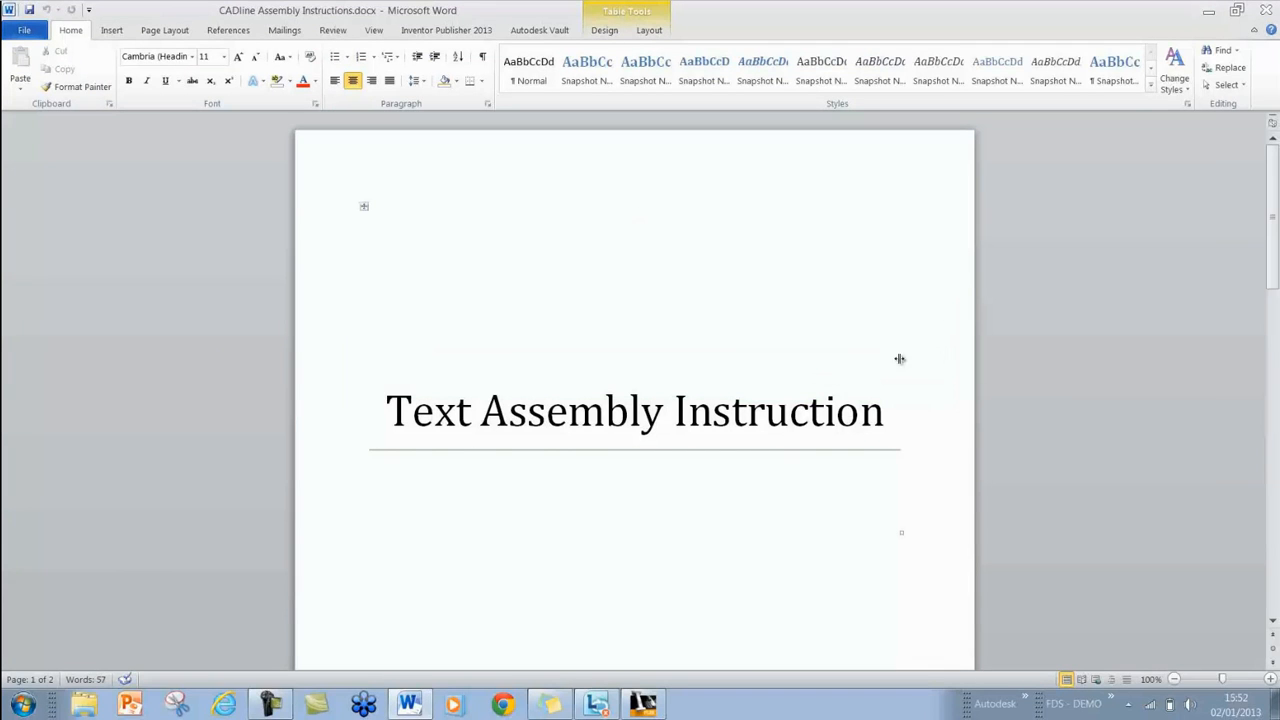
{"action": "mouse_move", "coordinate": [636, 238]}
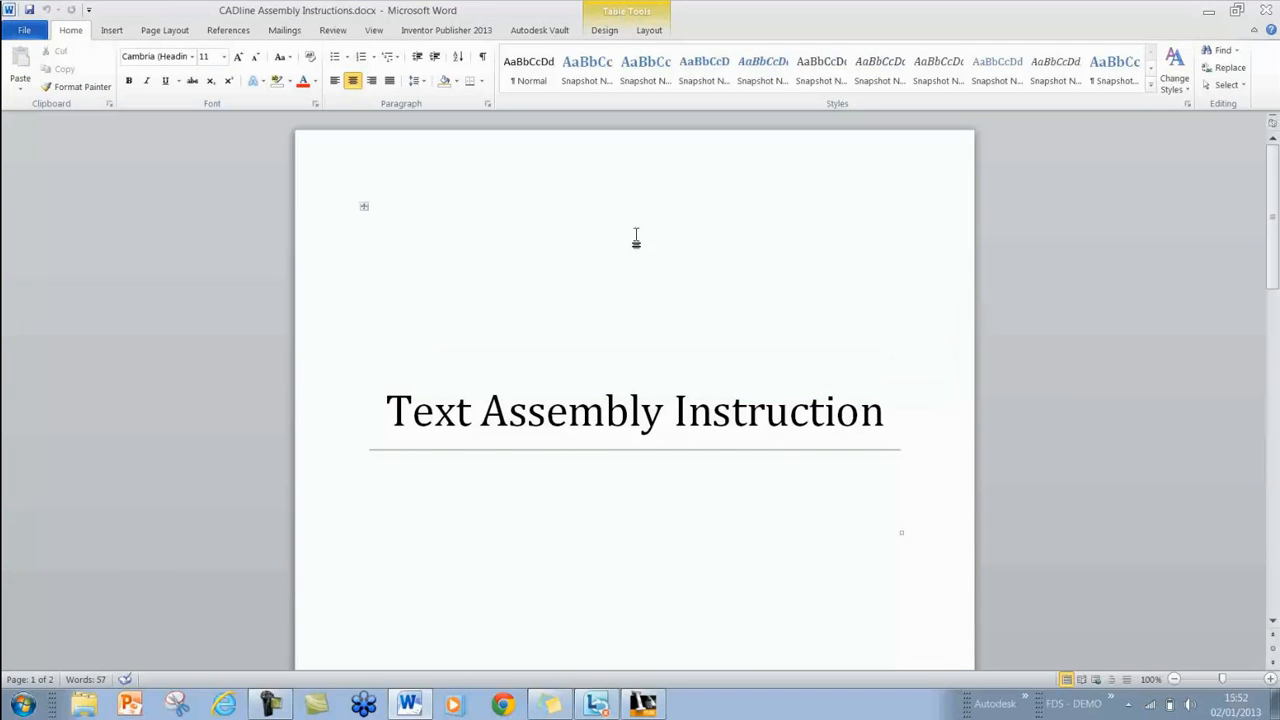
- Insert the Cadline.JPG logo picture below the Text Assembly Instruction title
{"action": "left_click", "coordinate": [112, 30]}
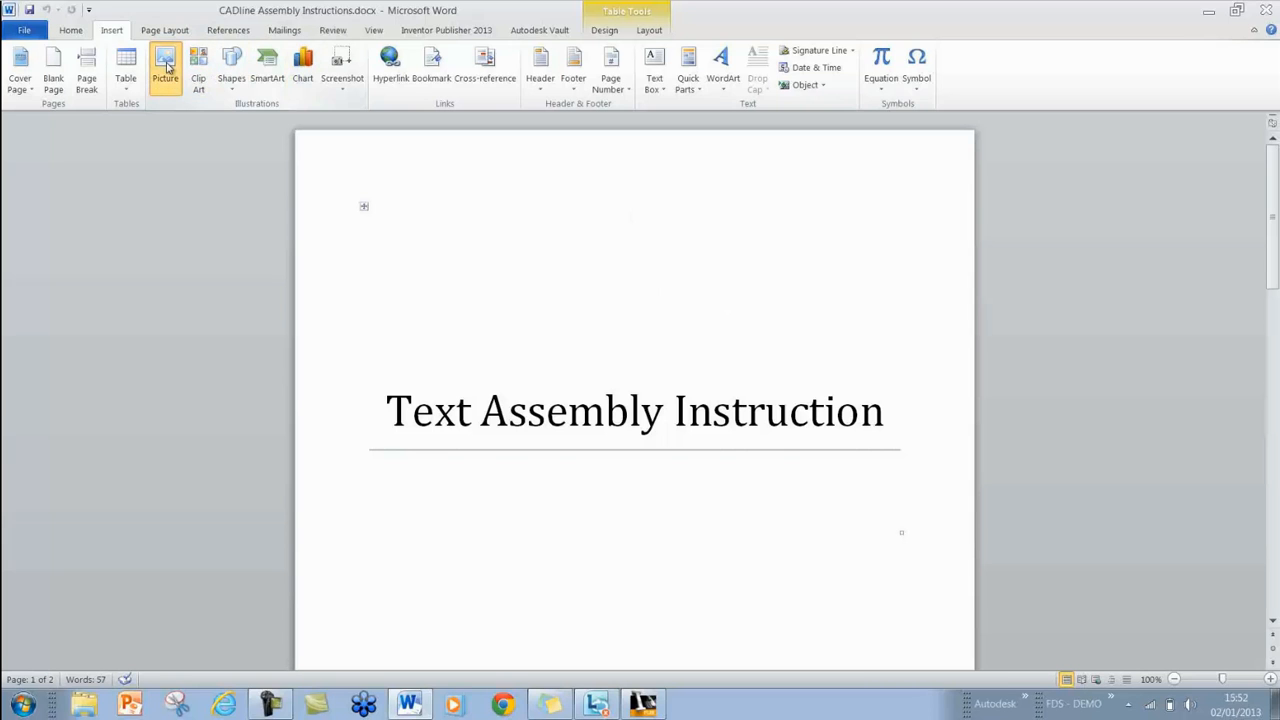
{"action": "left_click", "coordinate": [164, 64]}
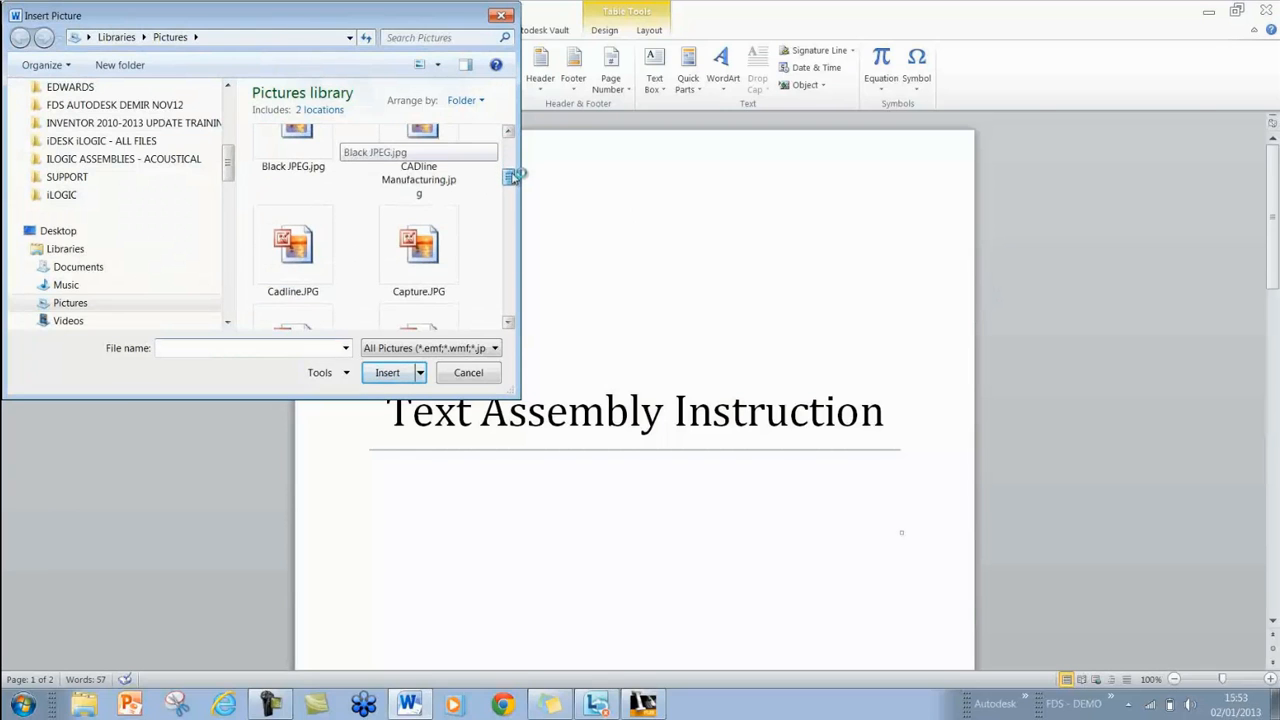
{"action": "left_click", "coordinate": [386, 372]}
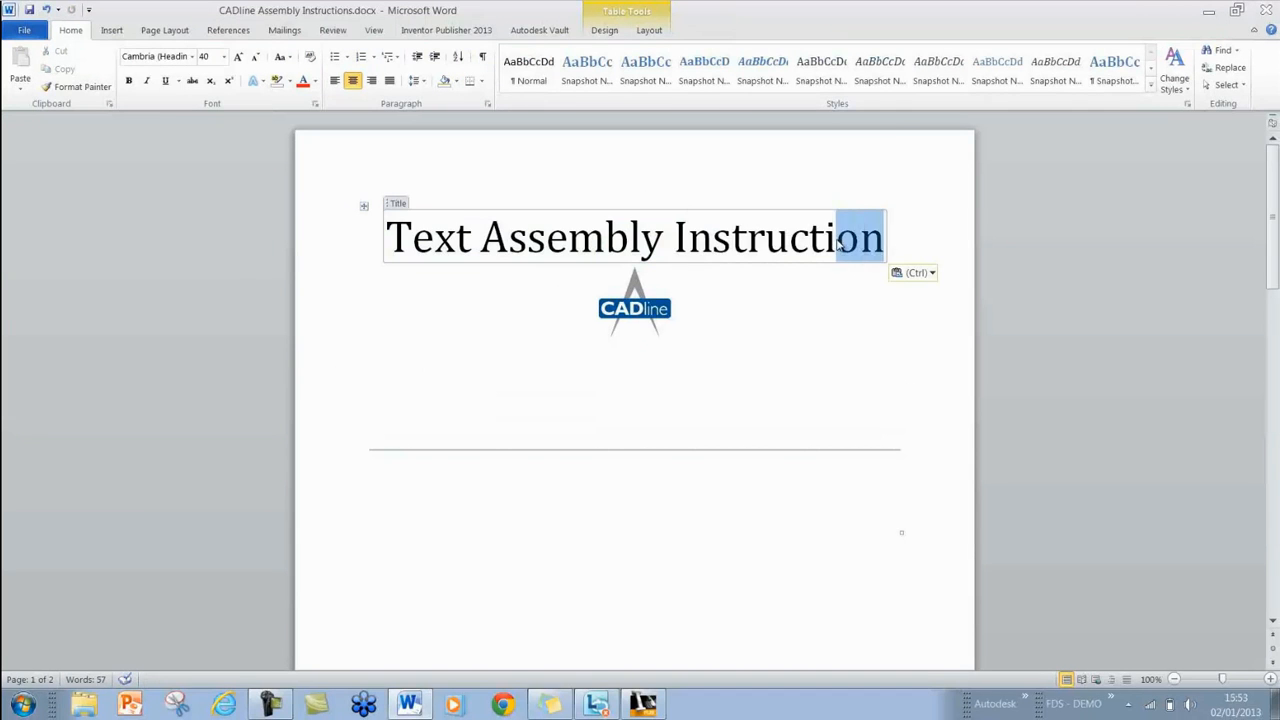
- Change the title to CADline Assembly Instructions, shrink it and remove the space above the logo
{"action": "double_click", "coordinate": [428, 236]}
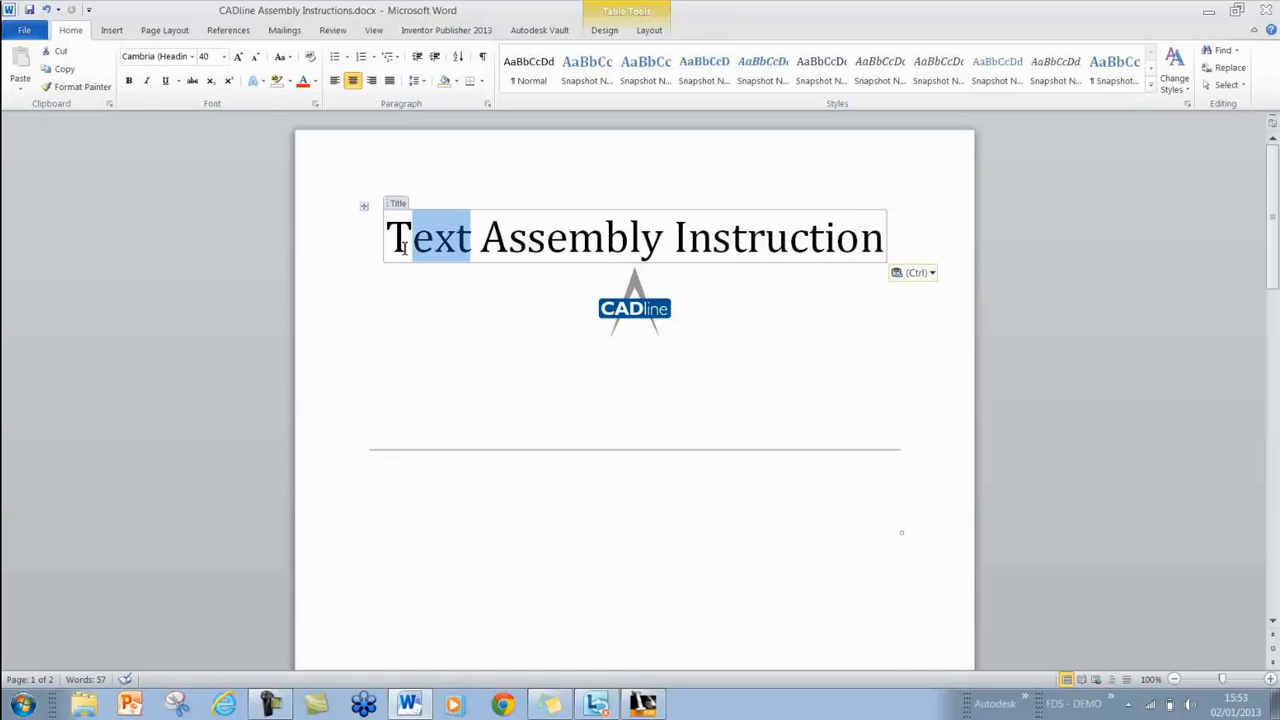
{"action": "double_click", "coordinate": [428, 236]}
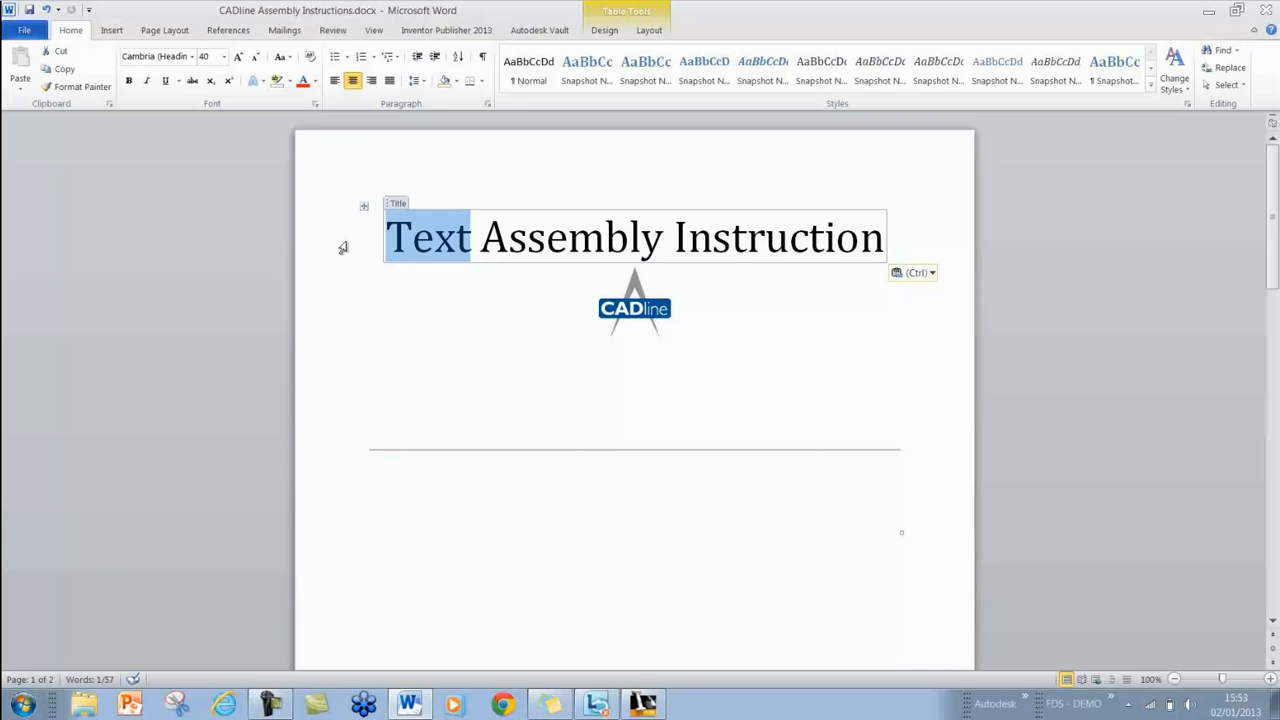
{"action": "type", "text": "CADline"}
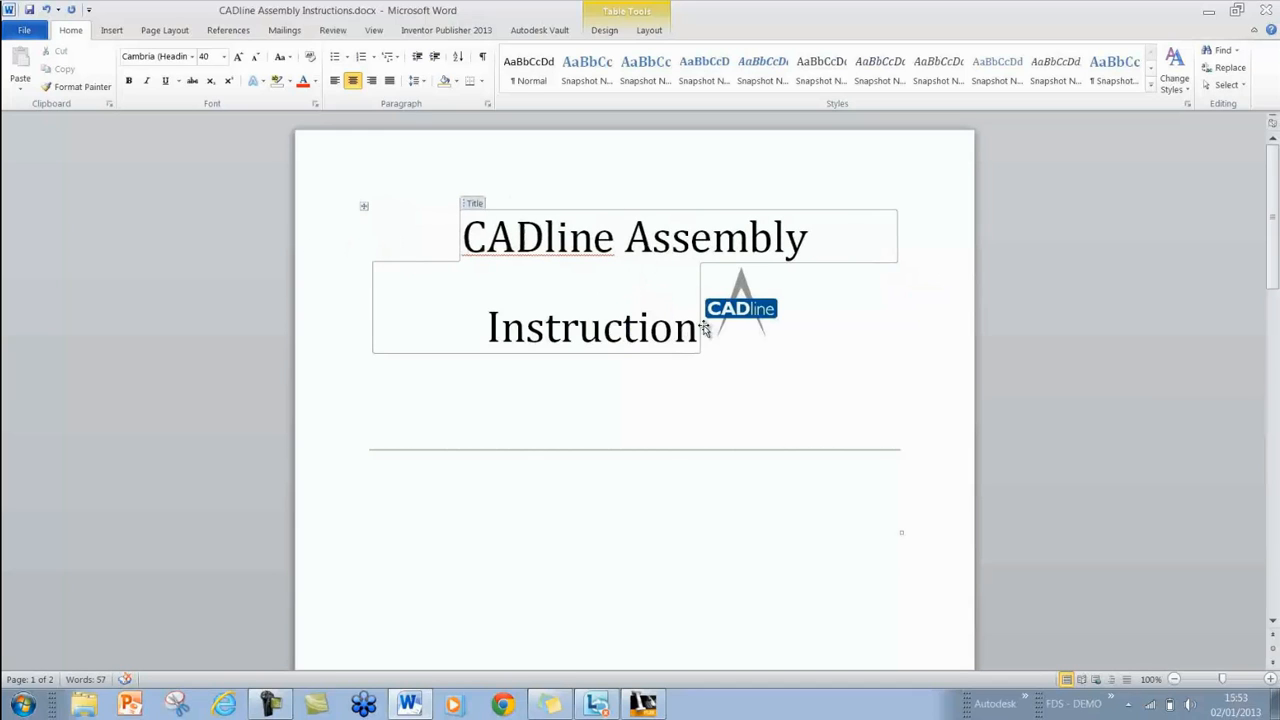
{"action": "left_click_drag", "start_coordinate": [464, 236], "coordinate": [700, 328]}
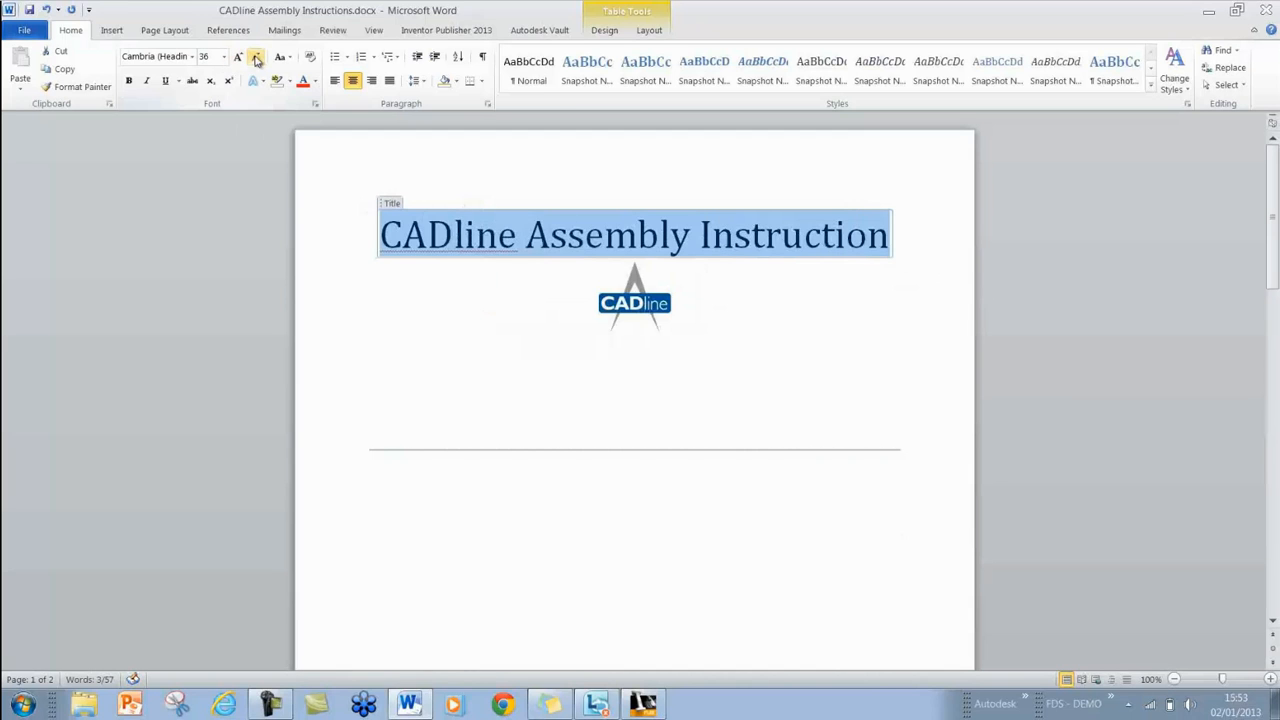
{"action": "left_click", "coordinate": [888, 236]}
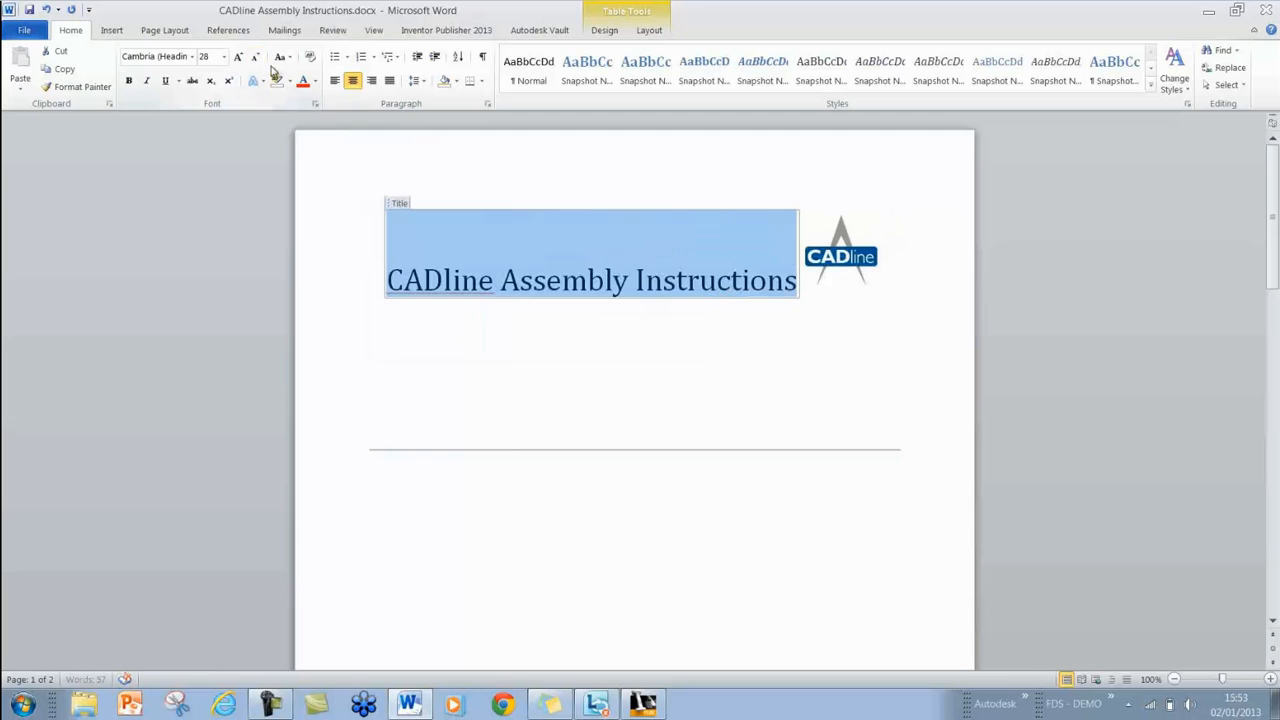
{"action": "left_click", "coordinate": [192, 56]}
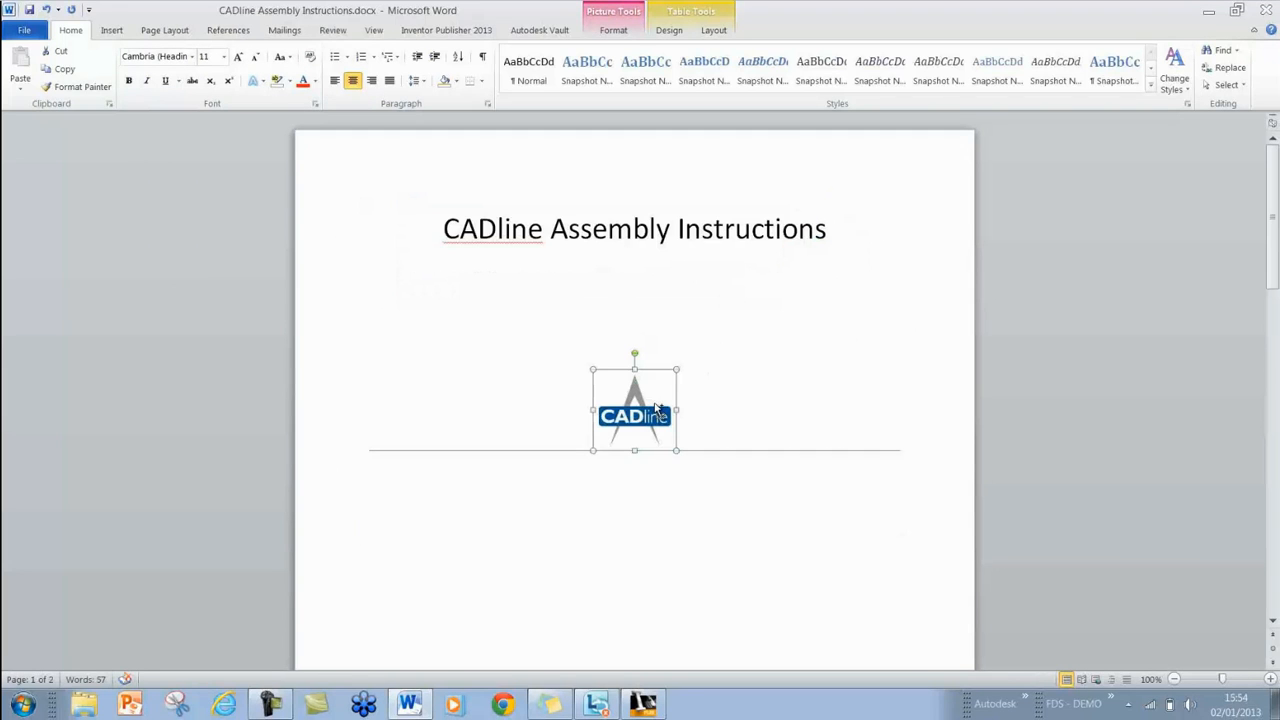
{"action": "key", "text": "Delete"}
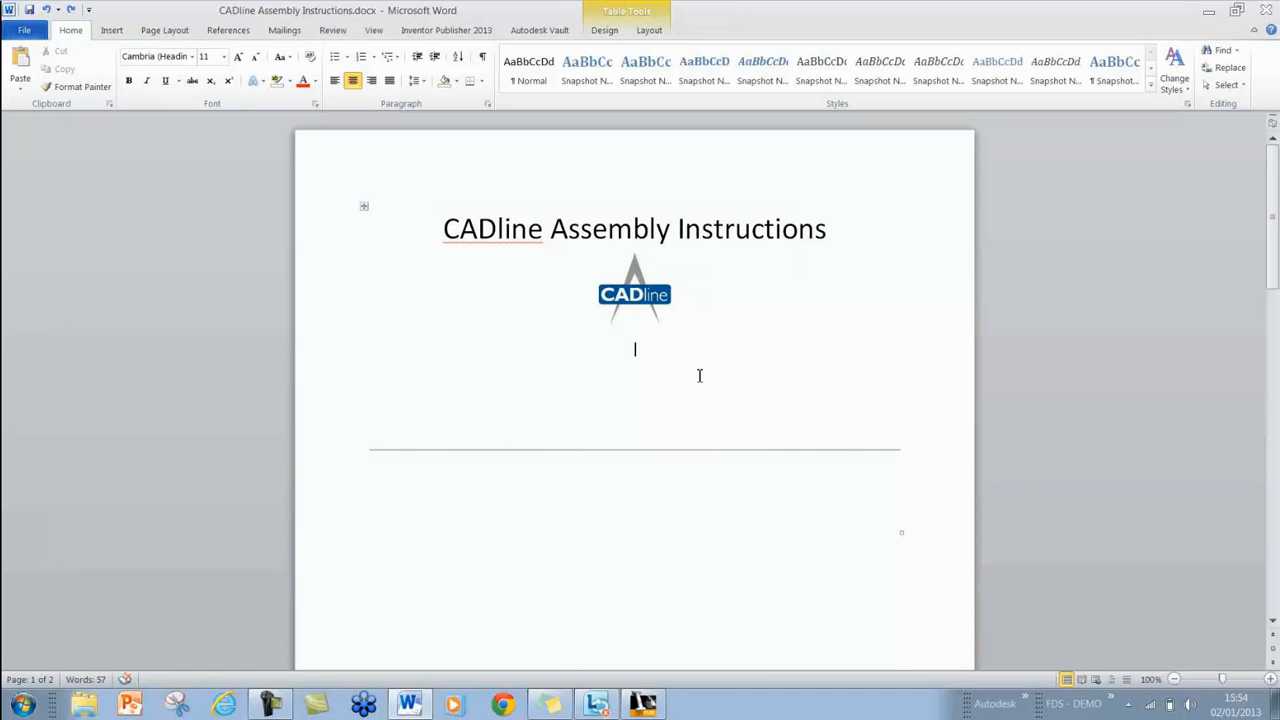
{"action": "mouse_move", "coordinate": [758, 452]}
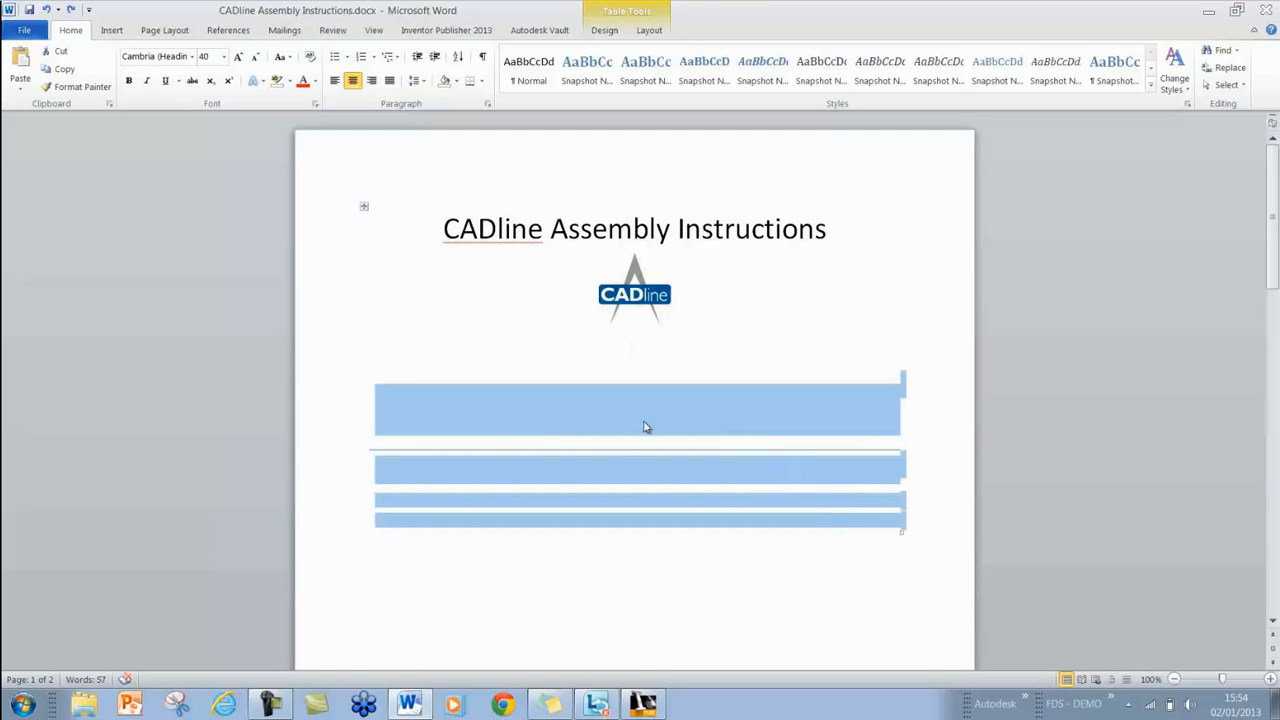
- Merge the cover-page table cells below the logo into a single cell
{"action": "right_click", "coordinate": [644, 428]}
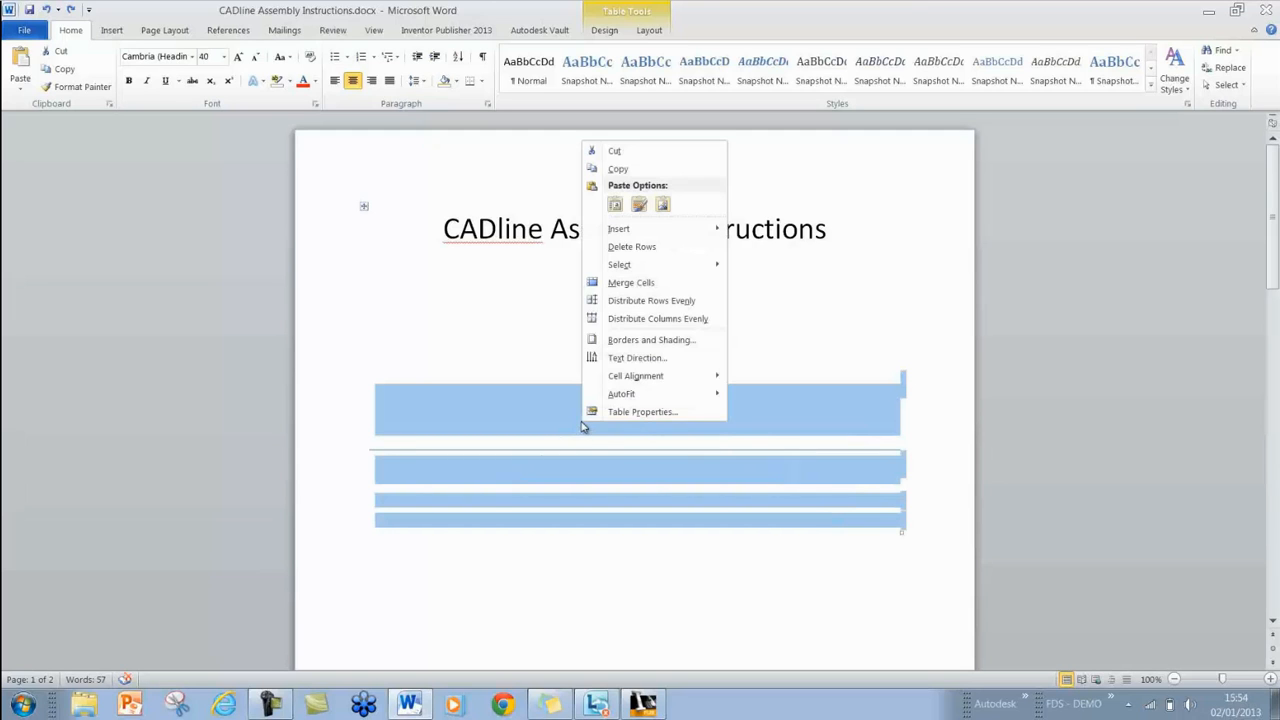
{"action": "mouse_move", "coordinate": [630, 282]}
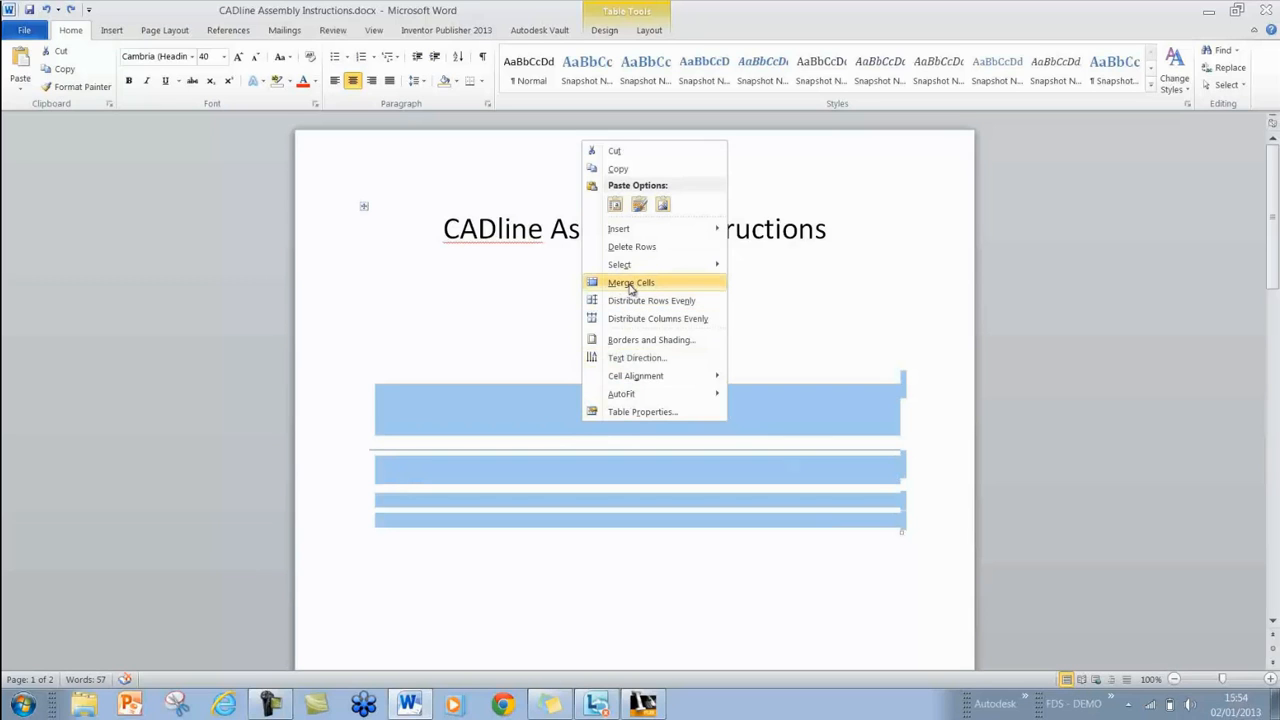
{"action": "mouse_move", "coordinate": [644, 288]}
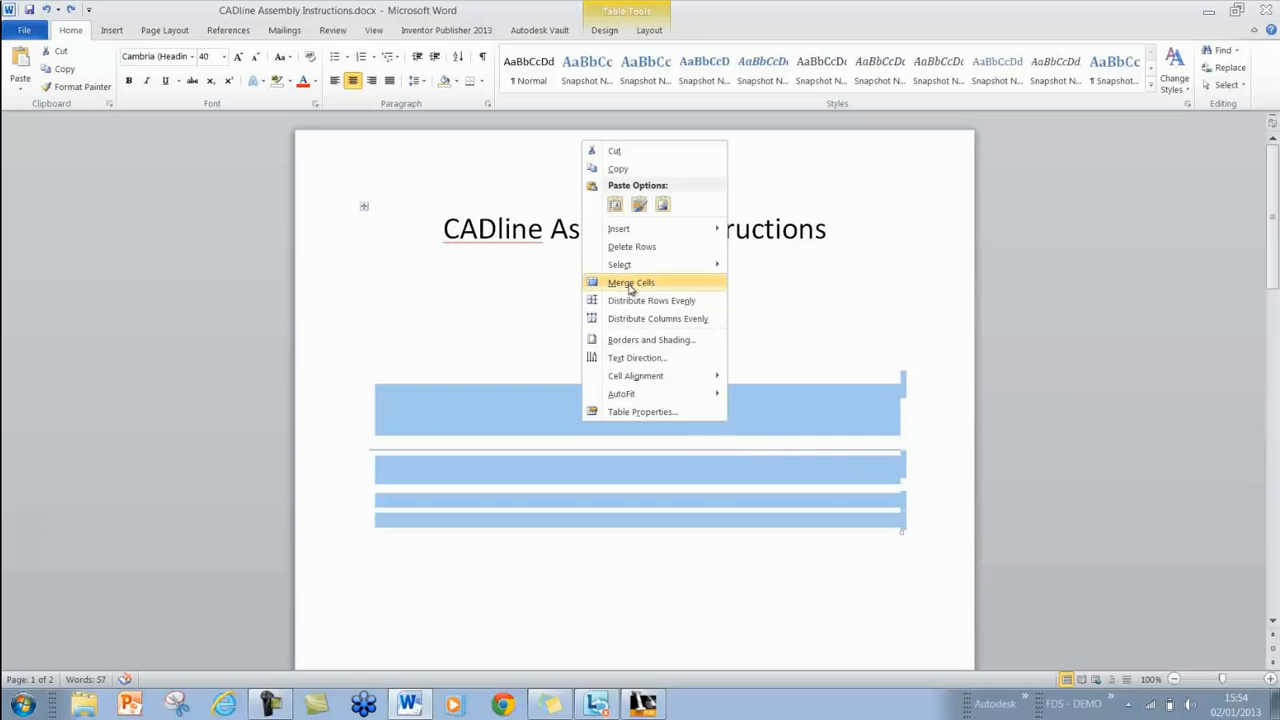
{"action": "left_click", "coordinate": [632, 282]}
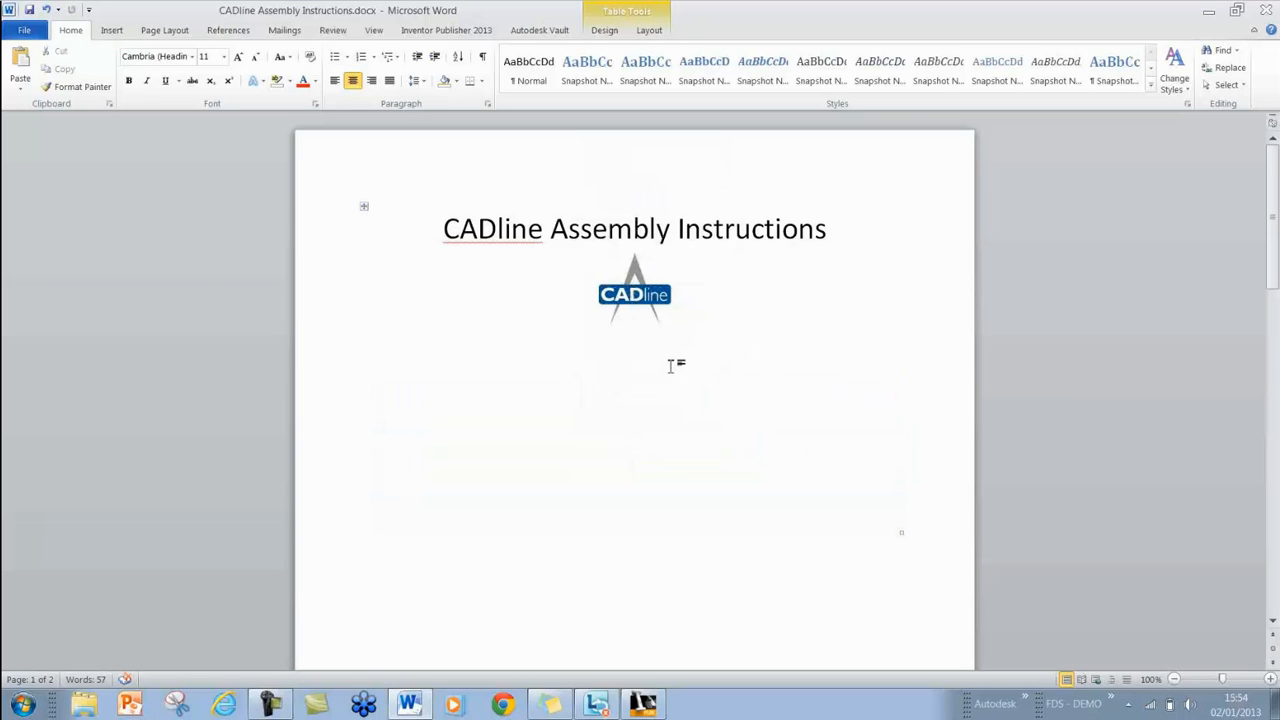
{"action": "type", "text": "AUTHOR:"}
{"action": "type", "text": "RELE"}
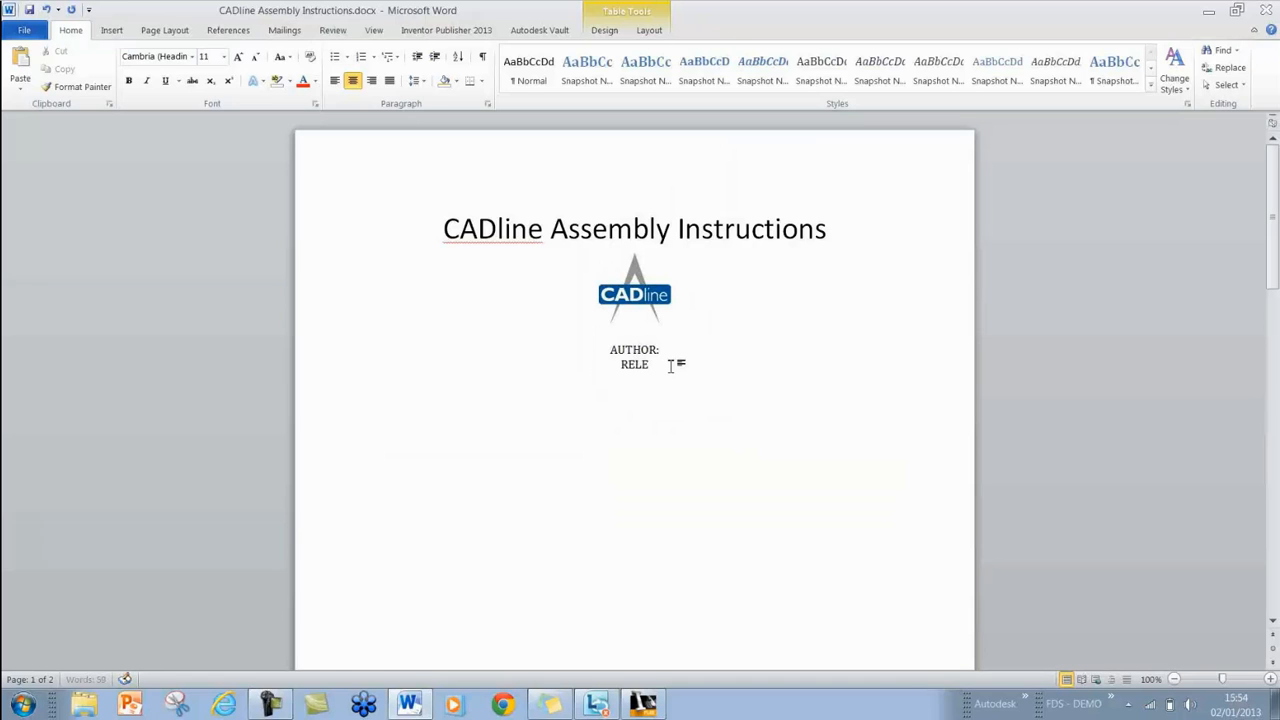
{"action": "type", "text": "ASE DAT"}
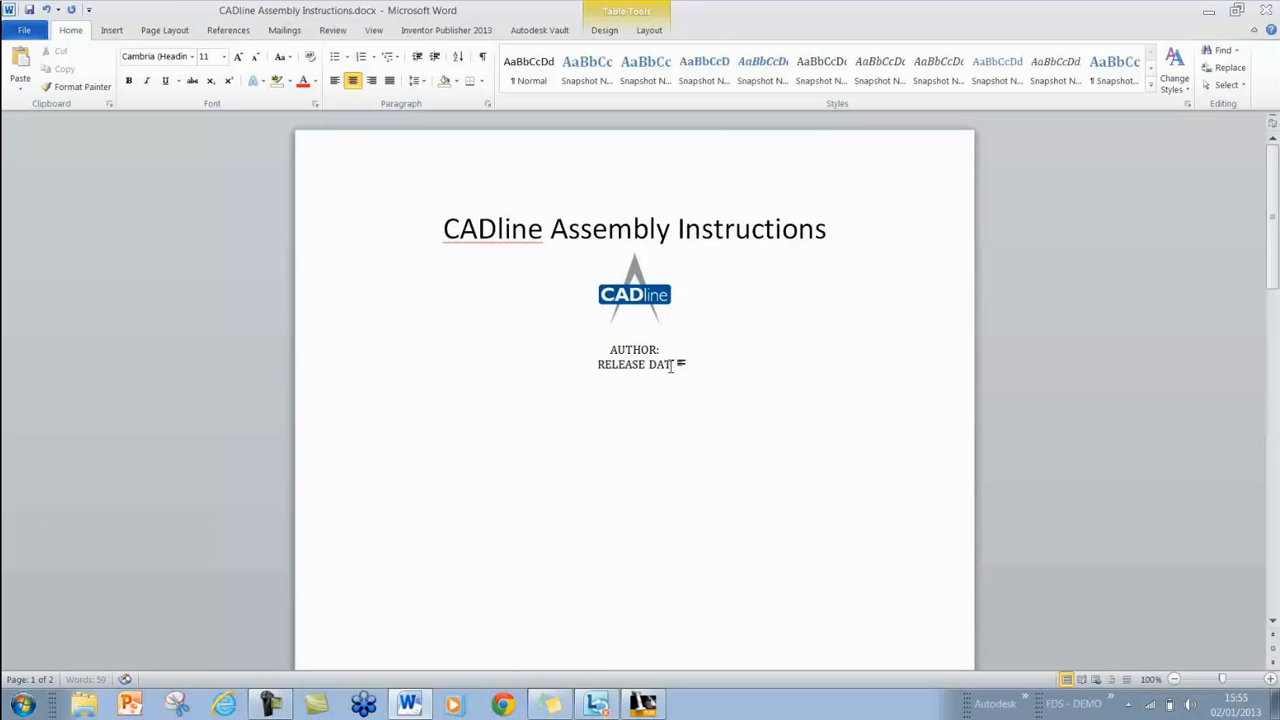
{"action": "type", "text": ":"}
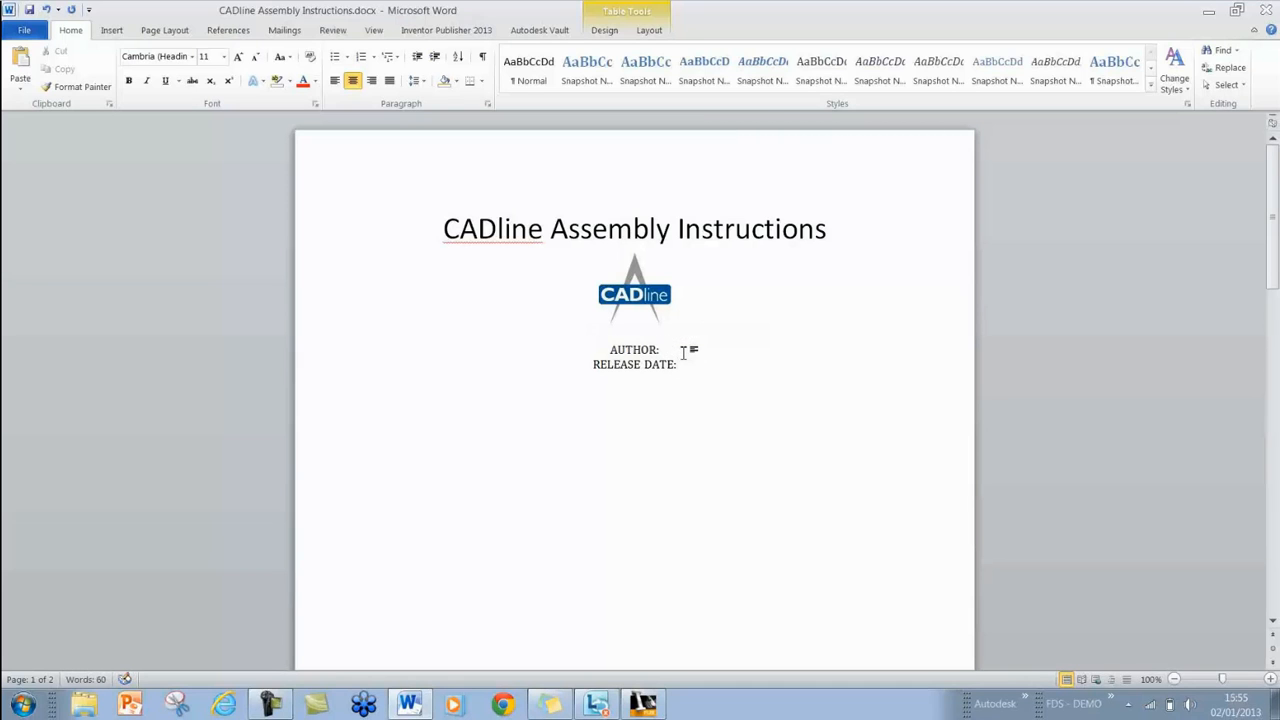
{"action": "type", "text": "LUKE DAVES"}
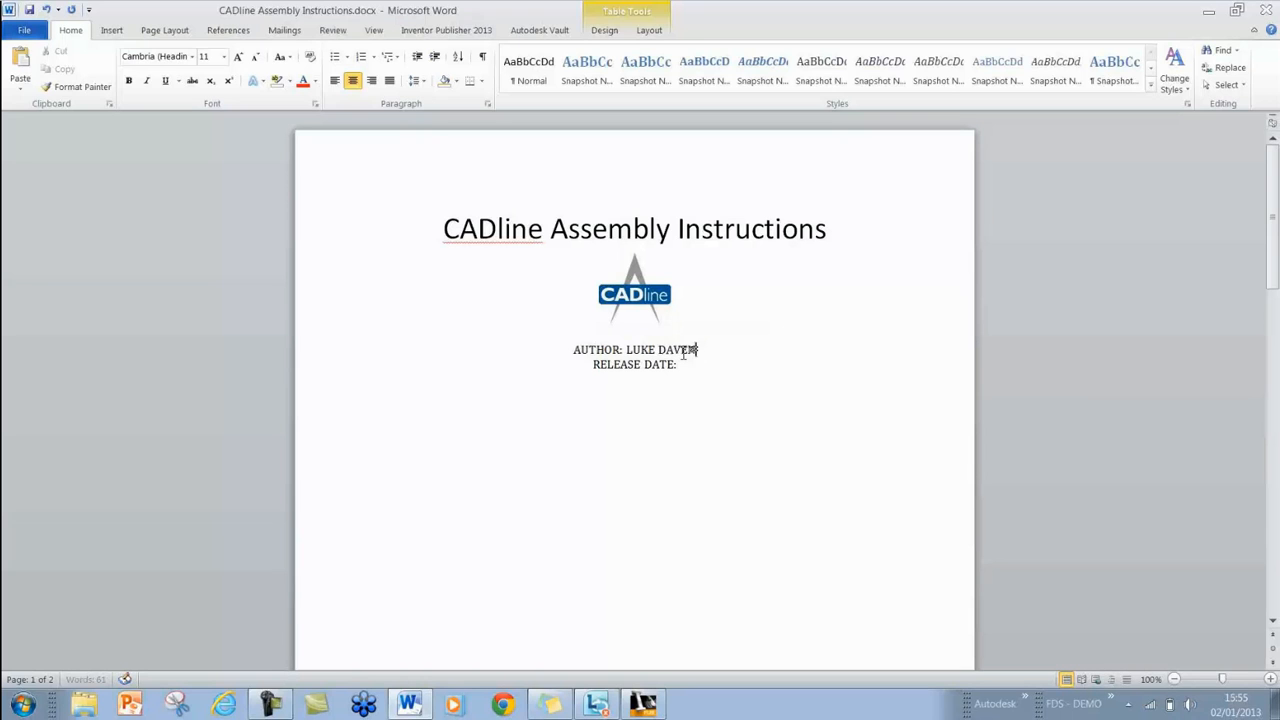
{"action": "type", "text": "NPORT"}
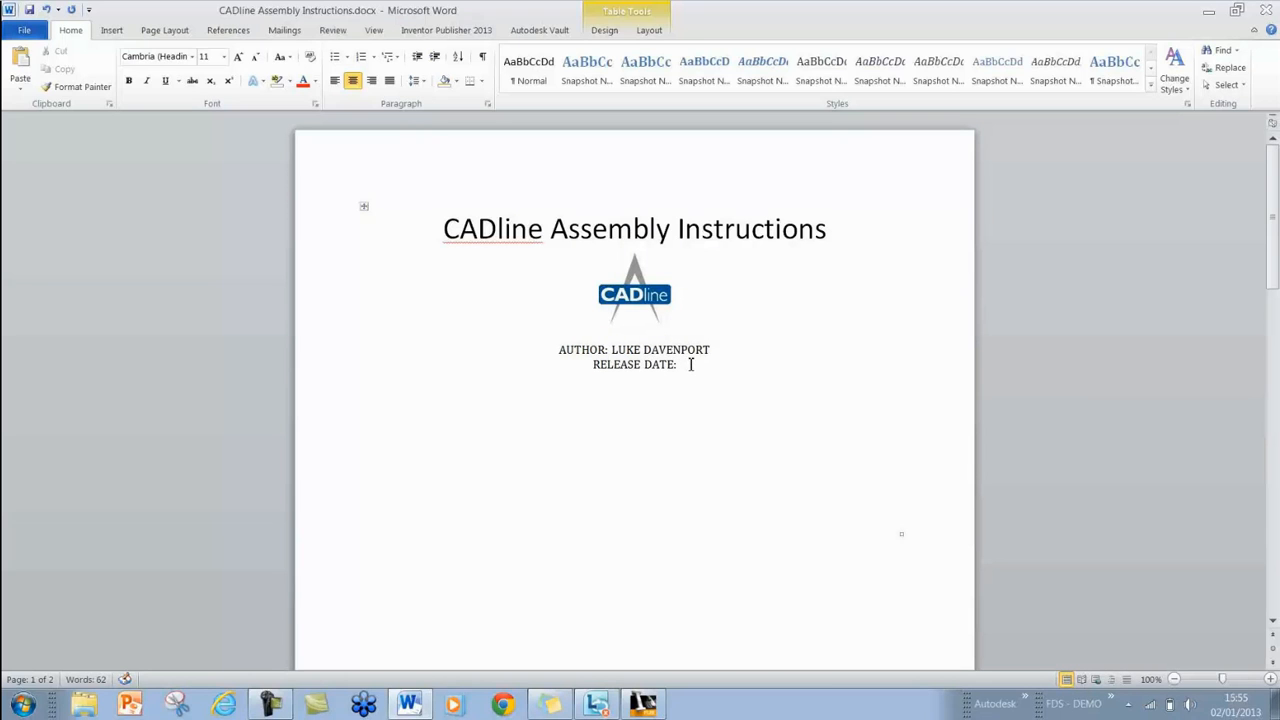
{"action": "type", "text": "02/01/"}
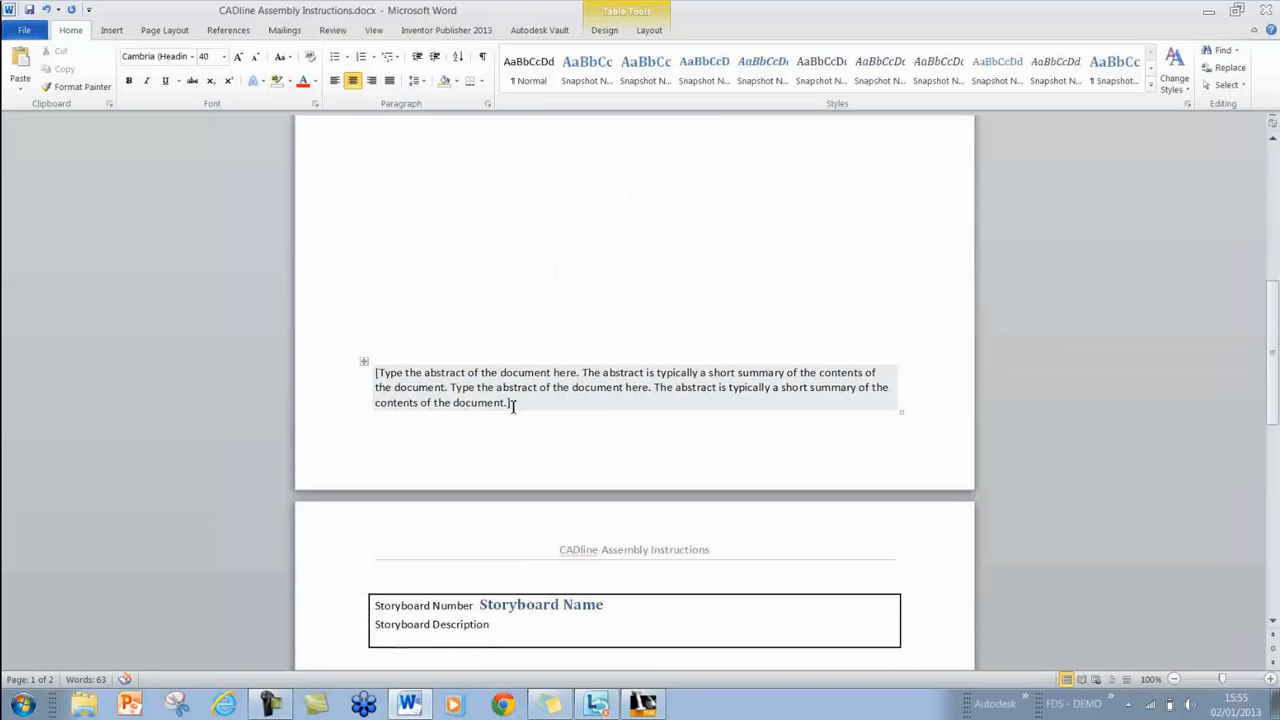
{"action": "triple_click", "coordinate": [630, 388]}
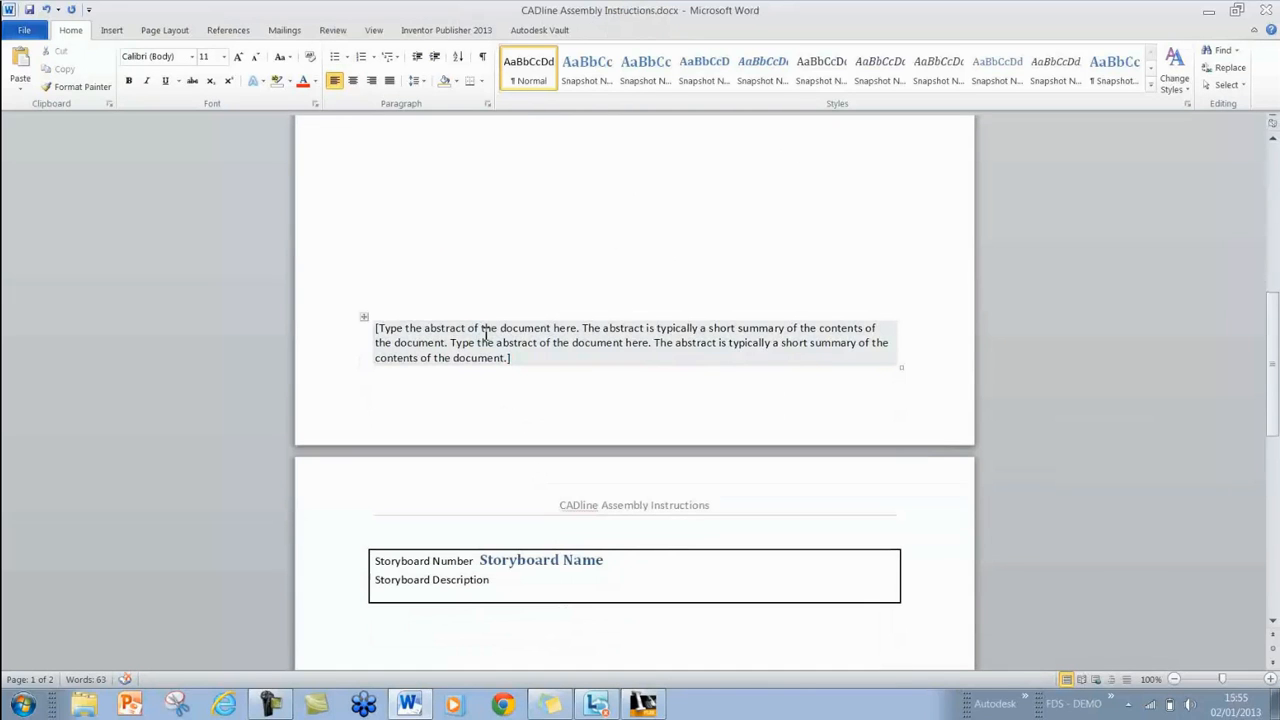
- Move down to page two and select the Storyboard content control block
{"action": "scroll", "scroll_direction": "down", "scroll_amount": 3}
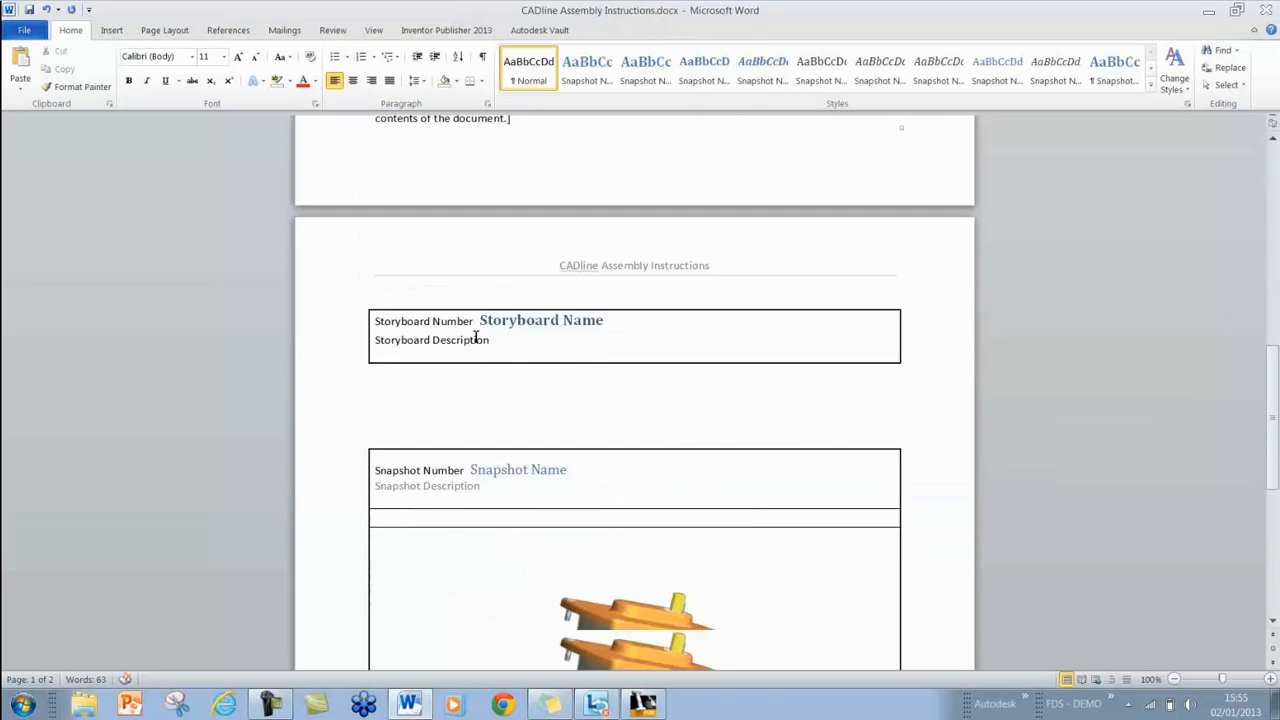
{"action": "scroll", "scroll_direction": "down", "scroll_amount": 3}
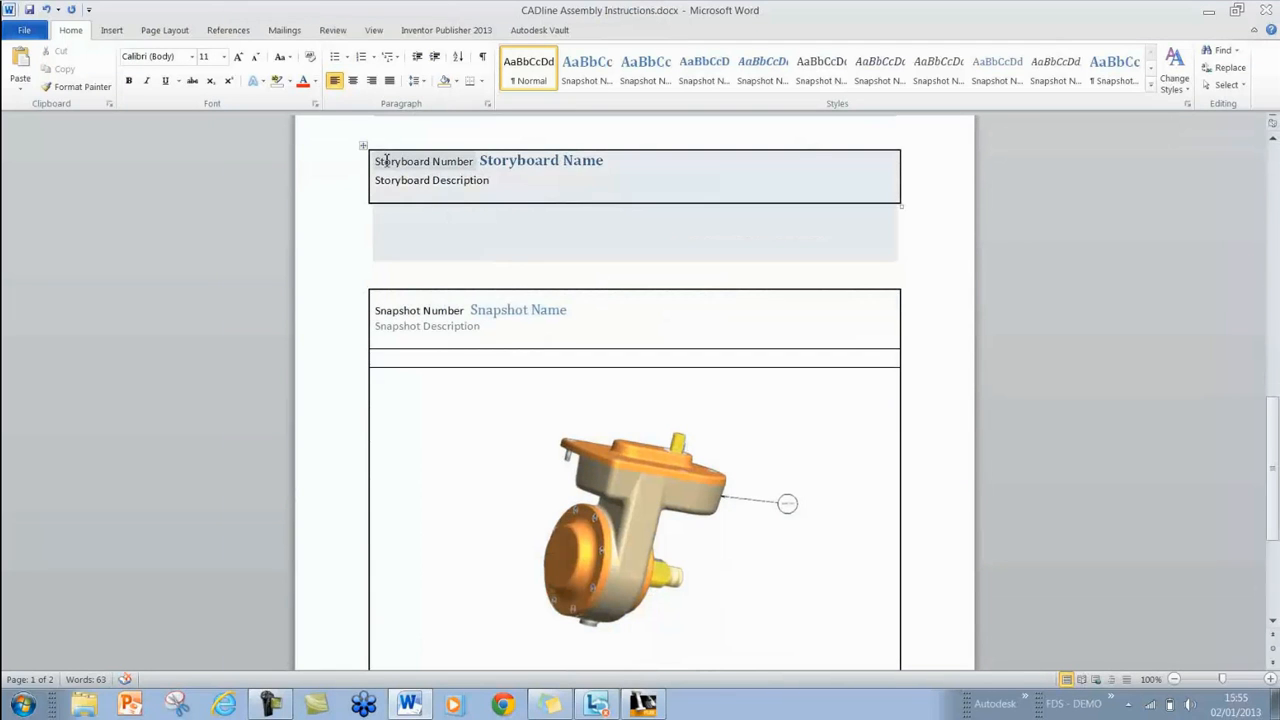
{"action": "left_click", "coordinate": [364, 146]}
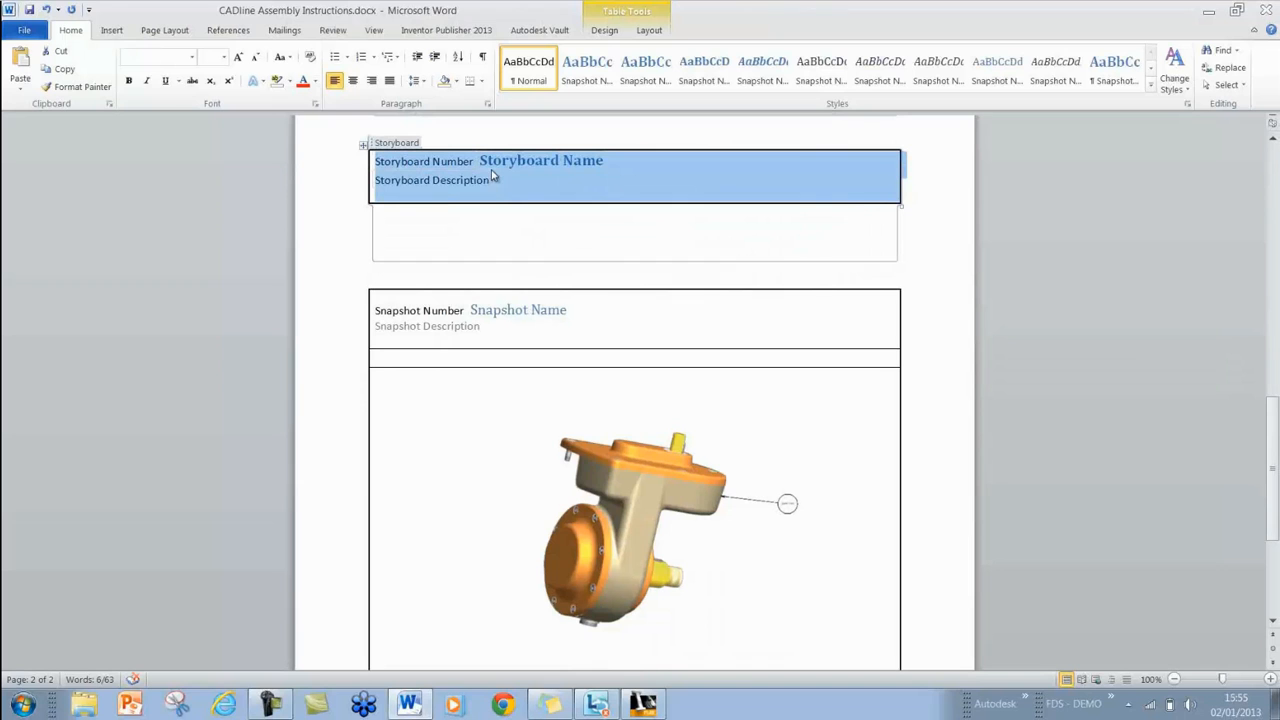
{"action": "mouse_move", "coordinate": [490, 200]}
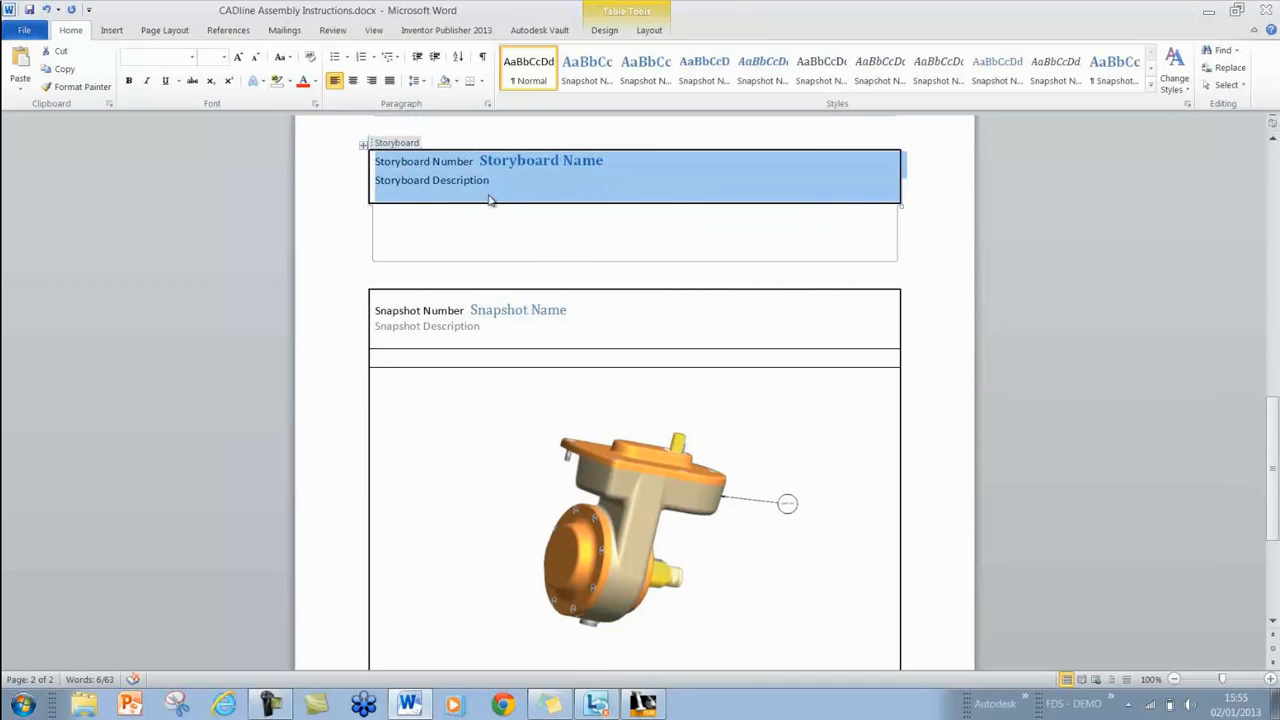
{"action": "mouse_move", "coordinate": [460, 232]}
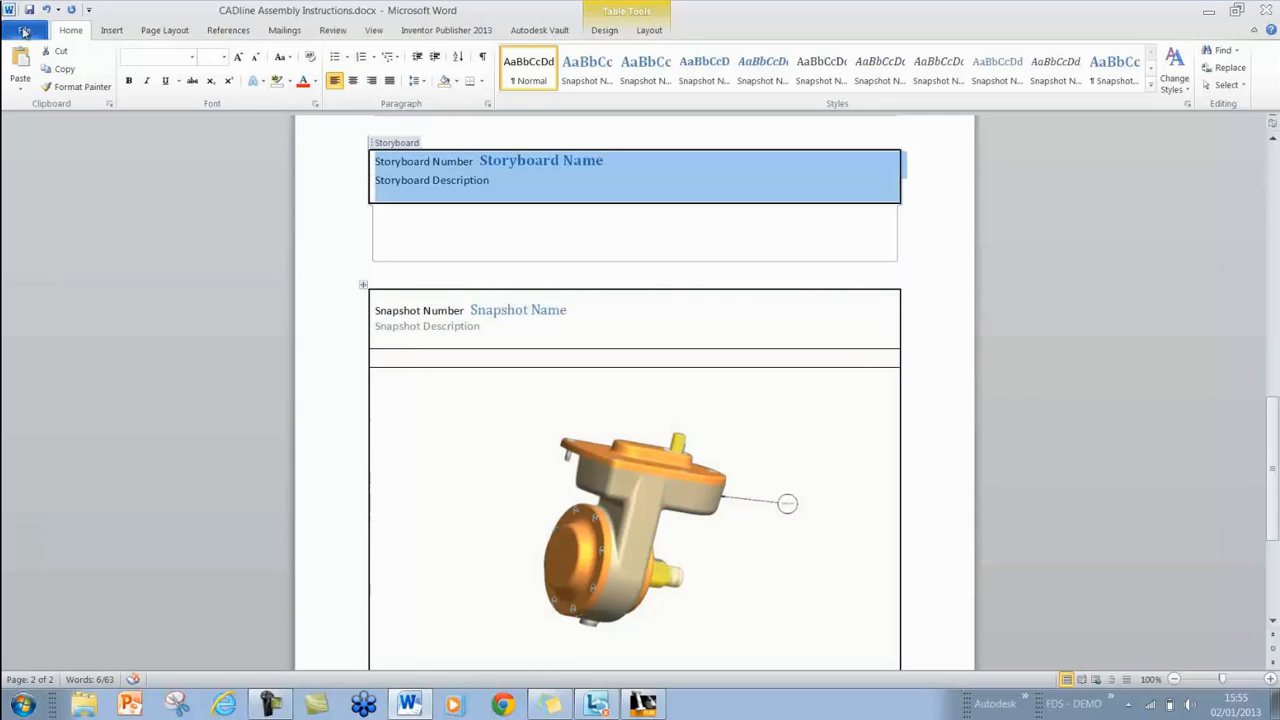
- Reach the Customize Ribbon page of Word Options
{"action": "left_click", "coordinate": [24, 30]}
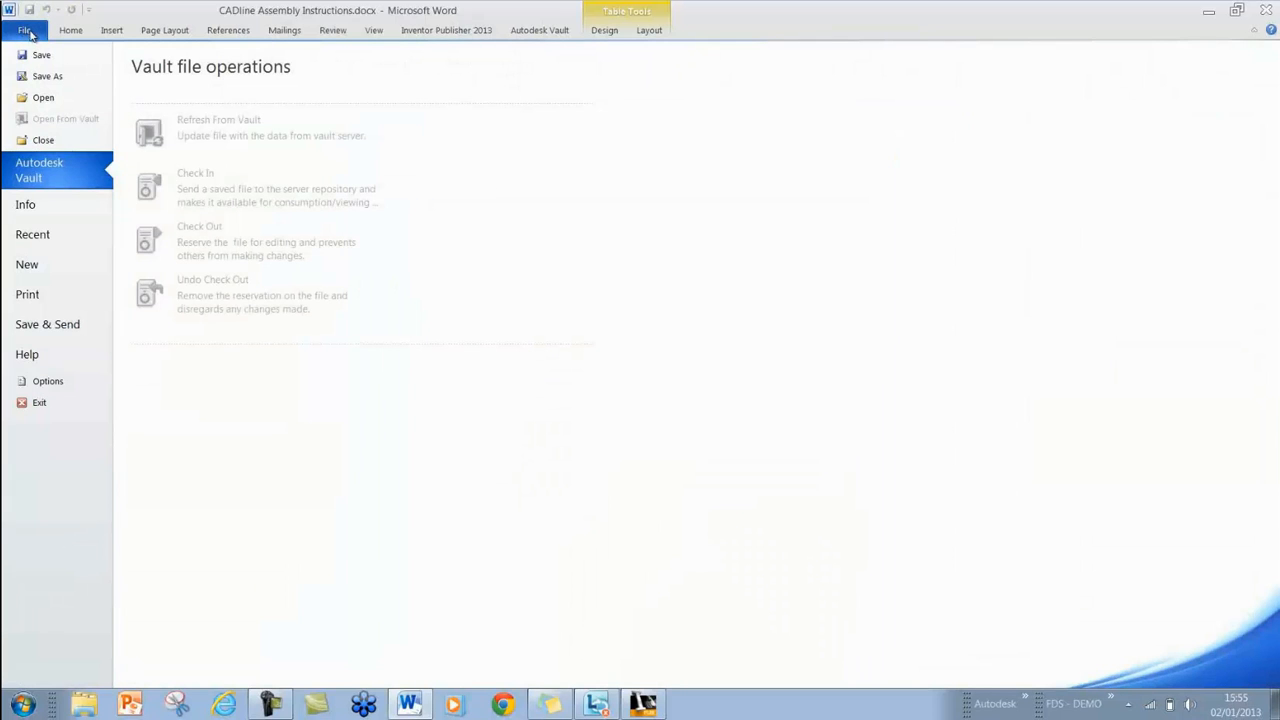
{"action": "left_click", "coordinate": [48, 380]}
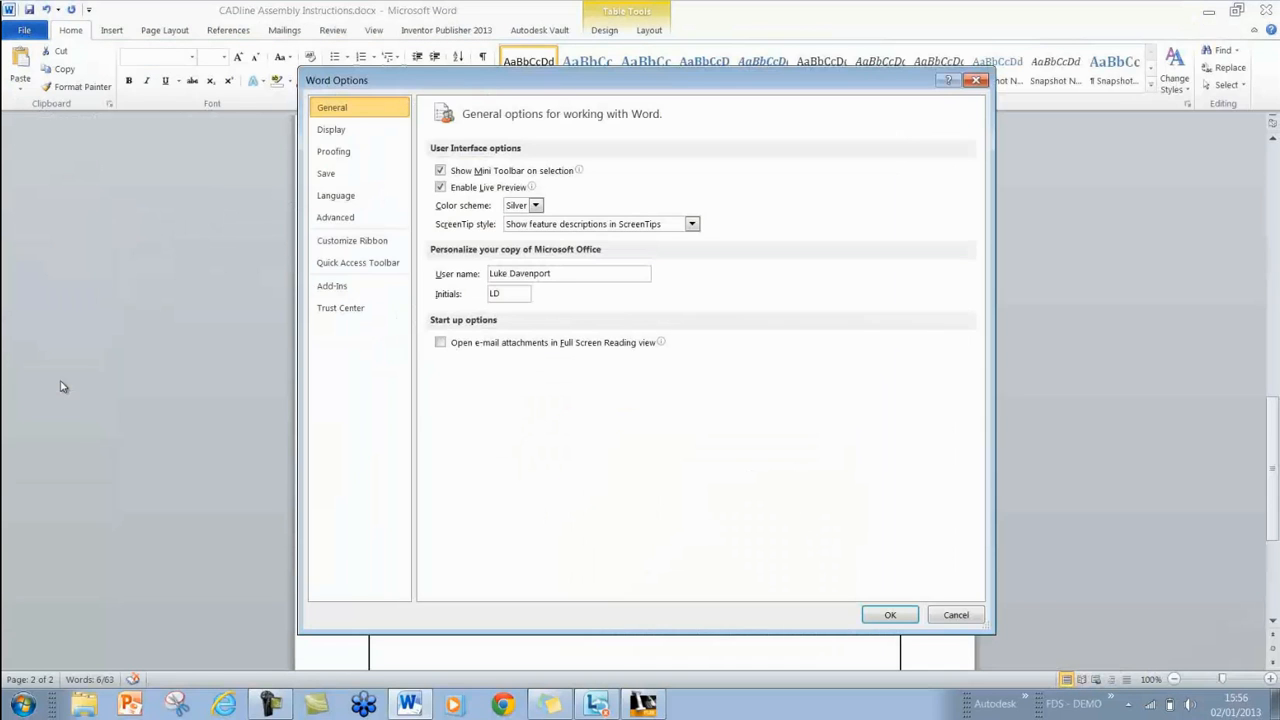
{"action": "left_click", "coordinate": [352, 240]}
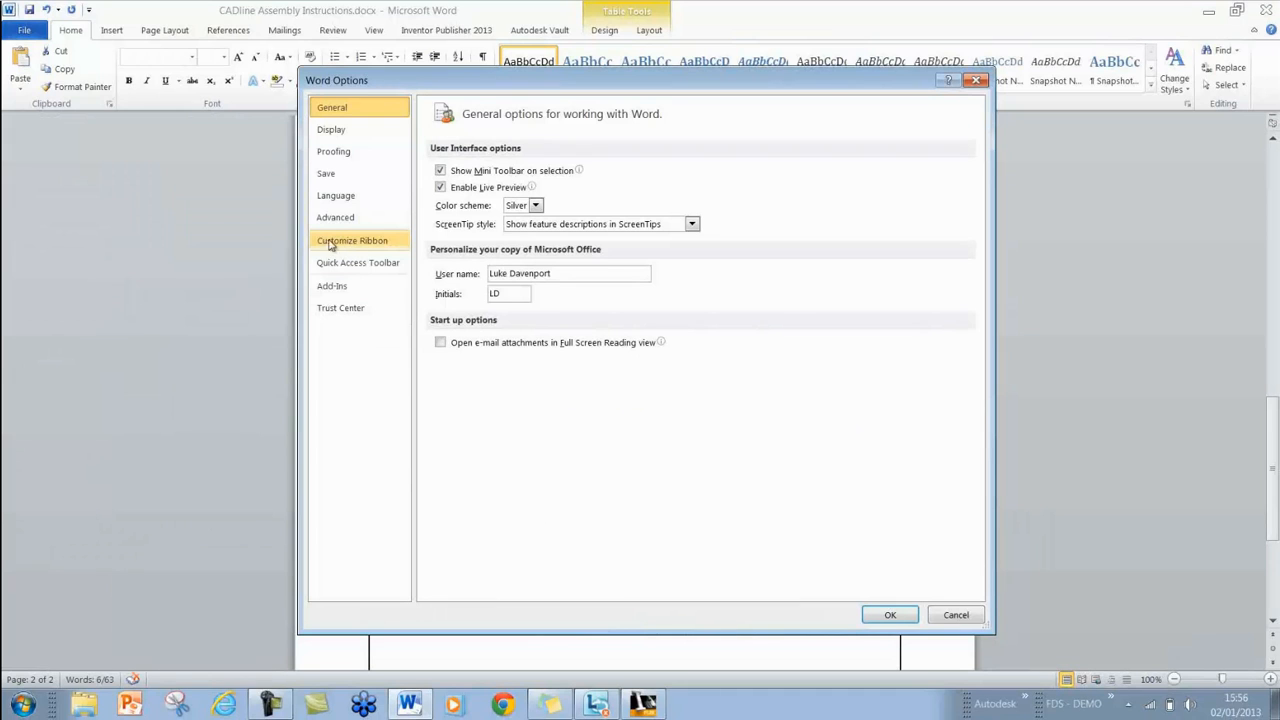
{"action": "mouse_move", "coordinate": [356, 244]}
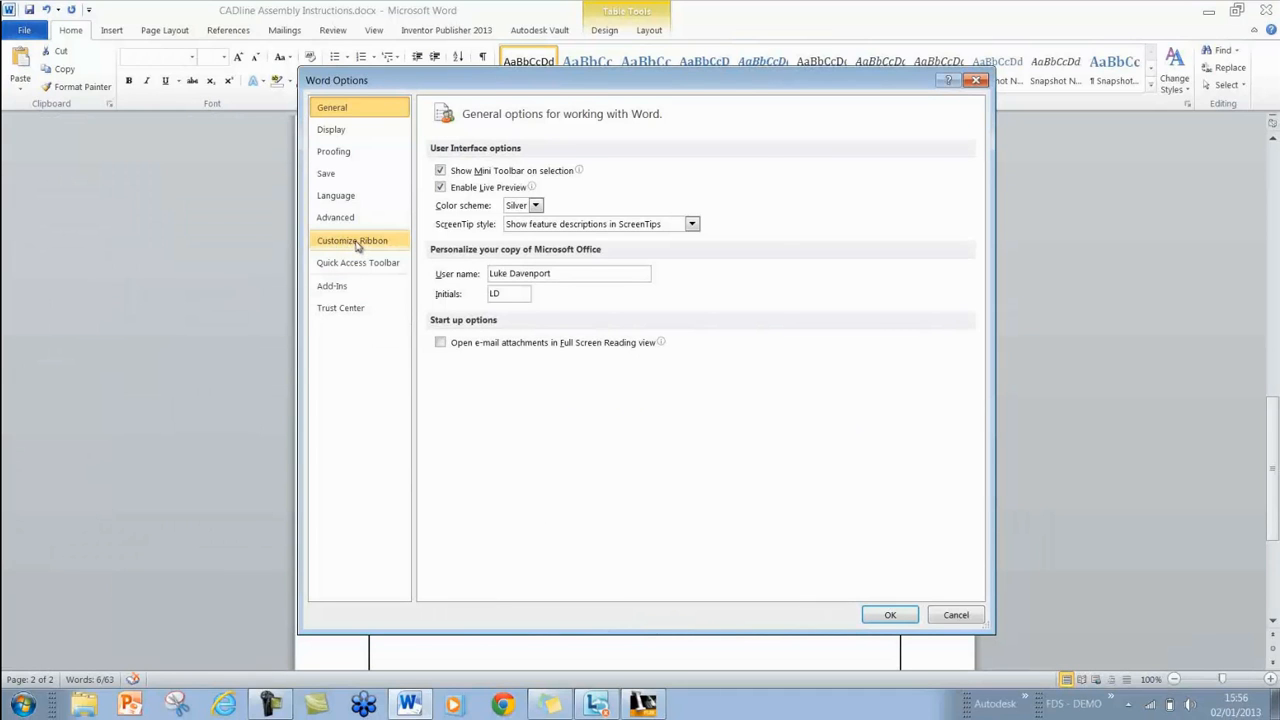
{"action": "left_click", "coordinate": [352, 240]}
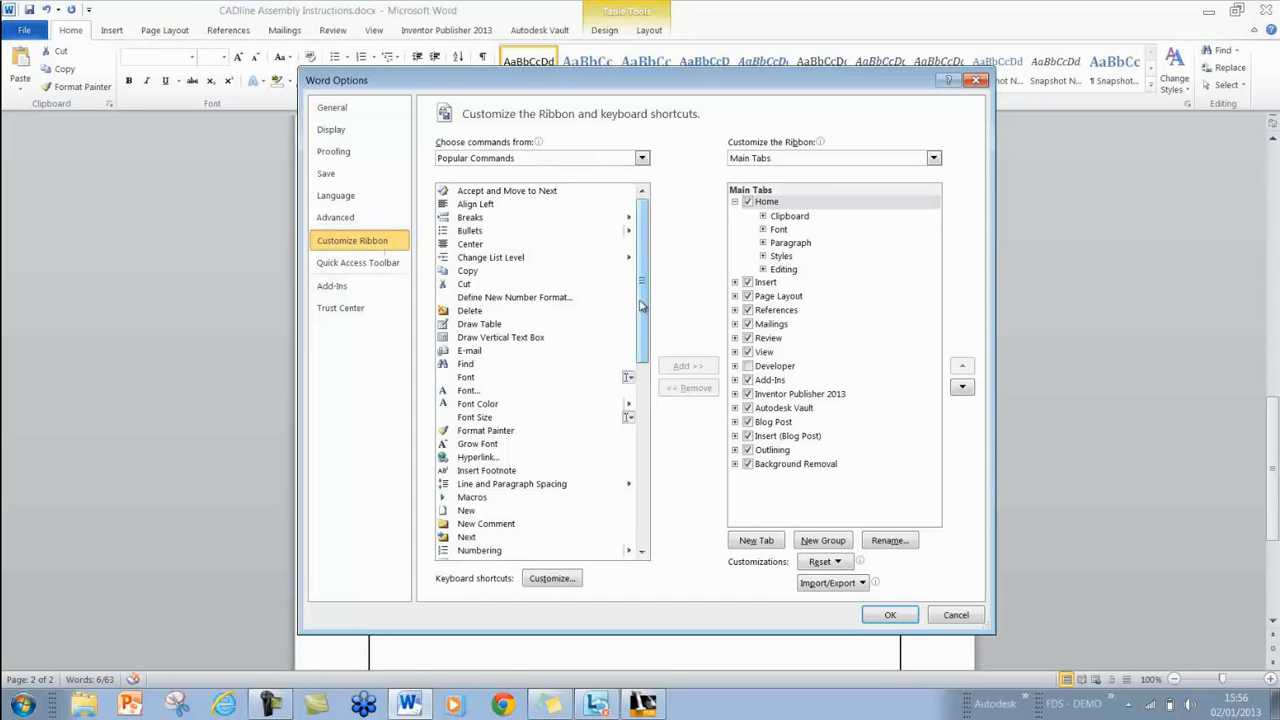
{"action": "mouse_move", "coordinate": [632, 176]}
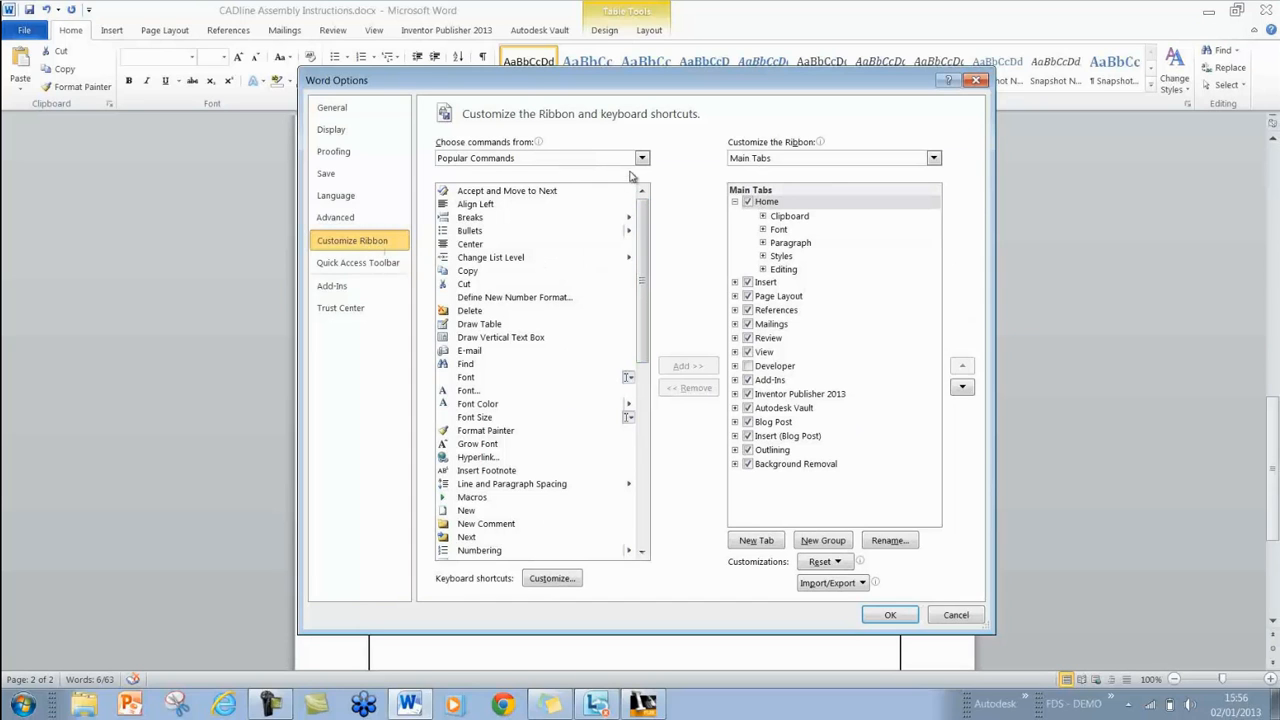
- Add the Developer tab from the Main Tabs list and tick it to show on the ribbon
{"action": "left_click", "coordinate": [640, 158]}
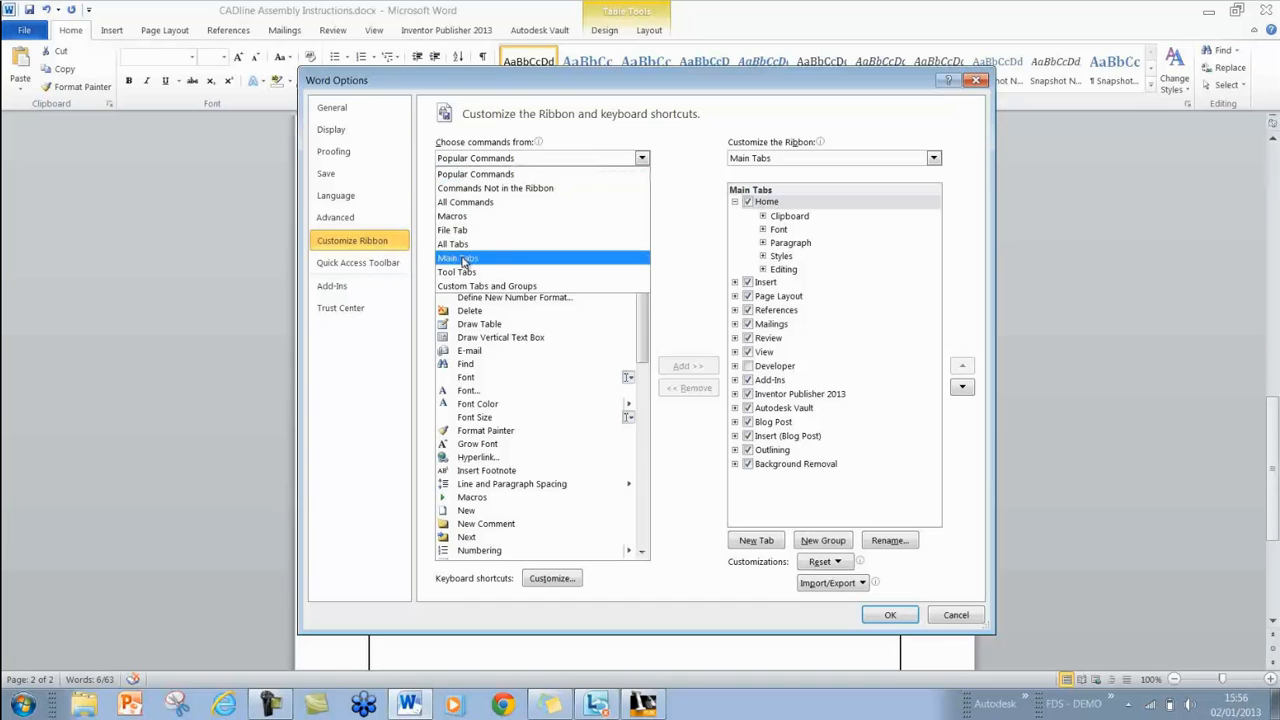
{"action": "left_click", "coordinate": [456, 258]}
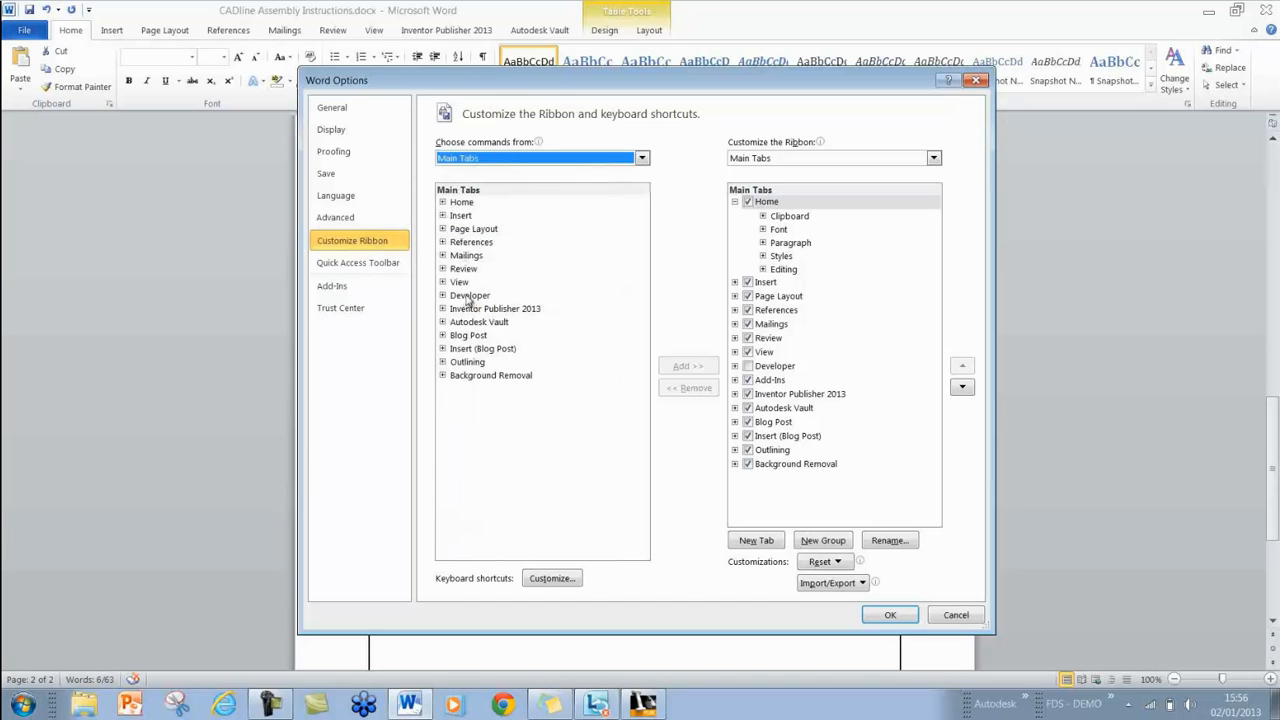
{"action": "left_click", "coordinate": [470, 296]}
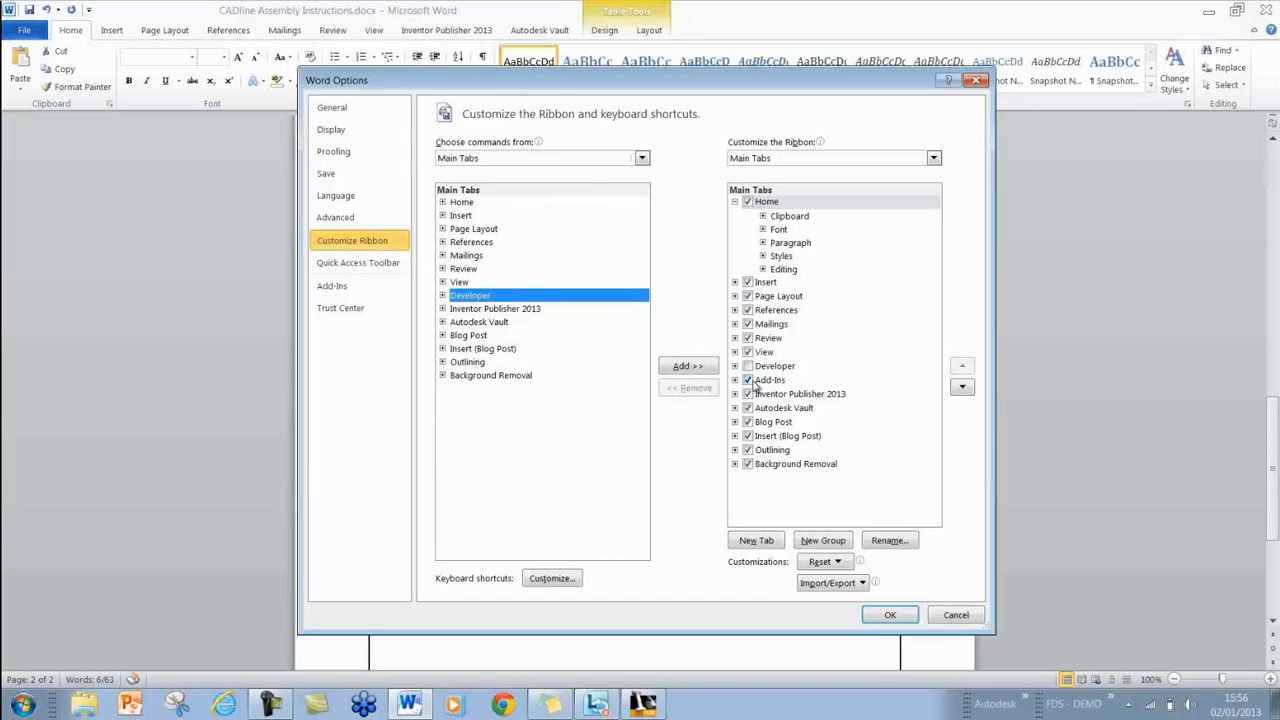
{"action": "left_click", "coordinate": [748, 380]}
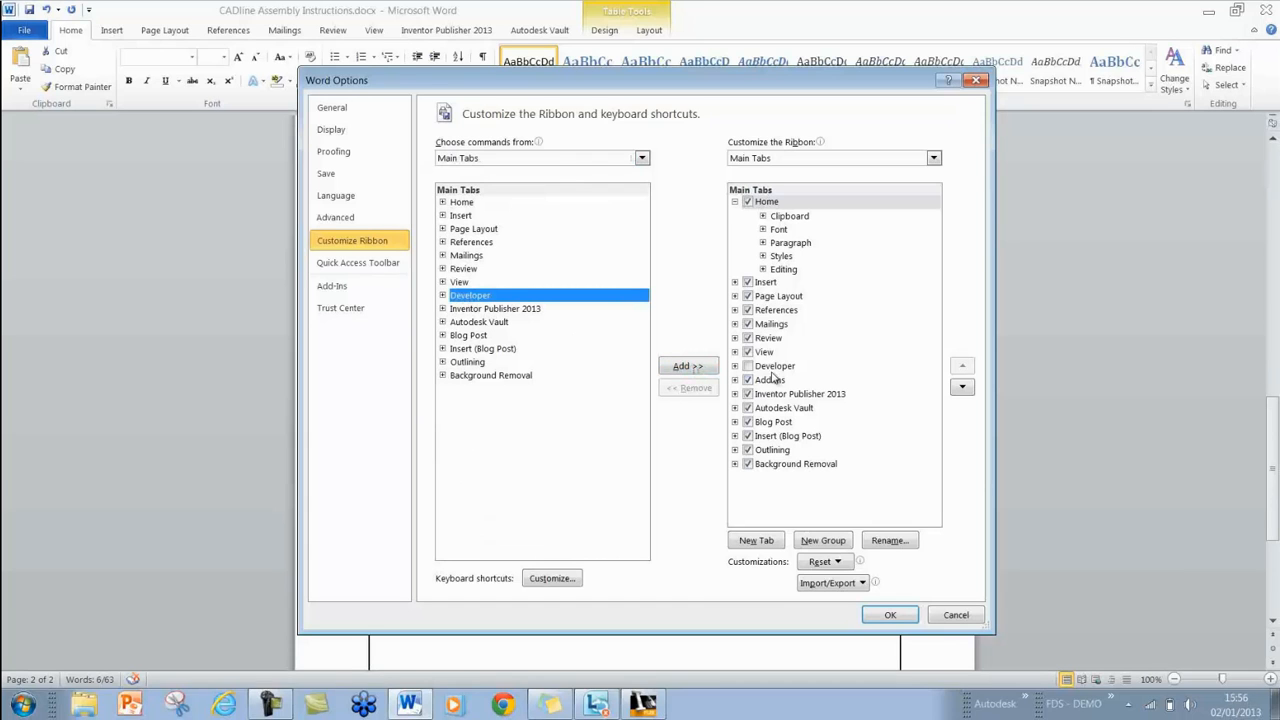
{"action": "left_click", "coordinate": [748, 364]}
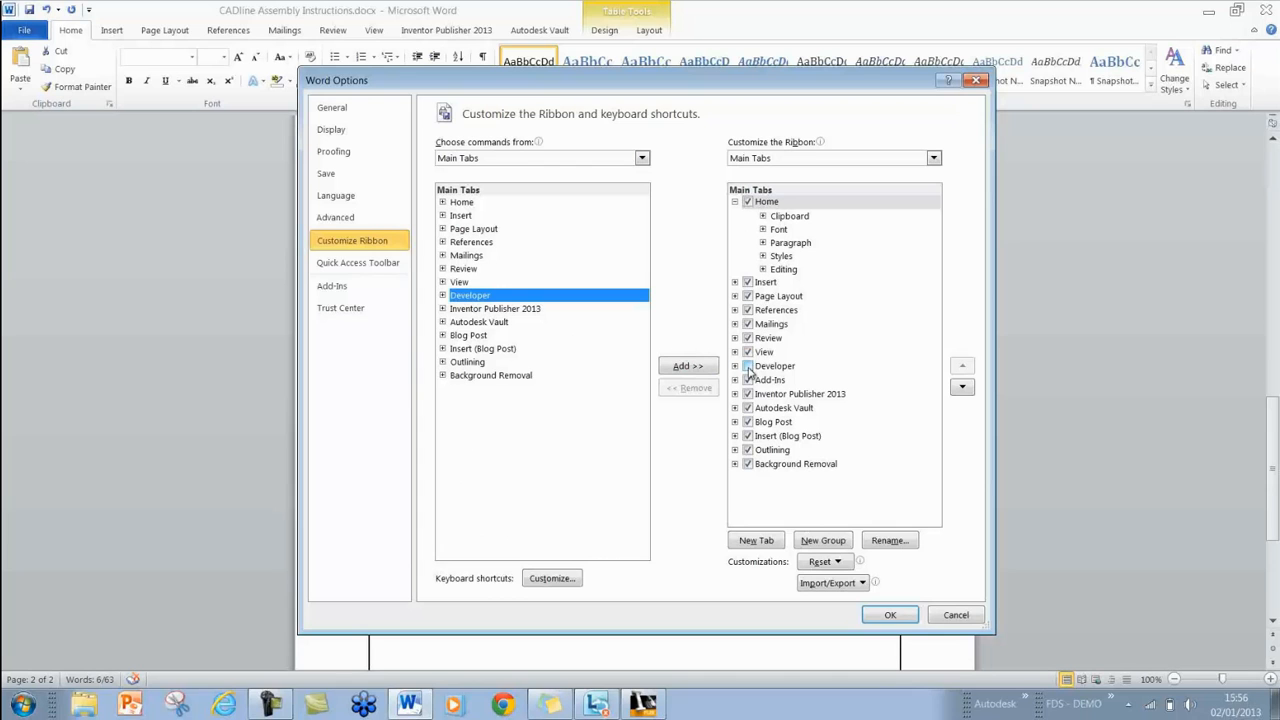
{"action": "left_click", "coordinate": [776, 364]}
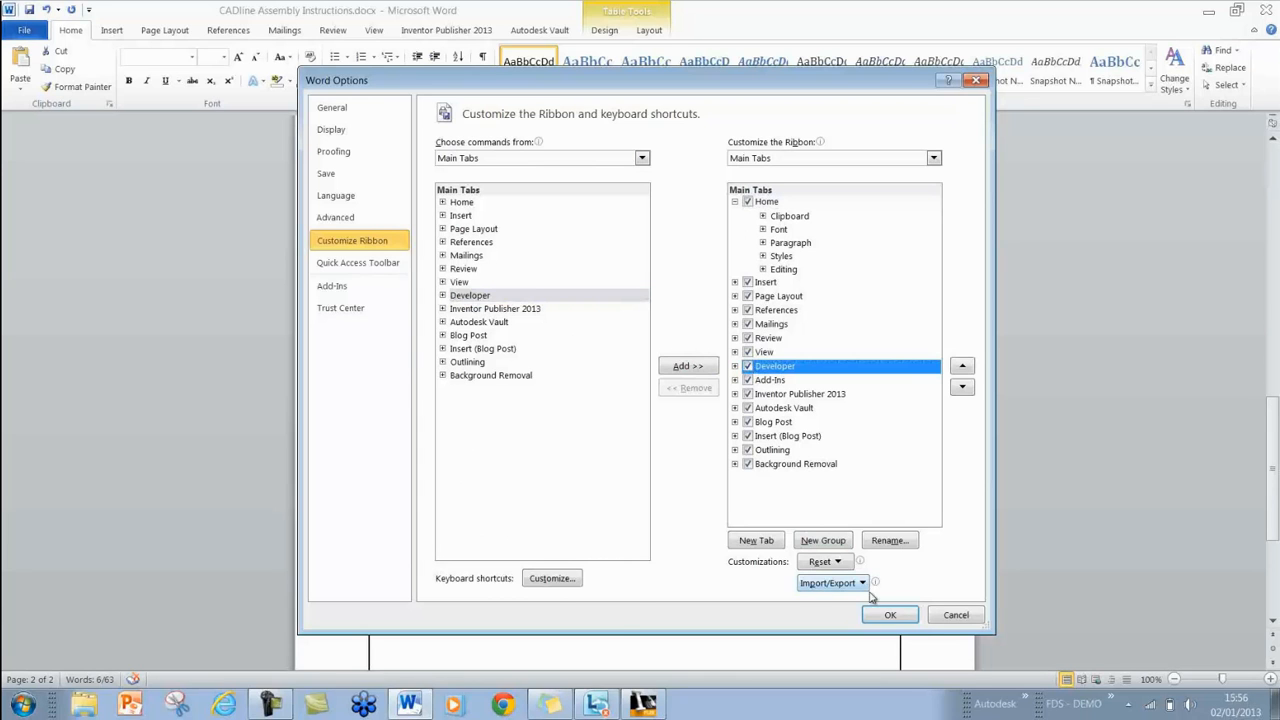
- Confirm the ribbon change, turn on Design Mode and select the Storyboard control to delete it
{"action": "left_click", "coordinate": [888, 614]}
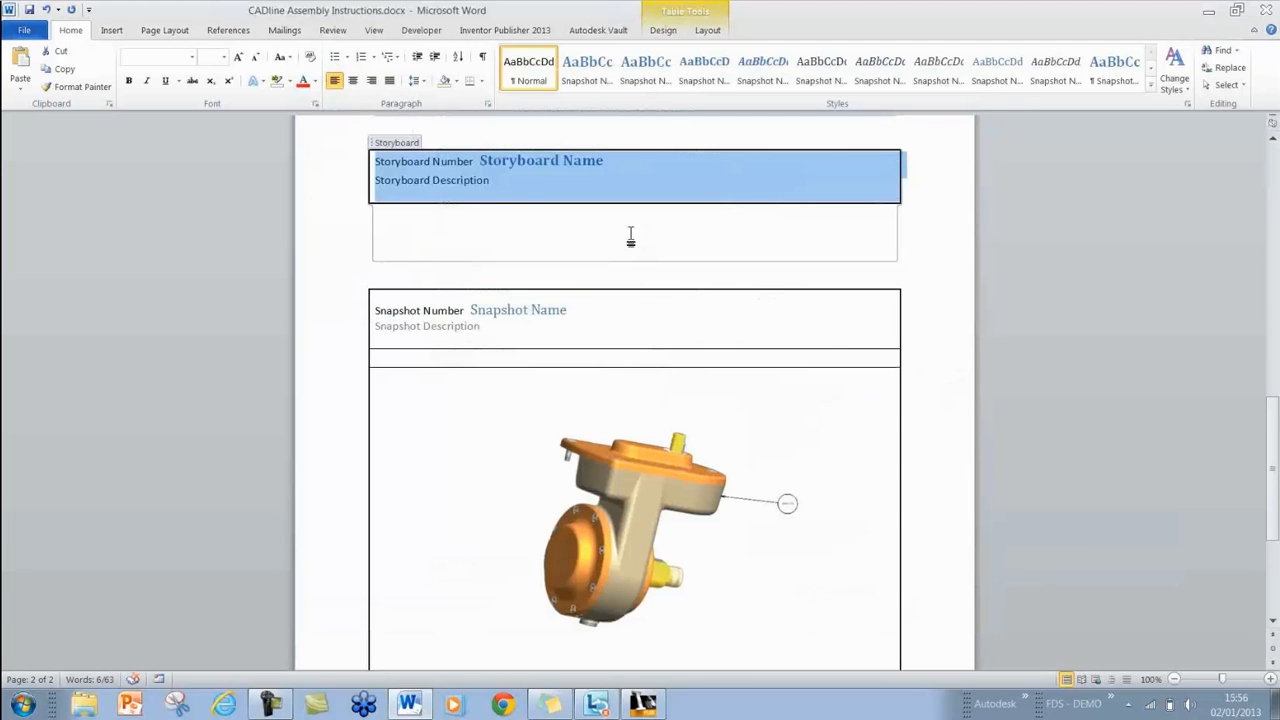
{"action": "left_click", "coordinate": [398, 218]}
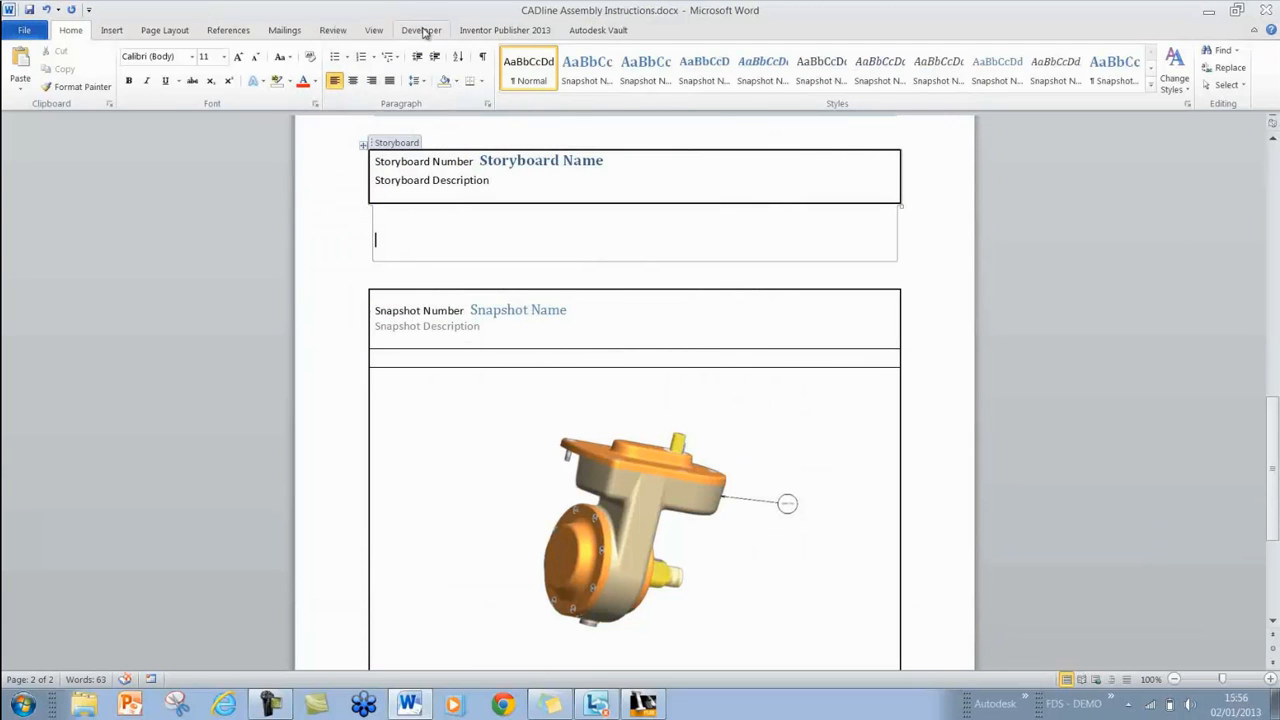
{"action": "left_click", "coordinate": [420, 30]}
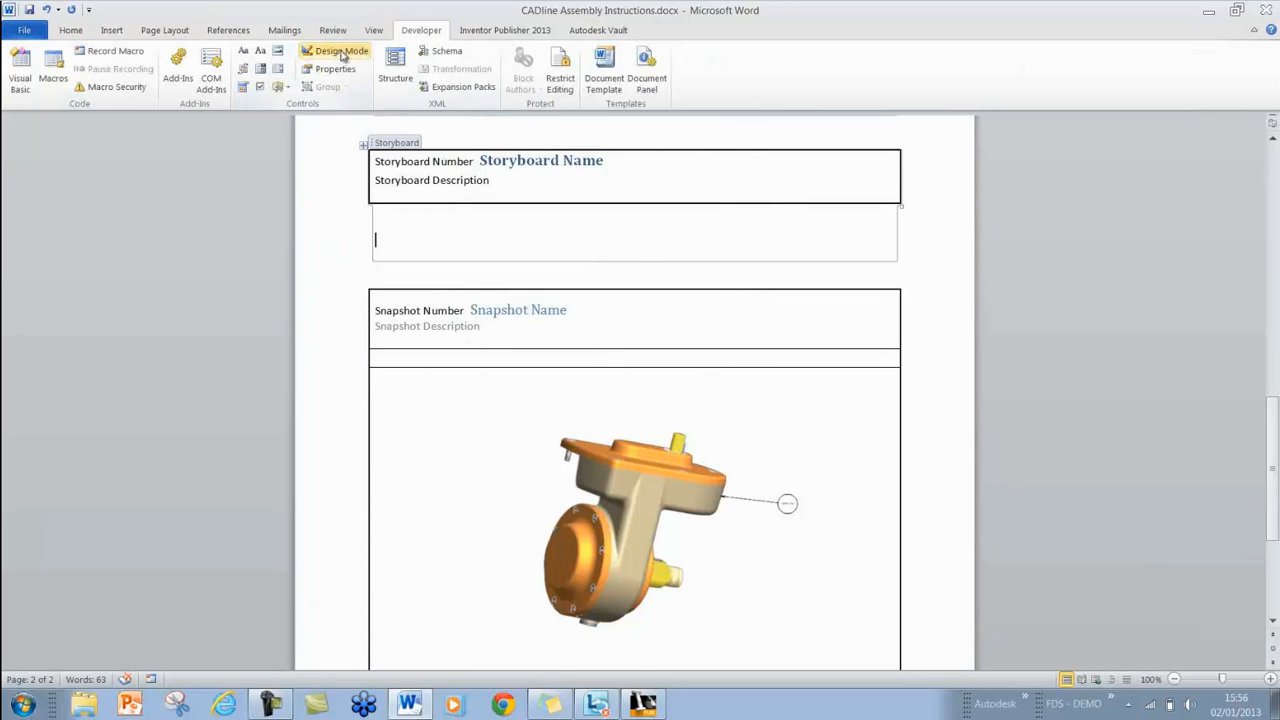
{"action": "left_click", "coordinate": [342, 56]}
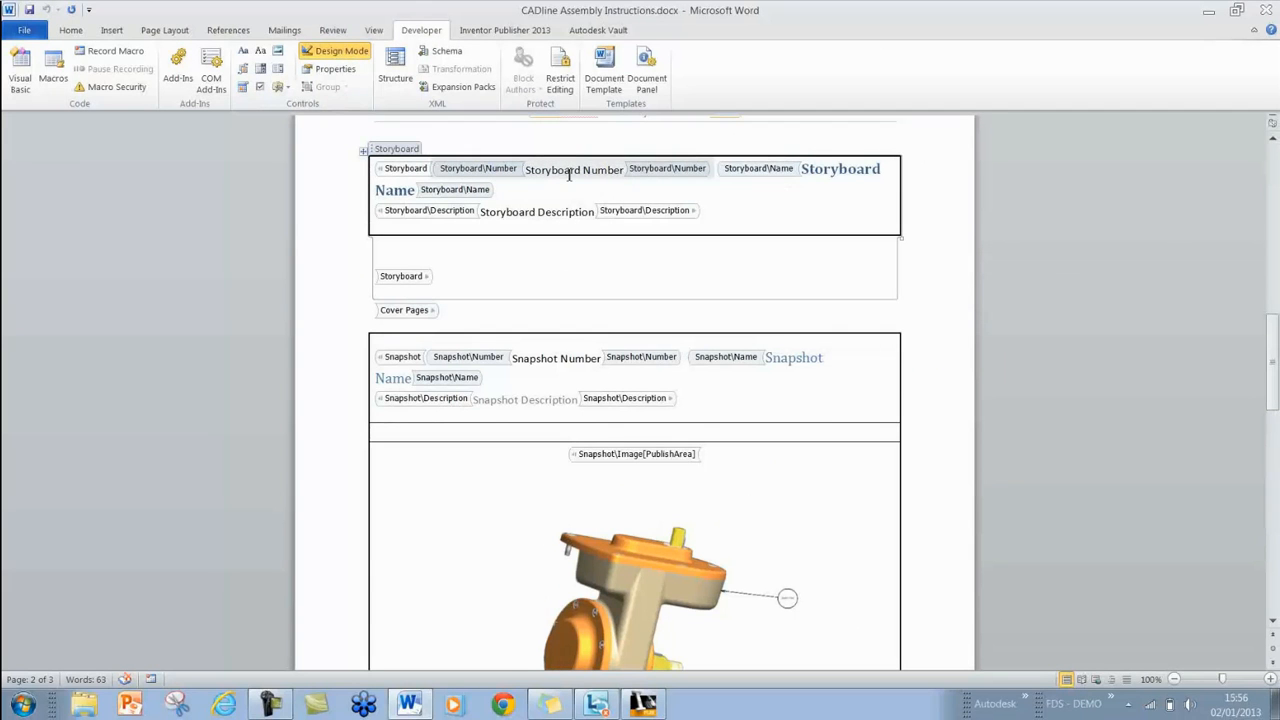
{"action": "mouse_move", "coordinate": [598, 172]}
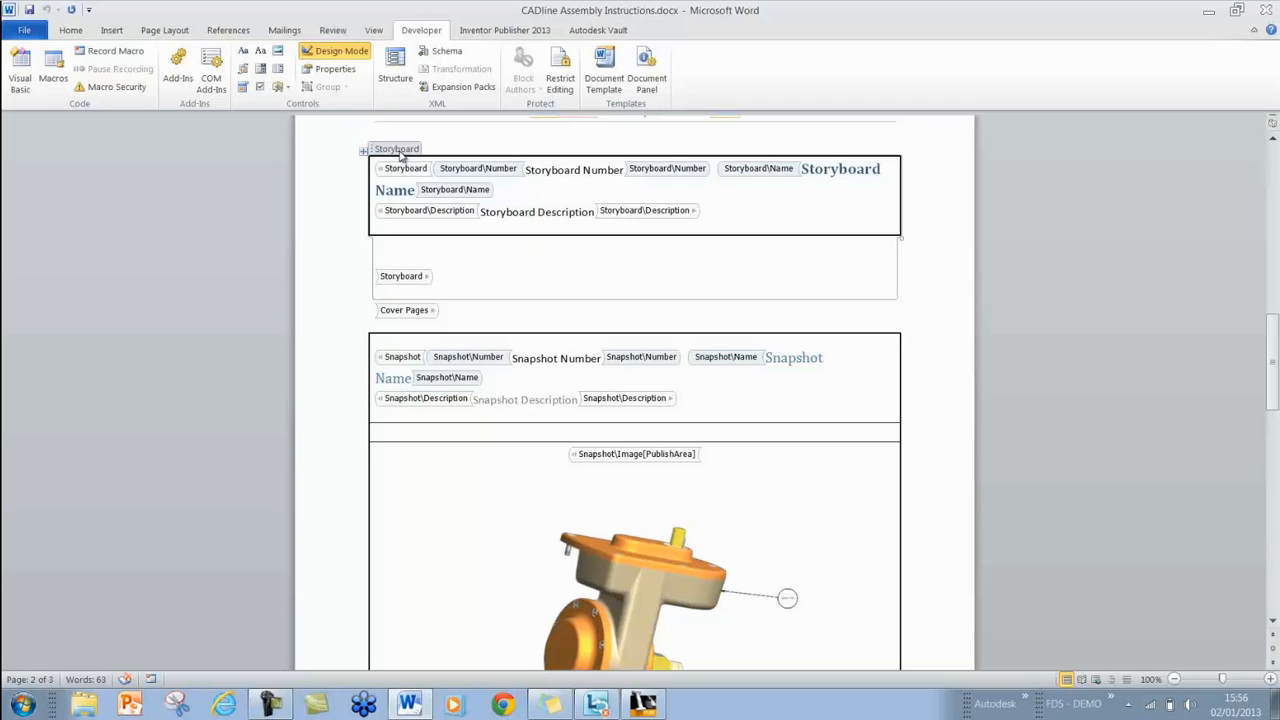
{"action": "left_click", "coordinate": [396, 148]}
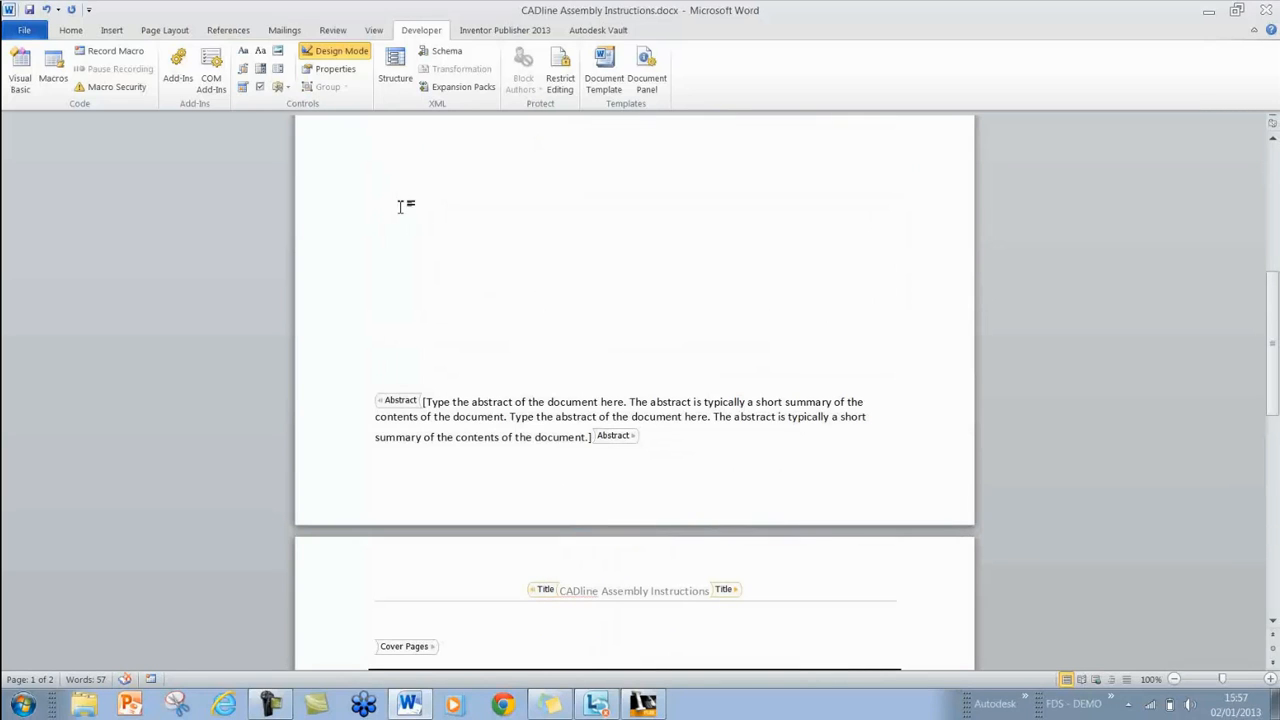
- Set the Snapshot Number heading in Calibri and grow its font size twice
{"action": "scroll", "scroll_direction": "down", "scroll_amount": 3}
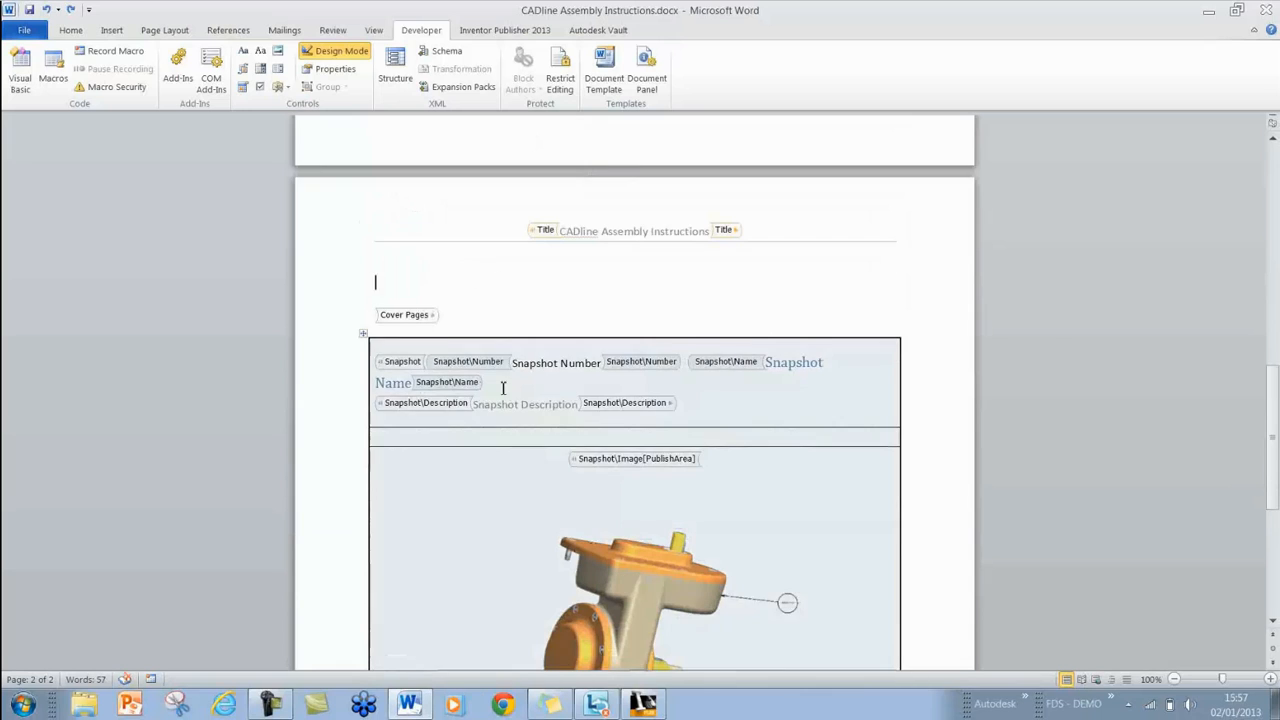
{"action": "scroll", "scroll_direction": "down", "scroll_amount": 3}
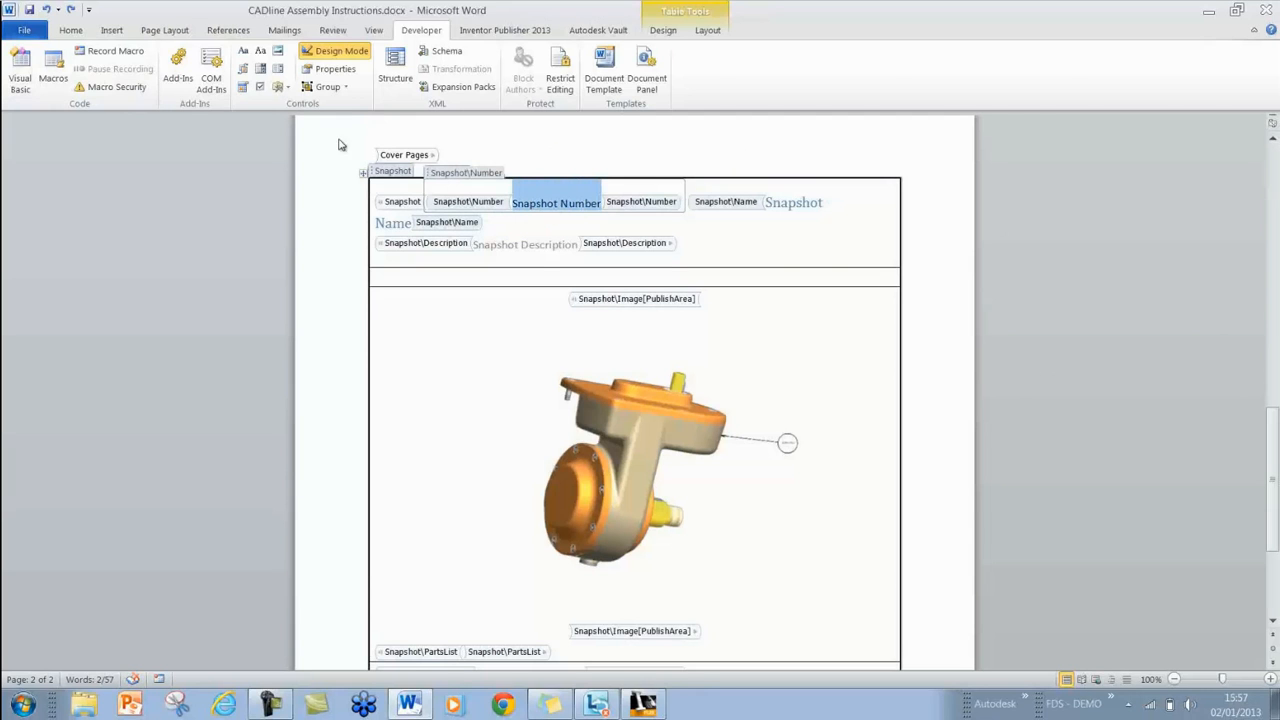
{"action": "left_click", "coordinate": [72, 30]}
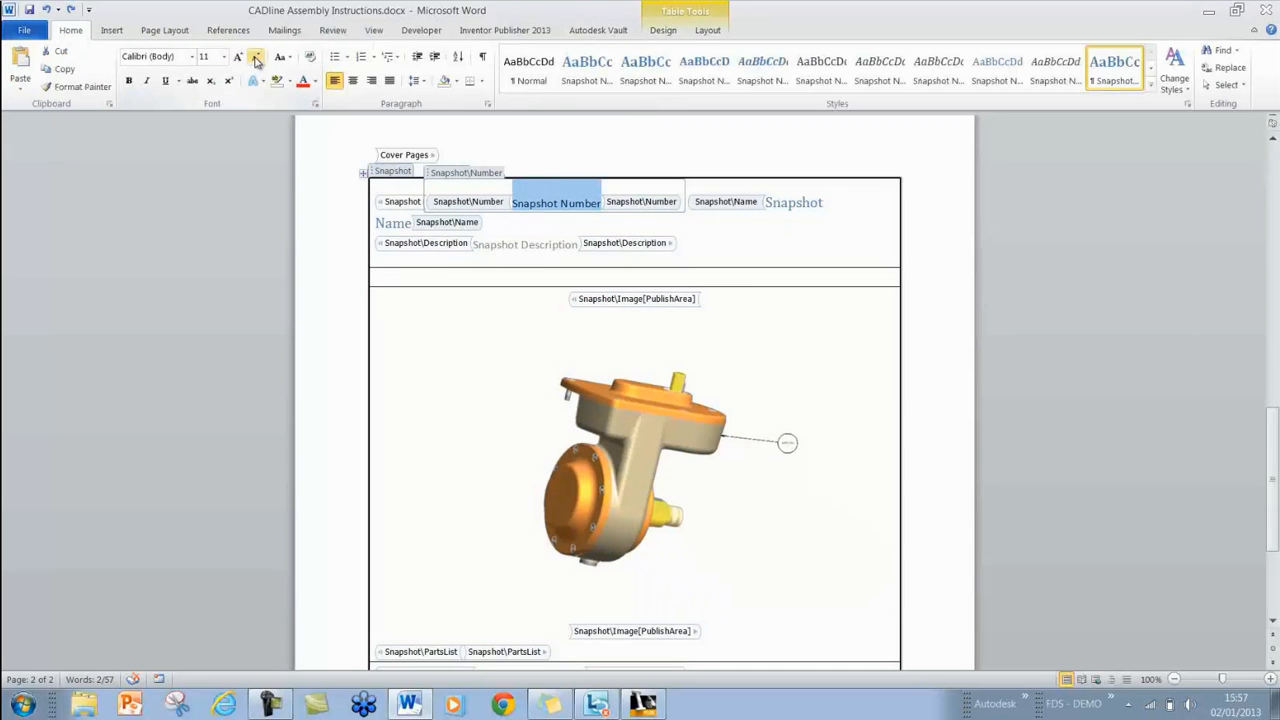
{"action": "left_click", "coordinate": [238, 56]}
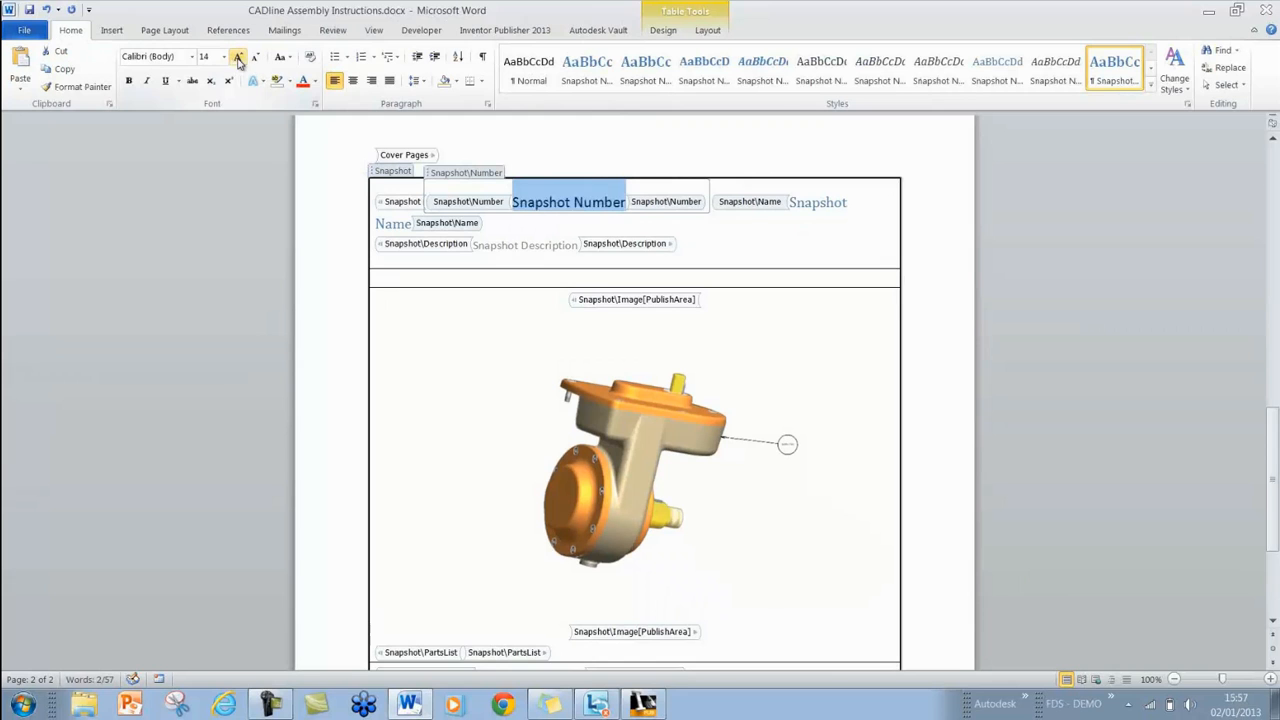
{"action": "left_click", "coordinate": [168, 56]}
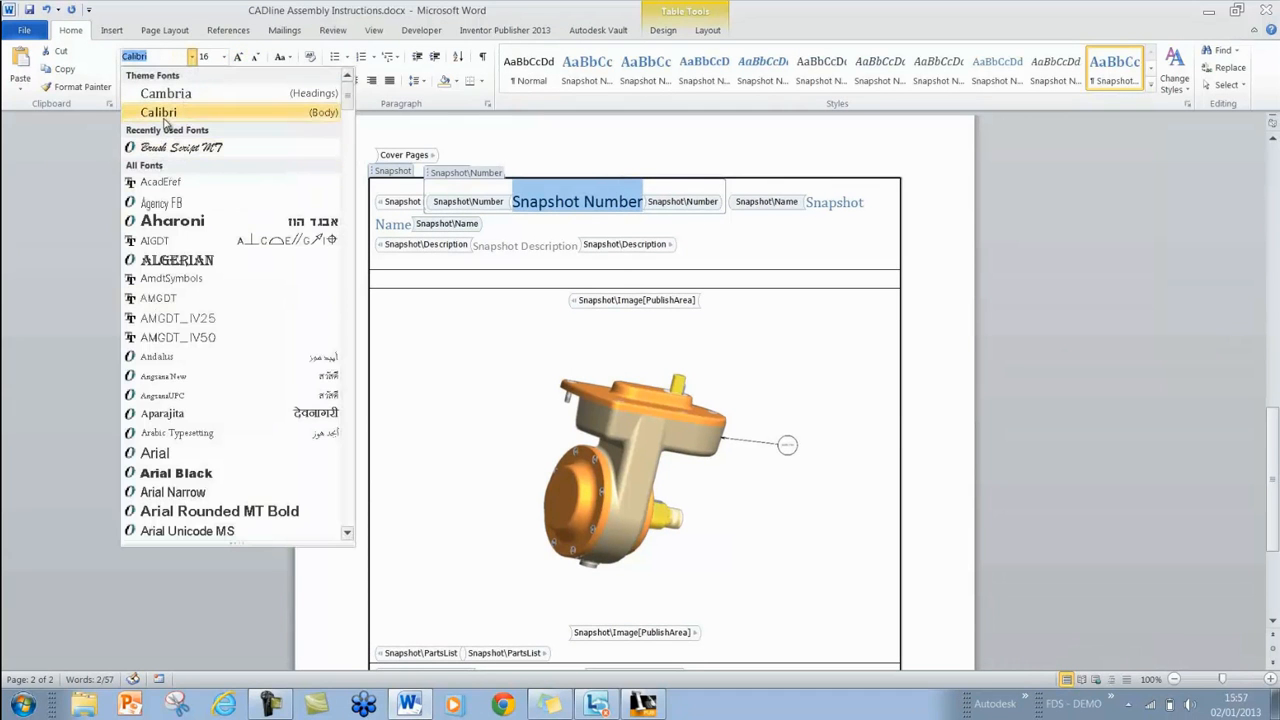
{"action": "left_click", "coordinate": [158, 112]}
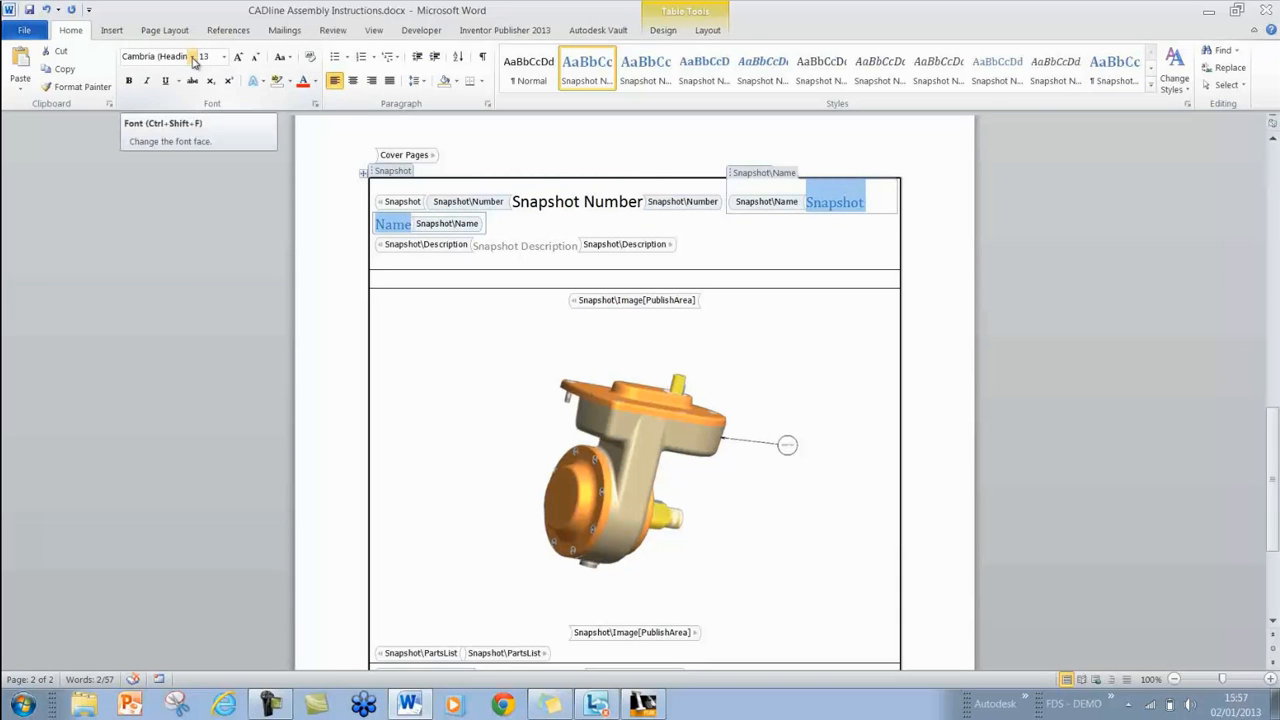
- Set the Snapshot Name heading in Calibri and grow its font size twice
{"action": "left_click", "coordinate": [210, 56]}
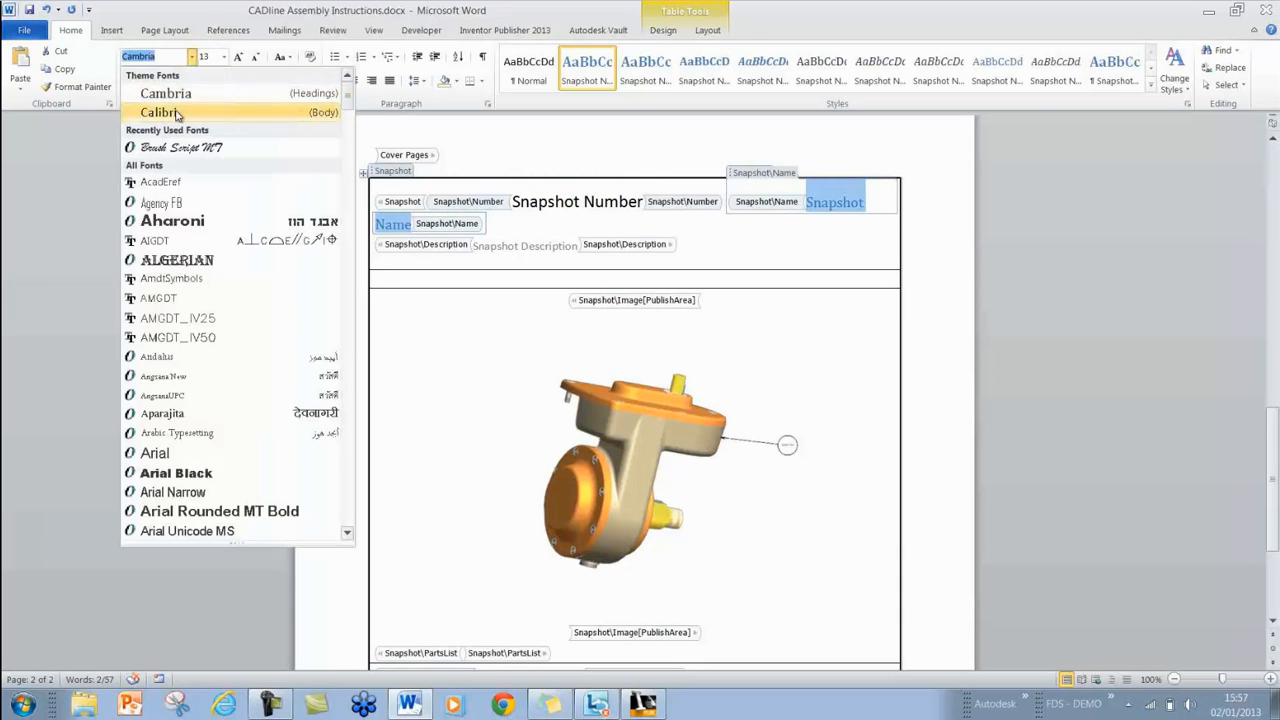
{"action": "left_click", "coordinate": [160, 112]}
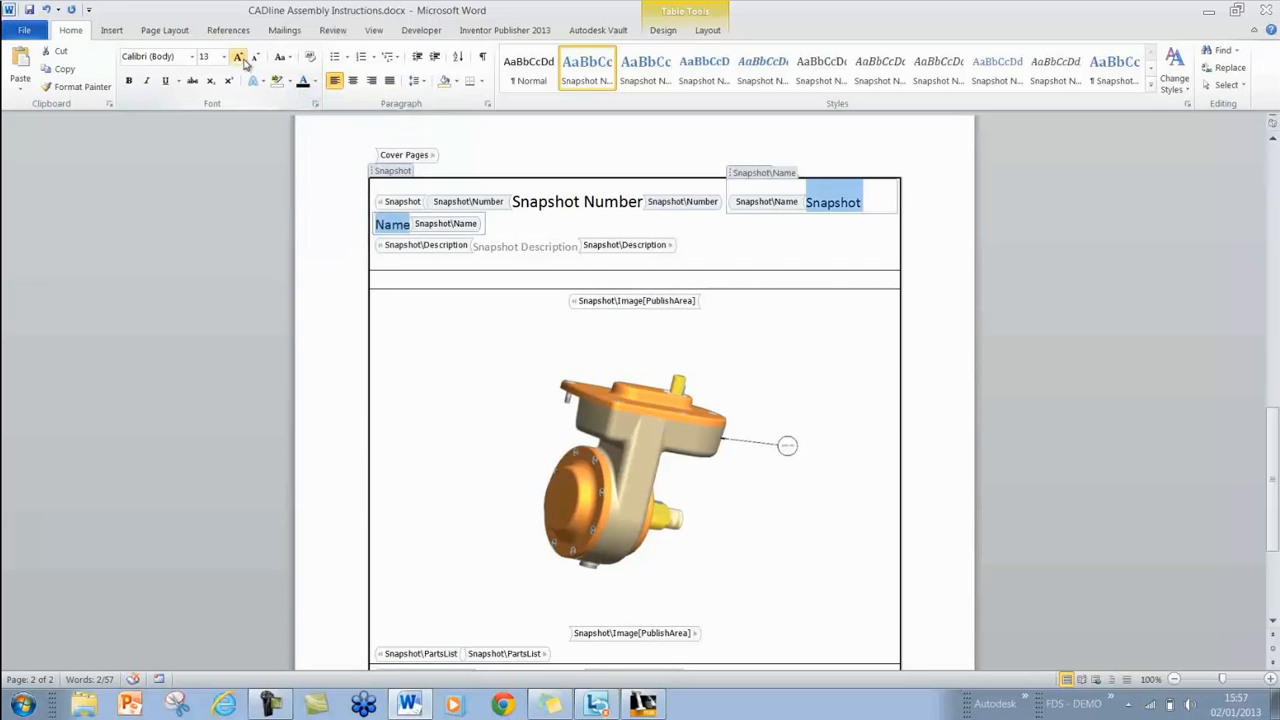
{"action": "left_click", "coordinate": [240, 56]}
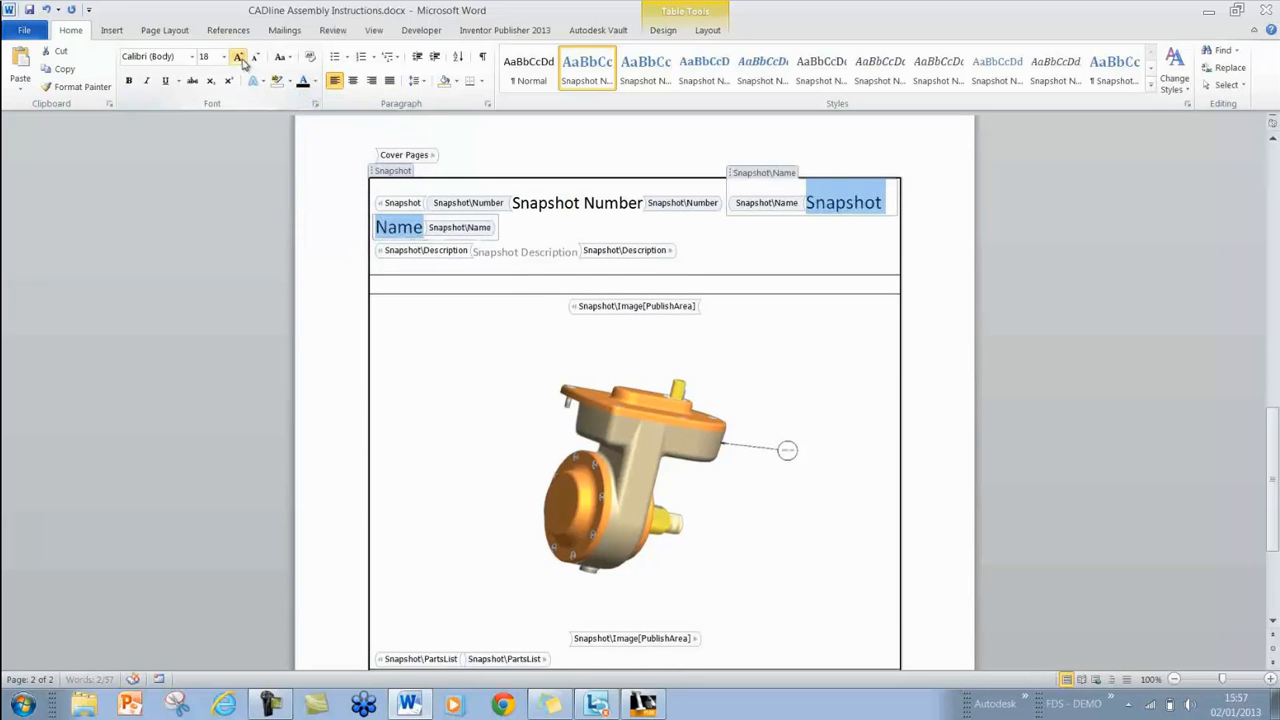
{"action": "left_click", "coordinate": [256, 56]}
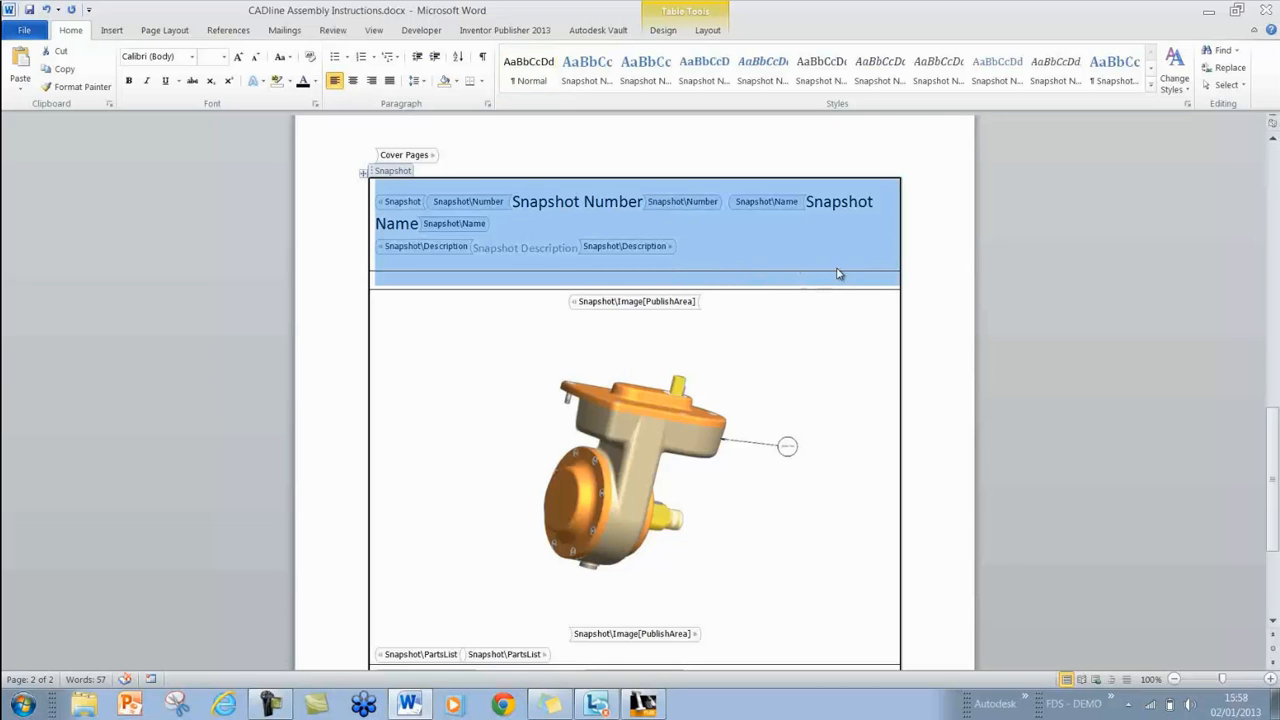
{"action": "mouse_move", "coordinate": [872, 272]}
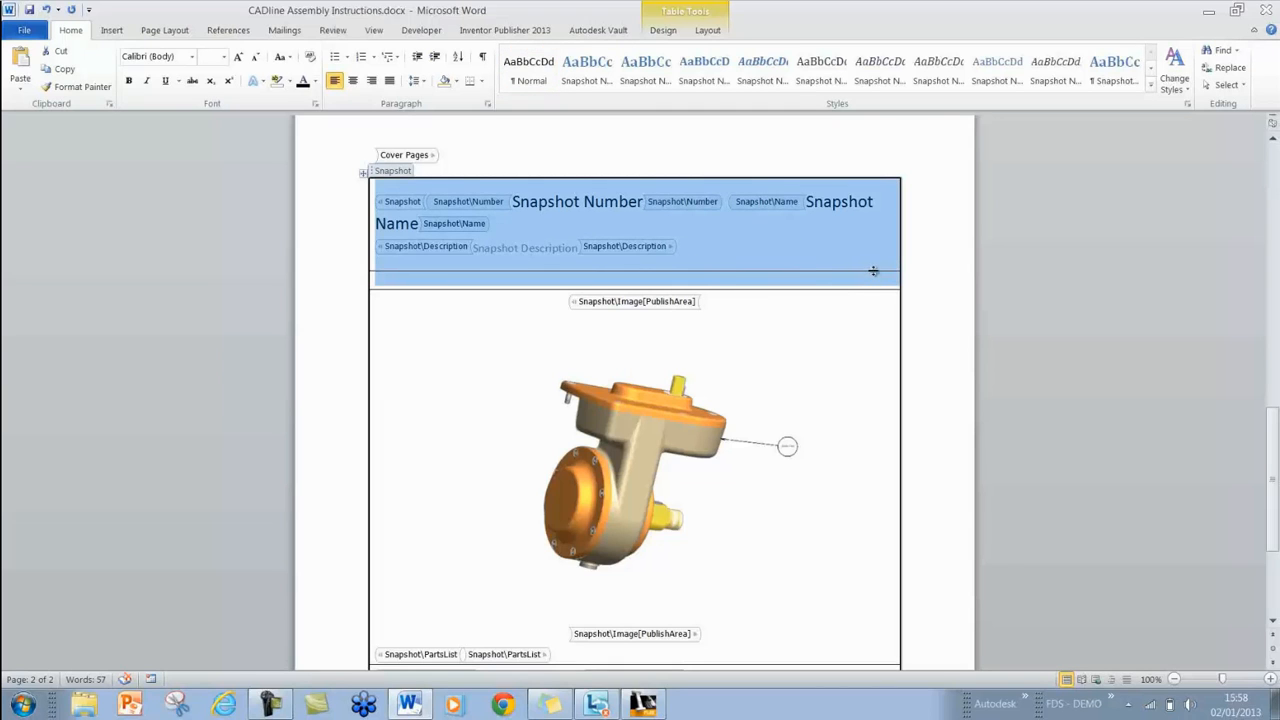
- Delete the Transition Description row and shade the snapshot table cells light grey
{"action": "right_click", "coordinate": [872, 270]}
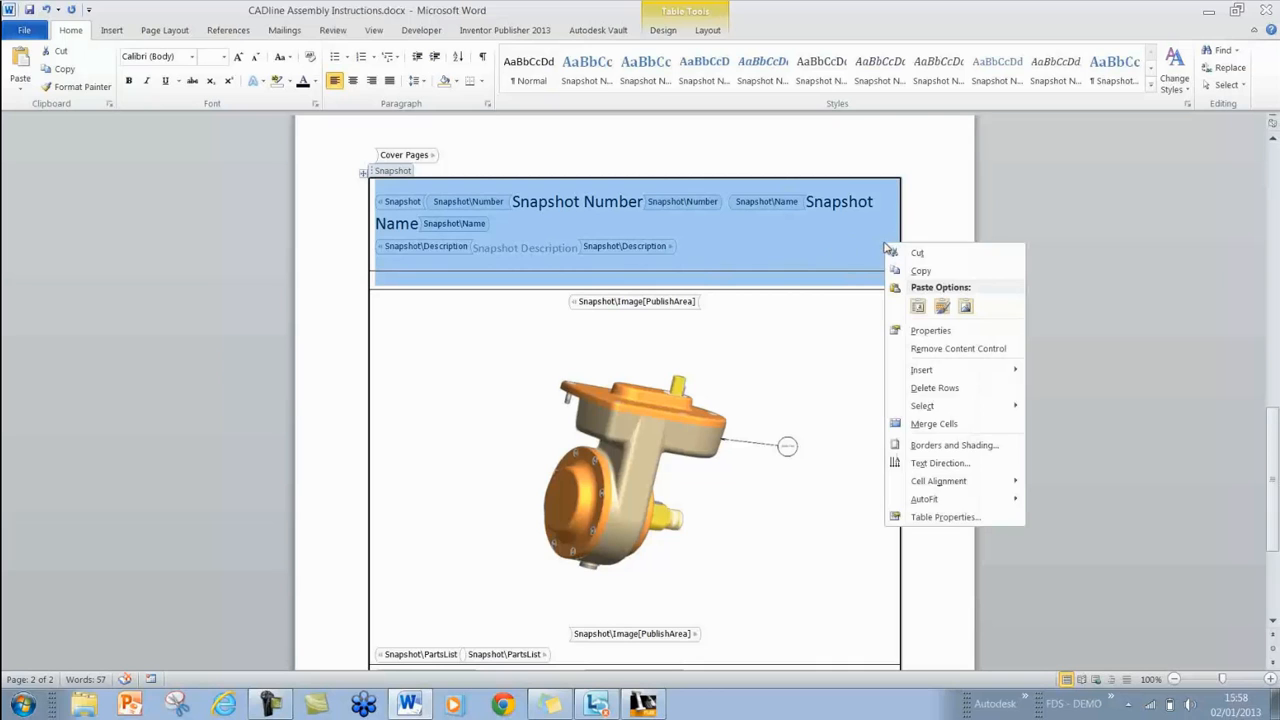
{"action": "left_click", "coordinate": [936, 432]}
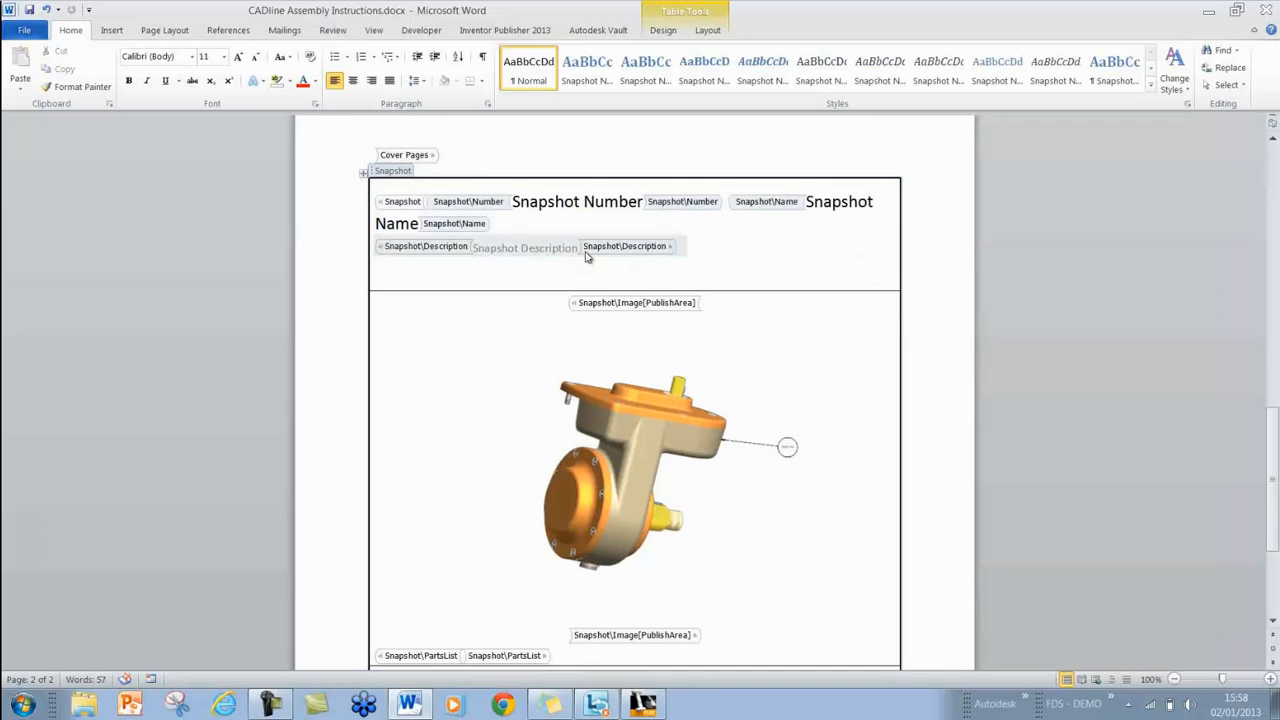
{"action": "scroll", "scroll_direction": "down", "scroll_amount": 3}
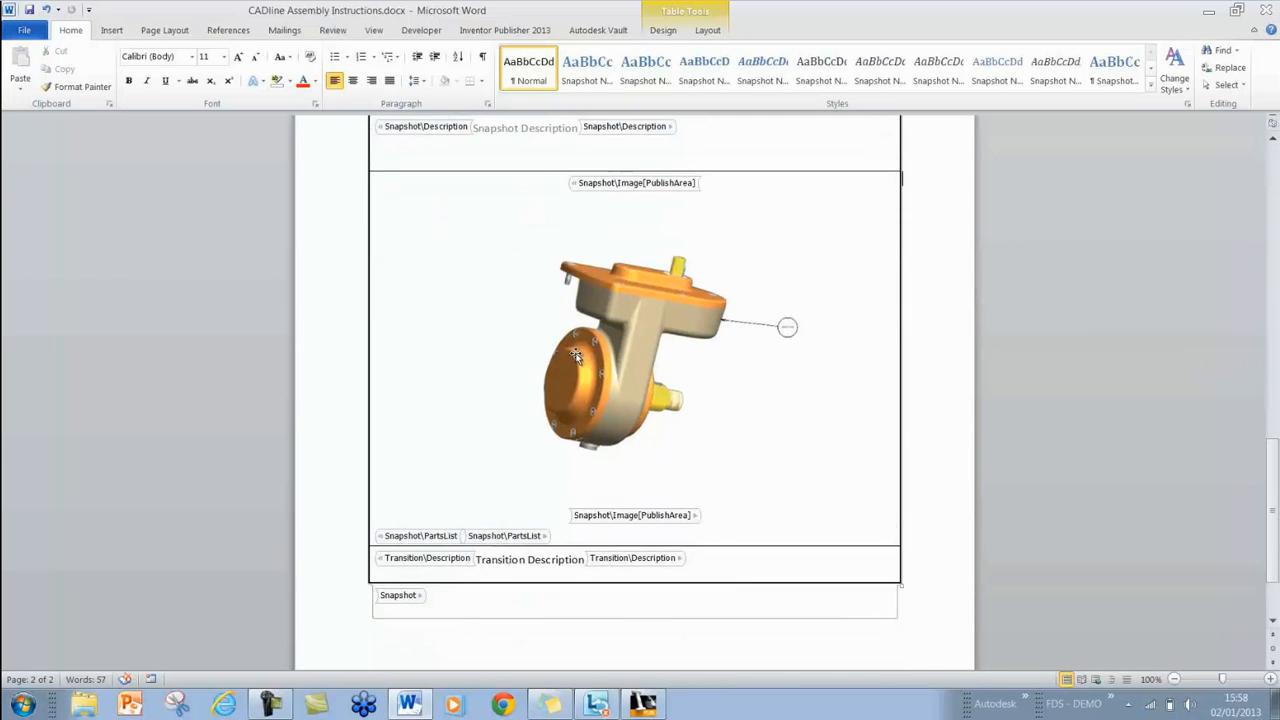
{"action": "mouse_move", "coordinate": [658, 336]}
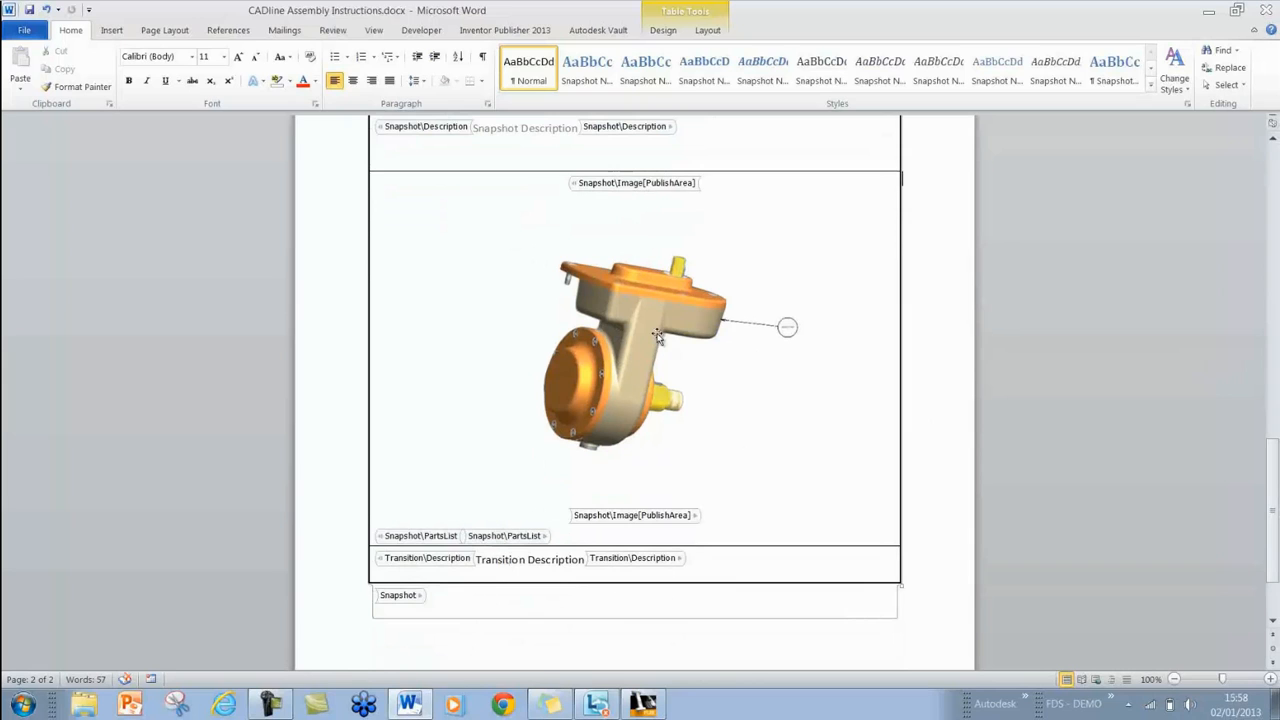
{"action": "scroll", "scroll_direction": "down", "scroll_amount": 3}
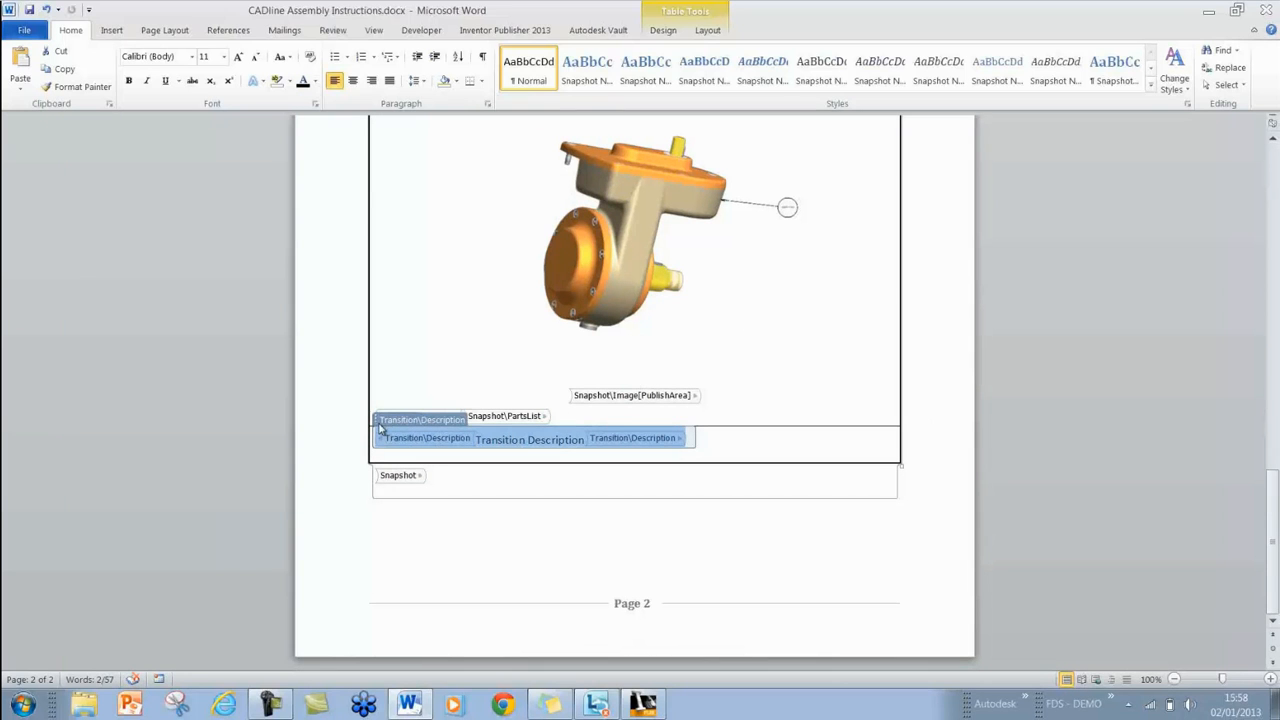
{"action": "mouse_move", "coordinate": [380, 428]}
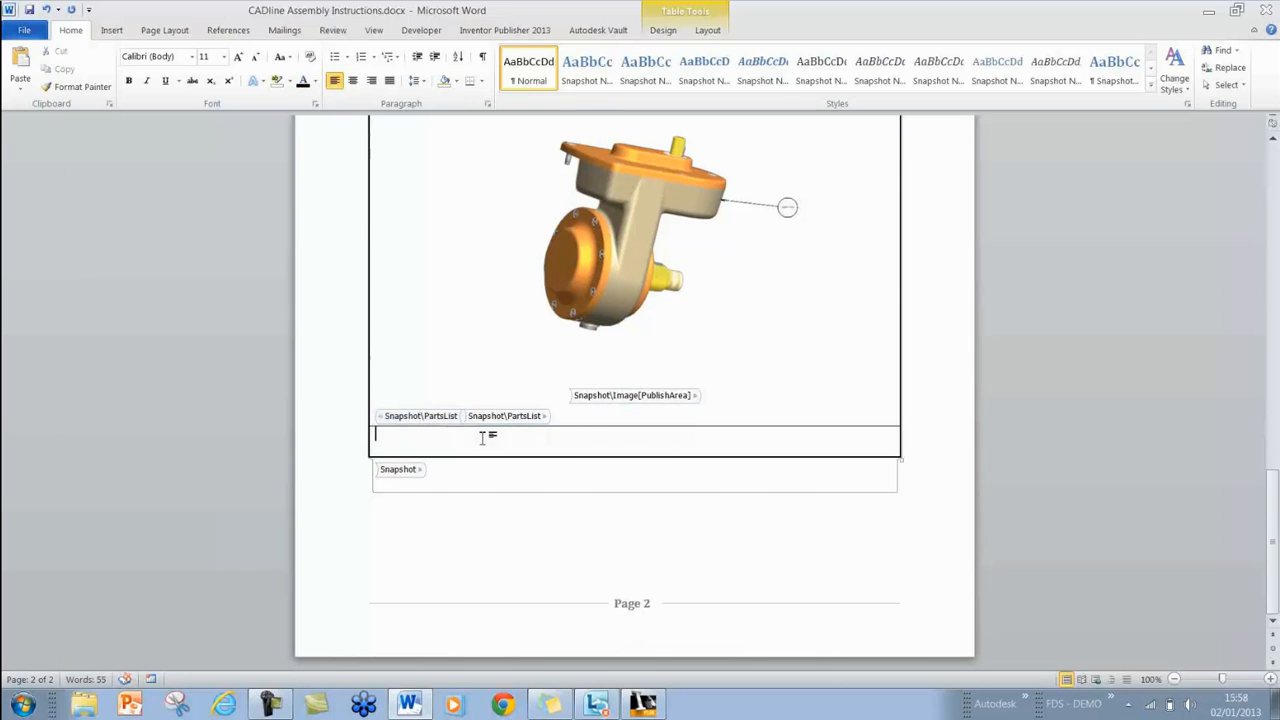
{"action": "mouse_move", "coordinate": [766, 448]}
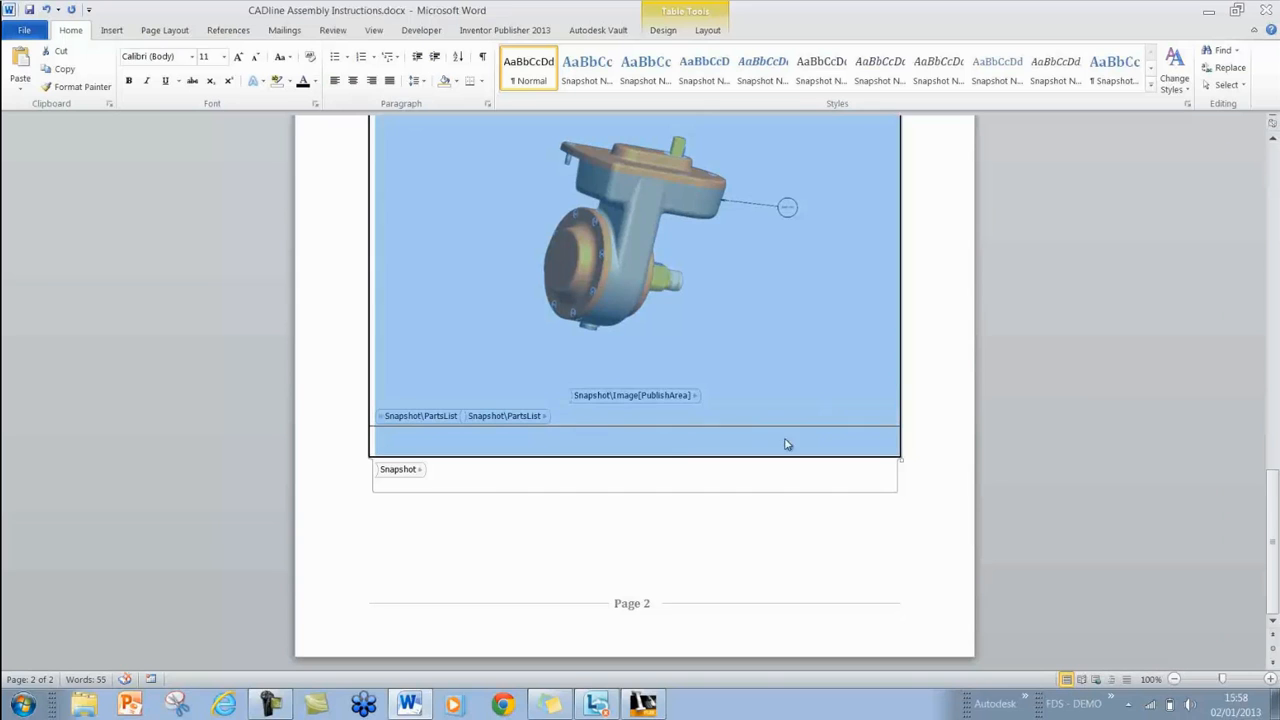
{"action": "left_click", "coordinate": [636, 230]}
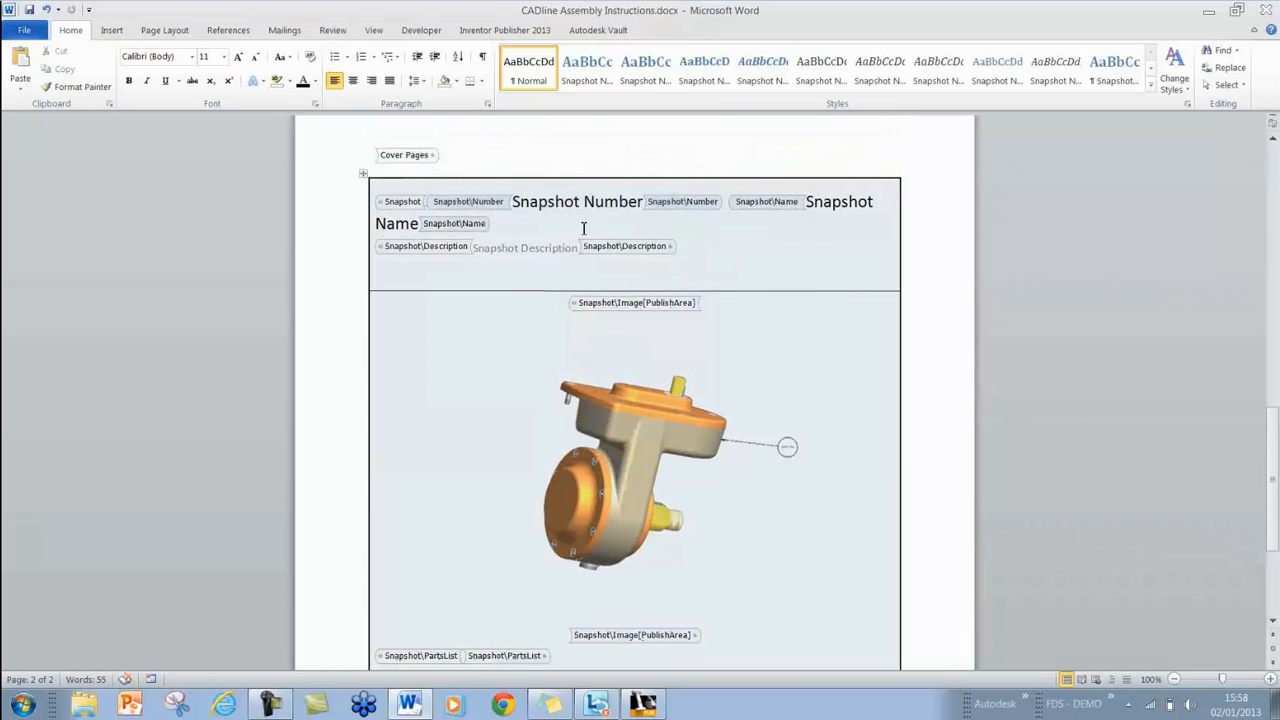
- Close the template document, answering No to keeping clipboard content, returning to Inventor Publisher
{"action": "scroll", "scroll_direction": "down", "scroll_amount": 3}
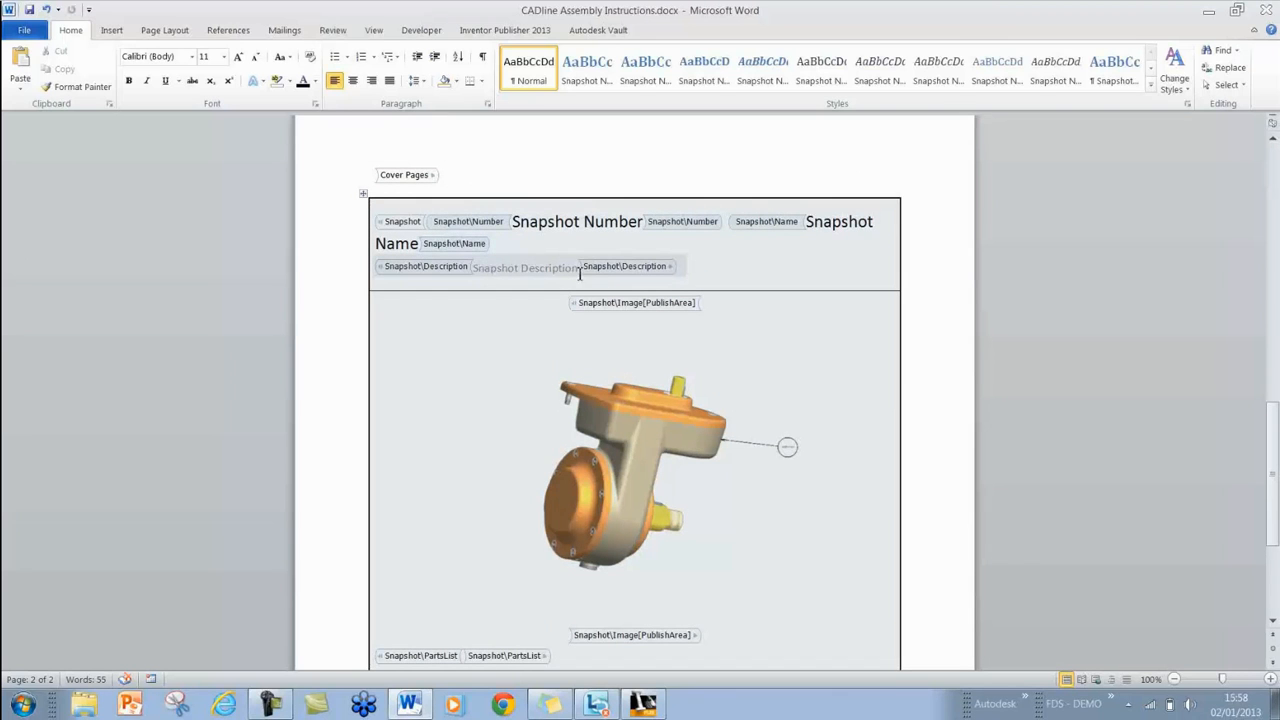
{"action": "scroll", "scroll_direction": "down", "scroll_amount": 3}
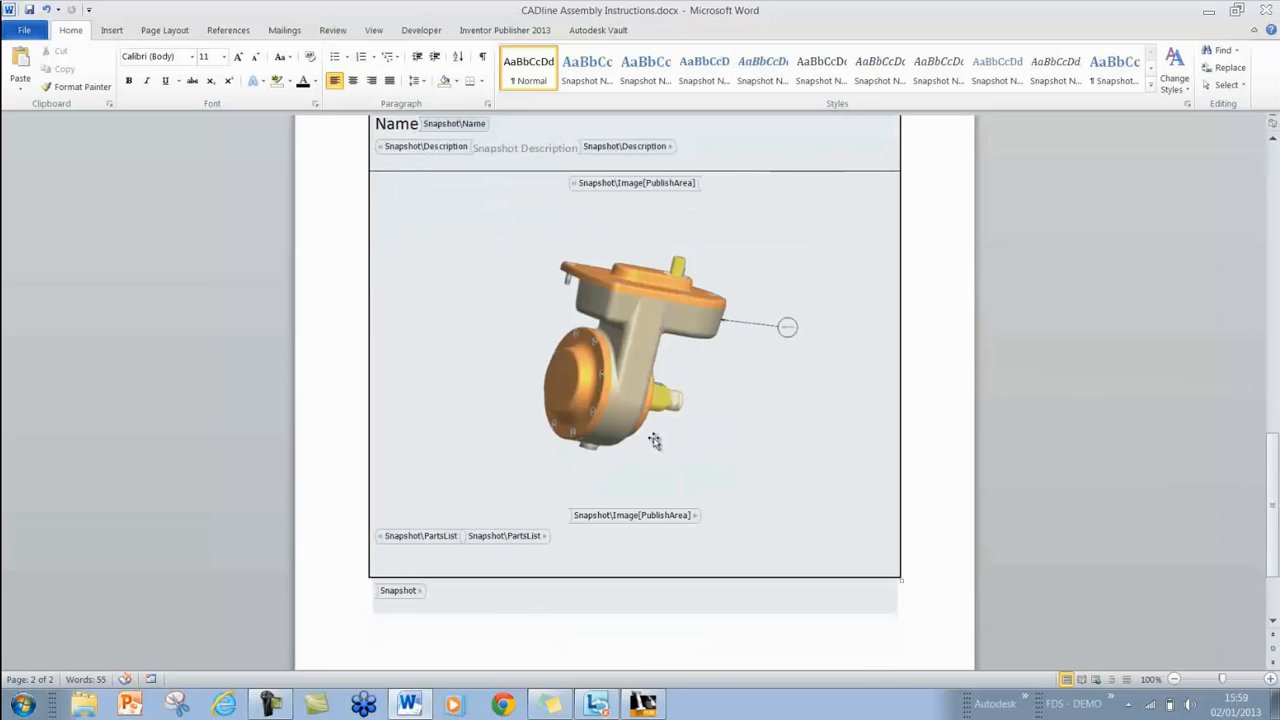
{"action": "scroll", "scroll_direction": "down", "scroll_amount": 3}
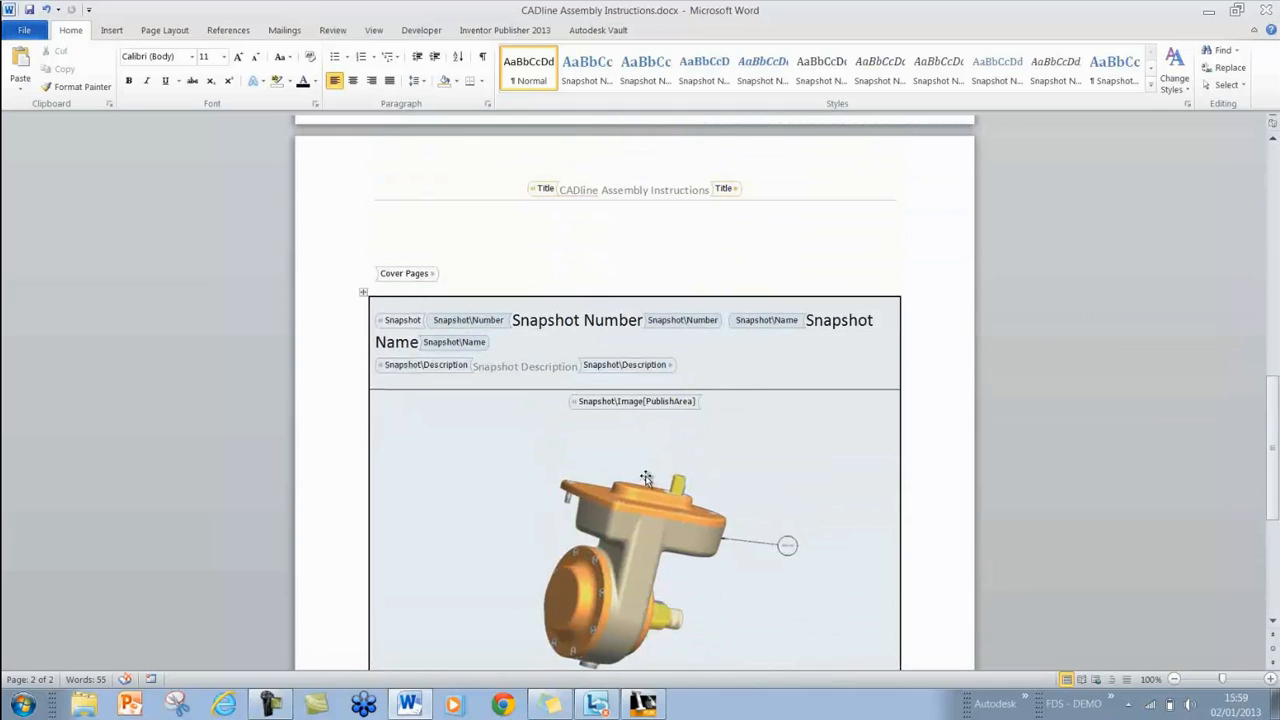
{"action": "scroll", "scroll_direction": "down", "scroll_amount": 3}
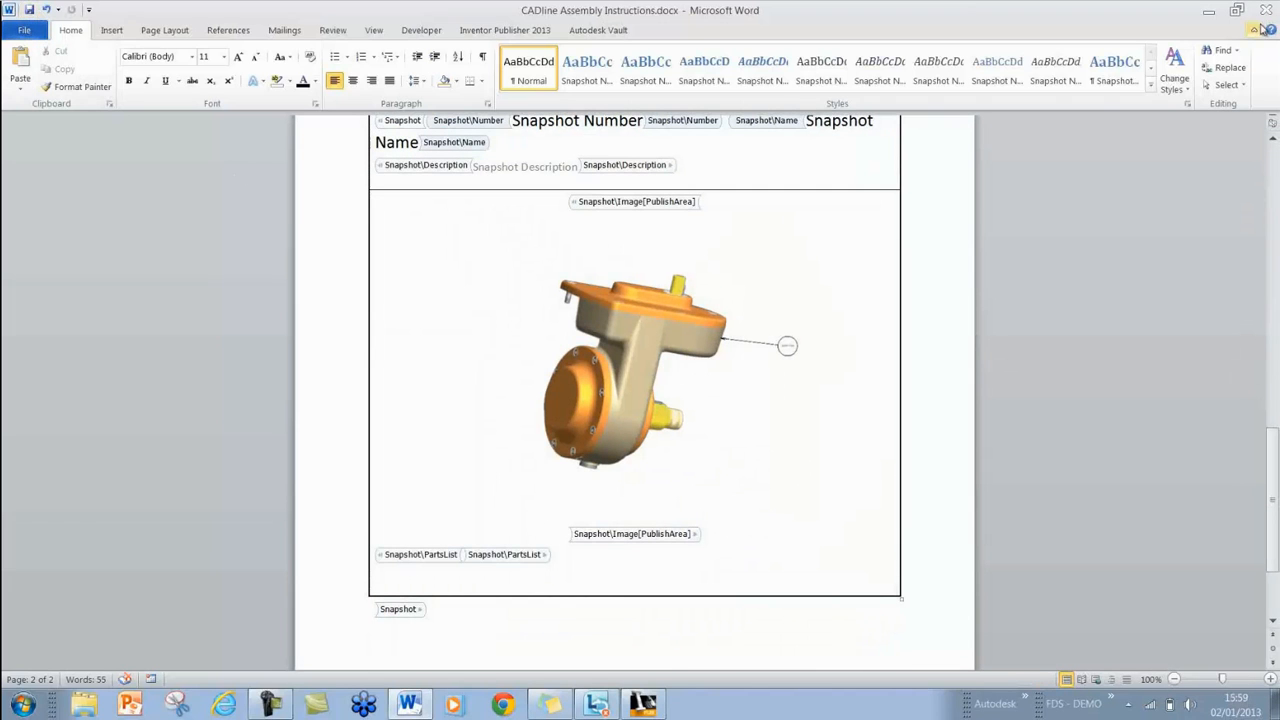
{"action": "left_click", "coordinate": [1270, 12]}
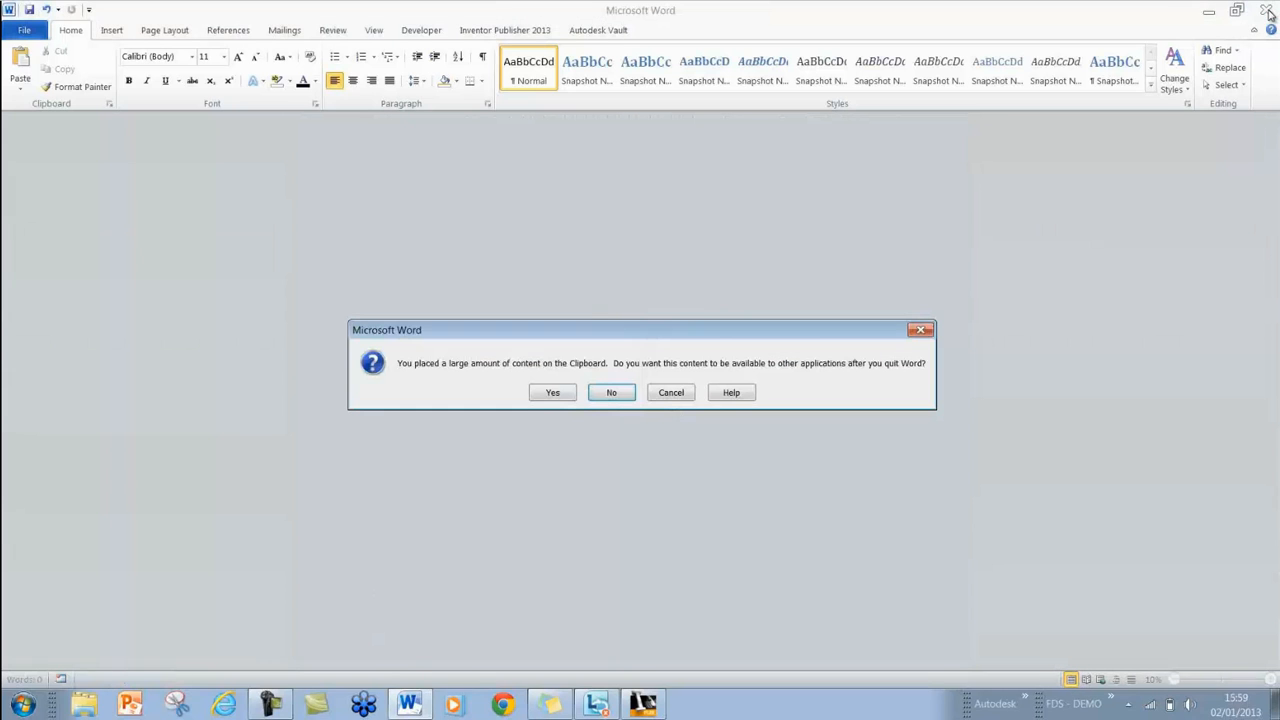
{"action": "left_click", "coordinate": [612, 392]}
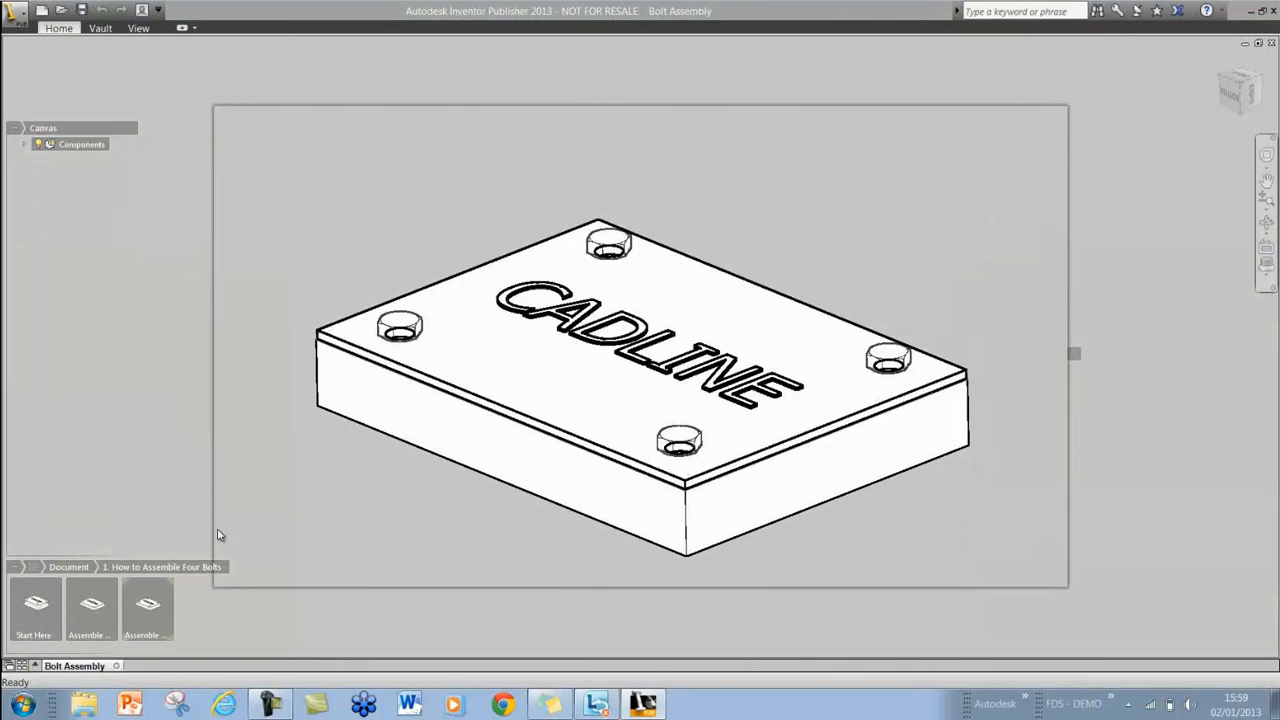
- Give the final snapshot the description "Congratulations you've assembled the bolts!!!!"
{"action": "left_click", "coordinate": [36, 604]}
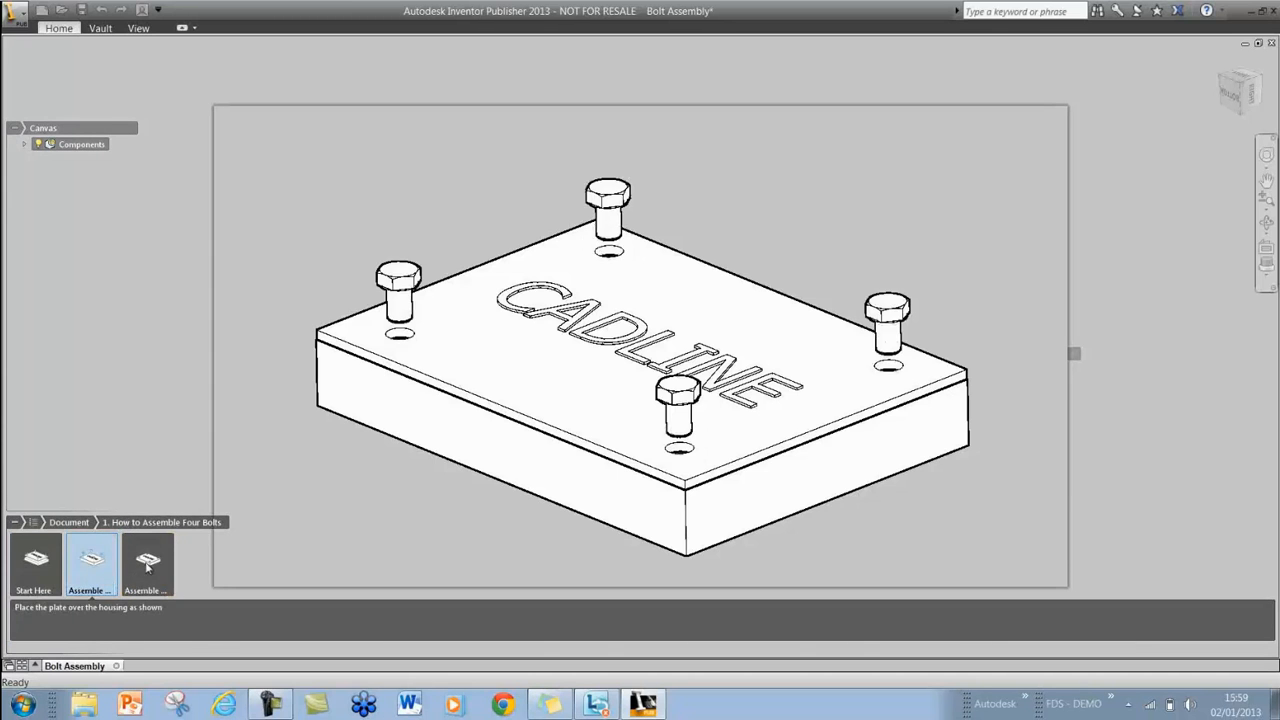
{"action": "left_click", "coordinate": [148, 560]}
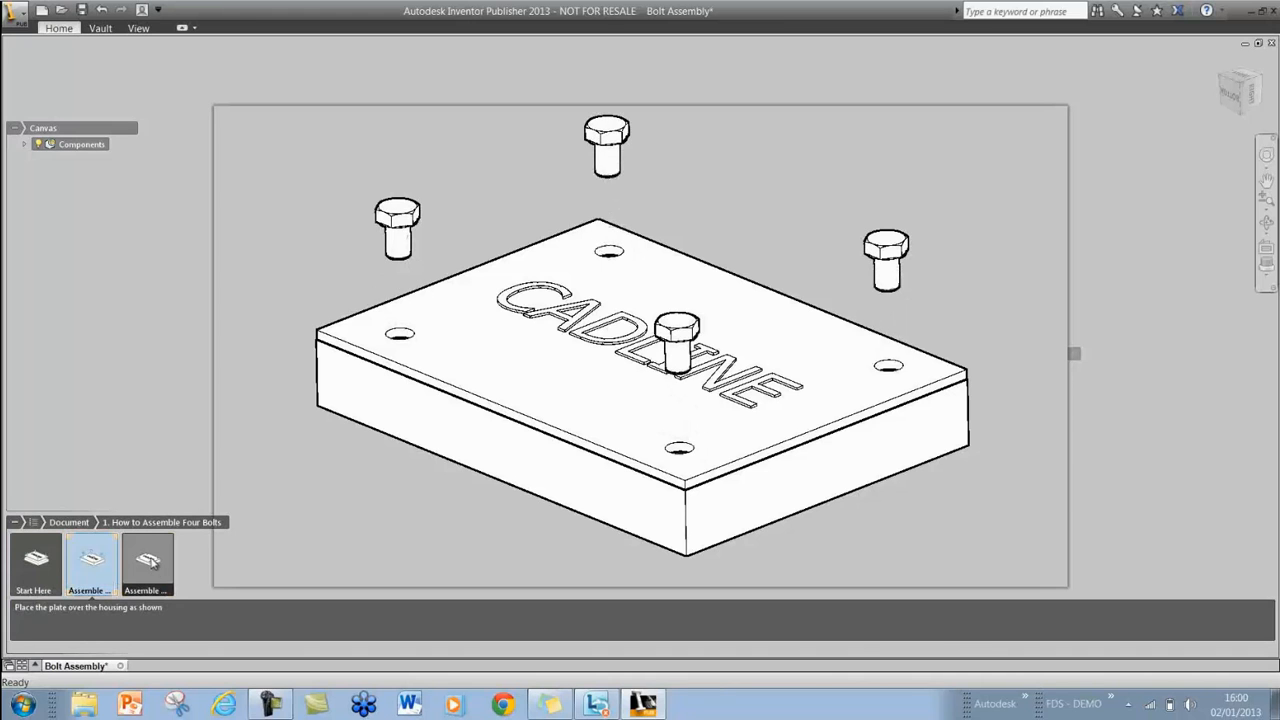
{"action": "left_click", "coordinate": [148, 564]}
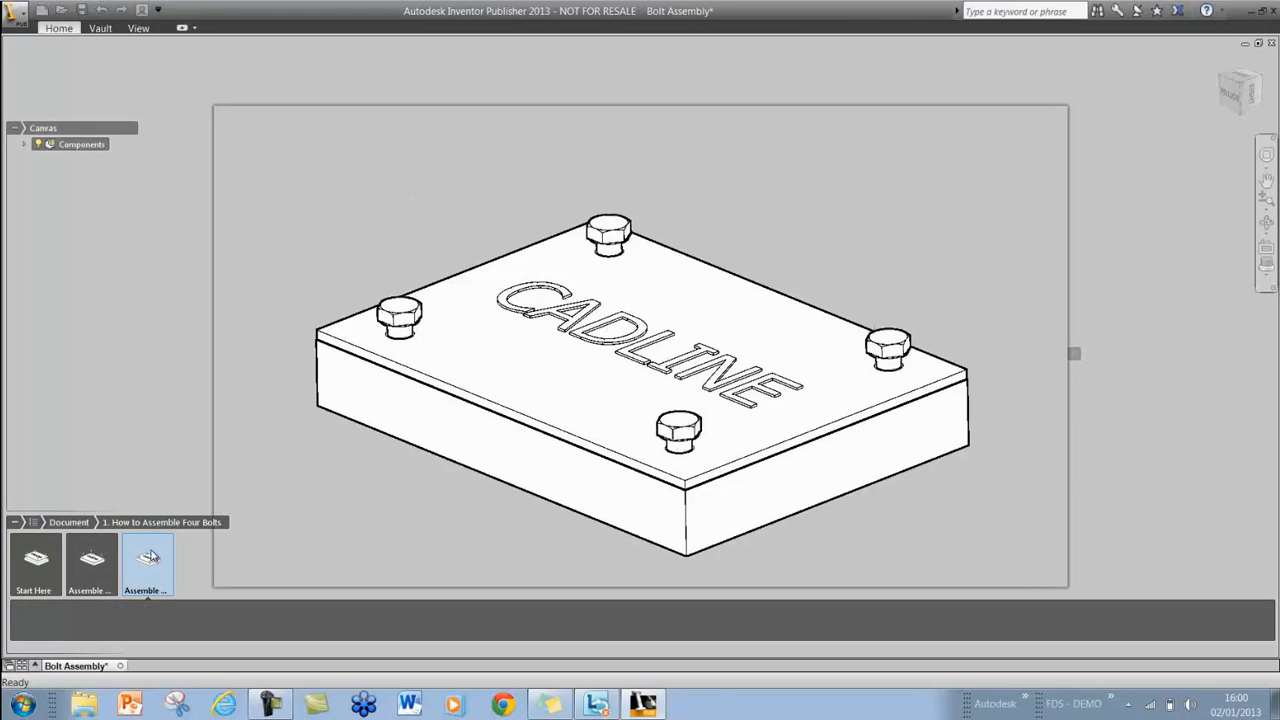
{"action": "left_click", "coordinate": [148, 560]}
{"action": "type", "text": "Congratulations you've assembl"}
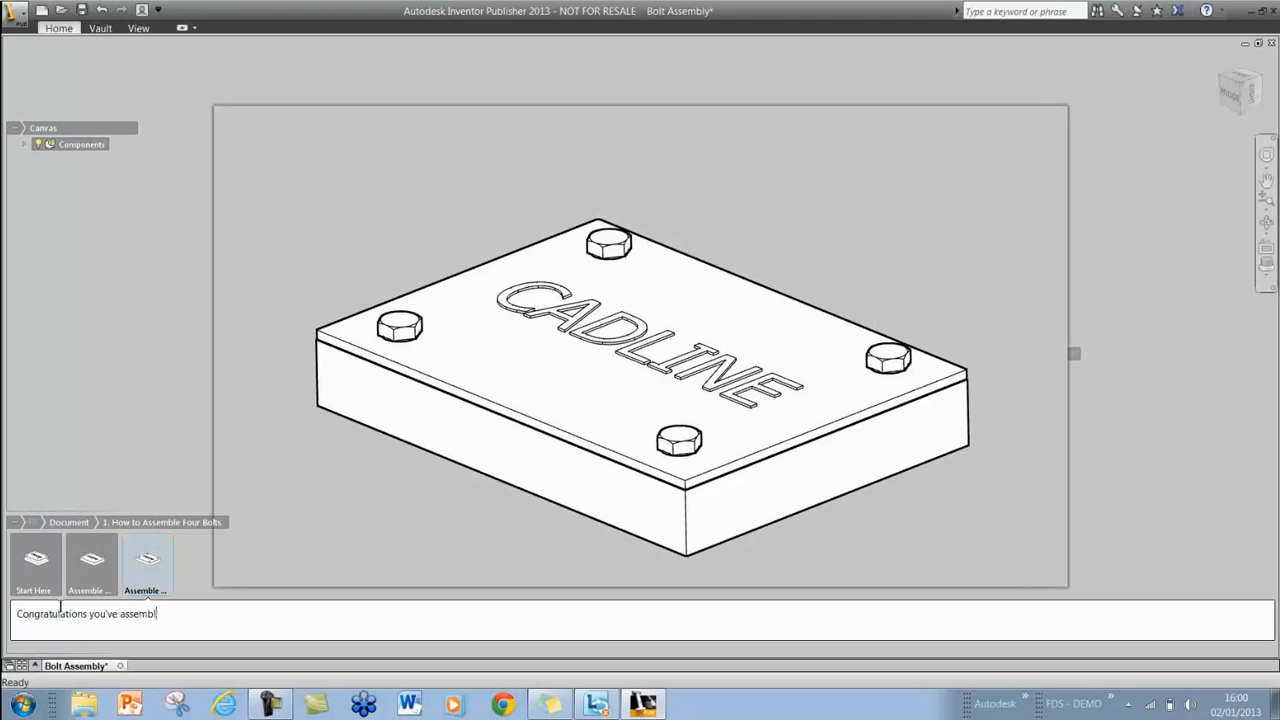
{"action": "type", "text": "ed the bol"}
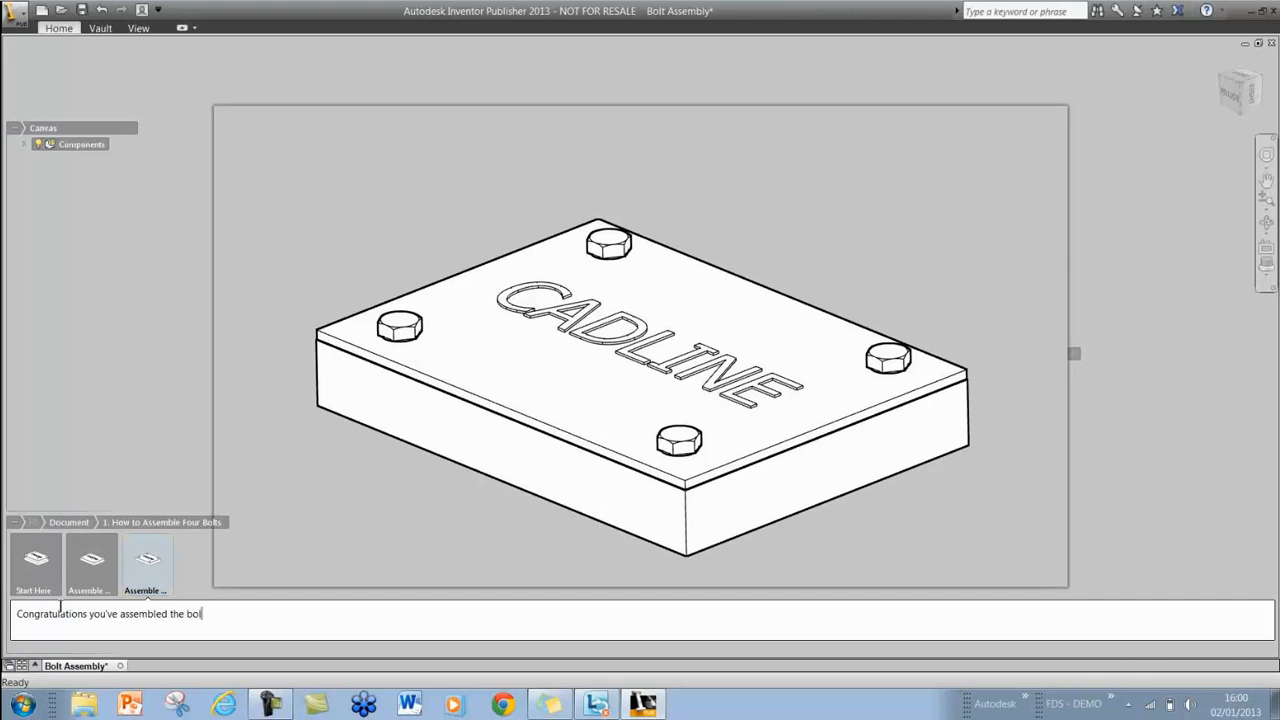
{"action": "type", "text": "ts!!!!"}
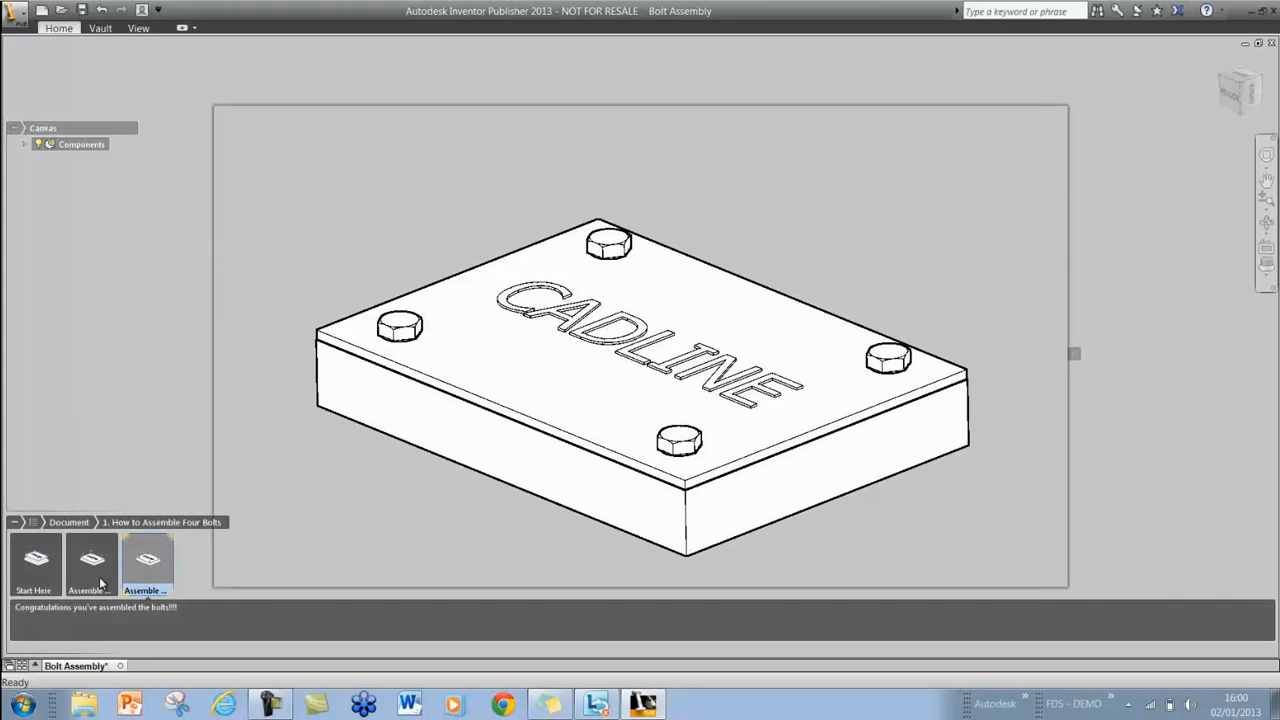
- Save the Bolt Assembly file and return to the Start Here snapshot
{"action": "left_click", "coordinate": [92, 564]}
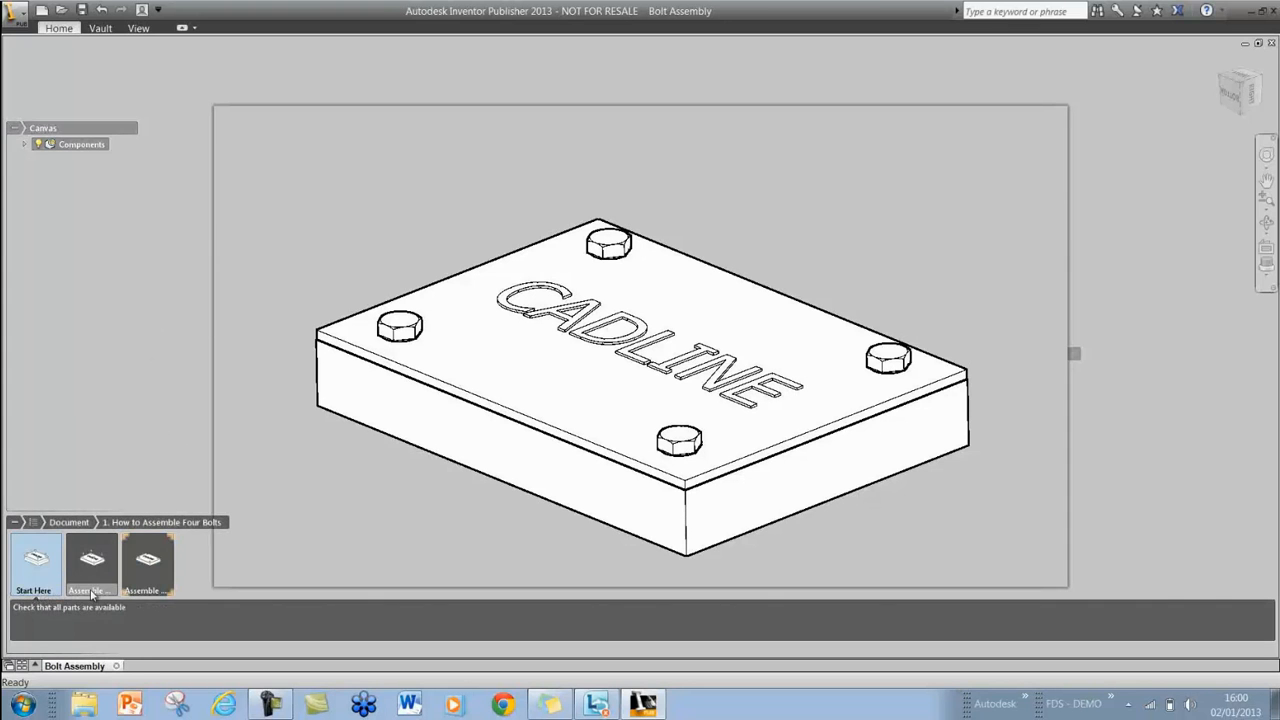
{"action": "left_click", "coordinate": [148, 564]}
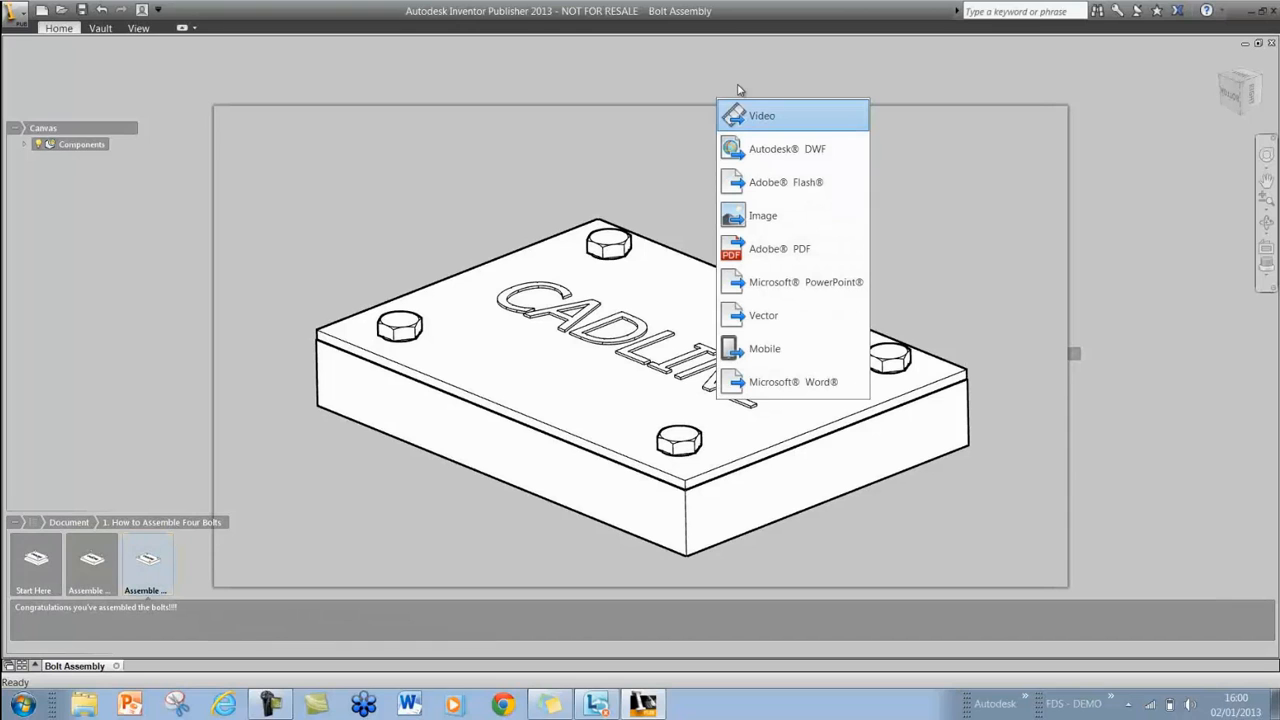
{"action": "mouse_move", "coordinate": [734, 76]}
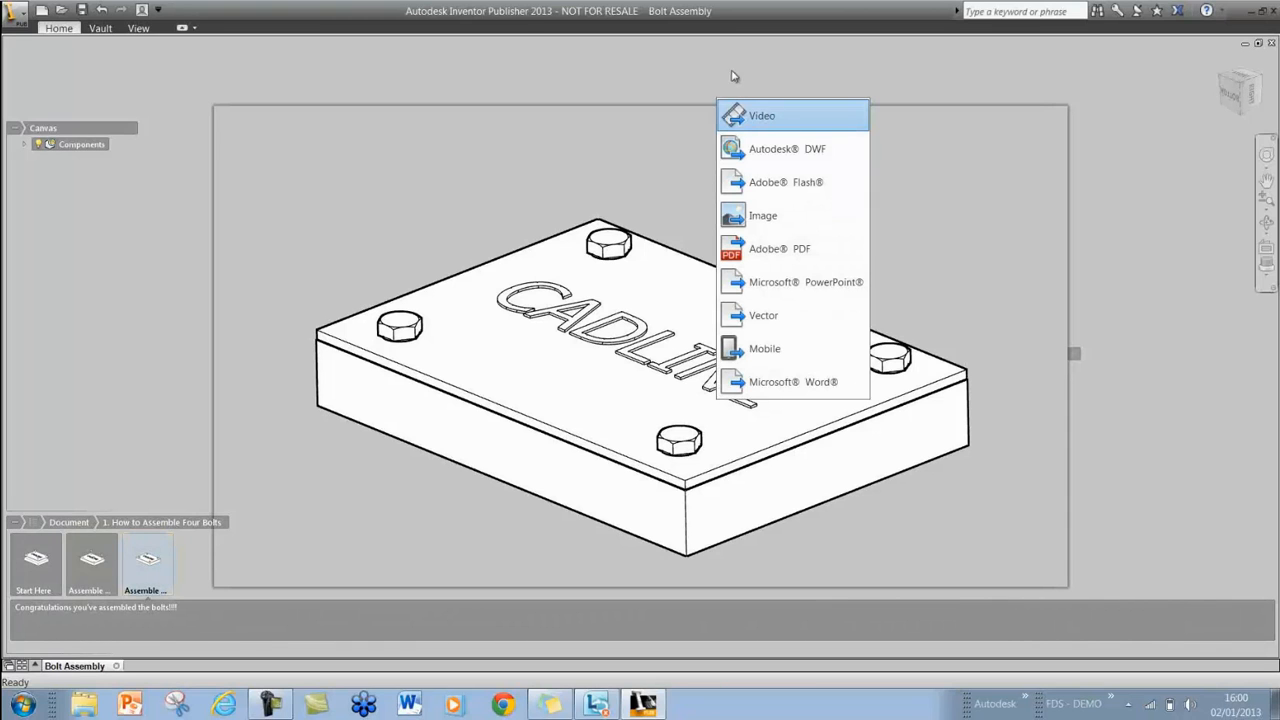
{"action": "mouse_move", "coordinate": [744, 78]}
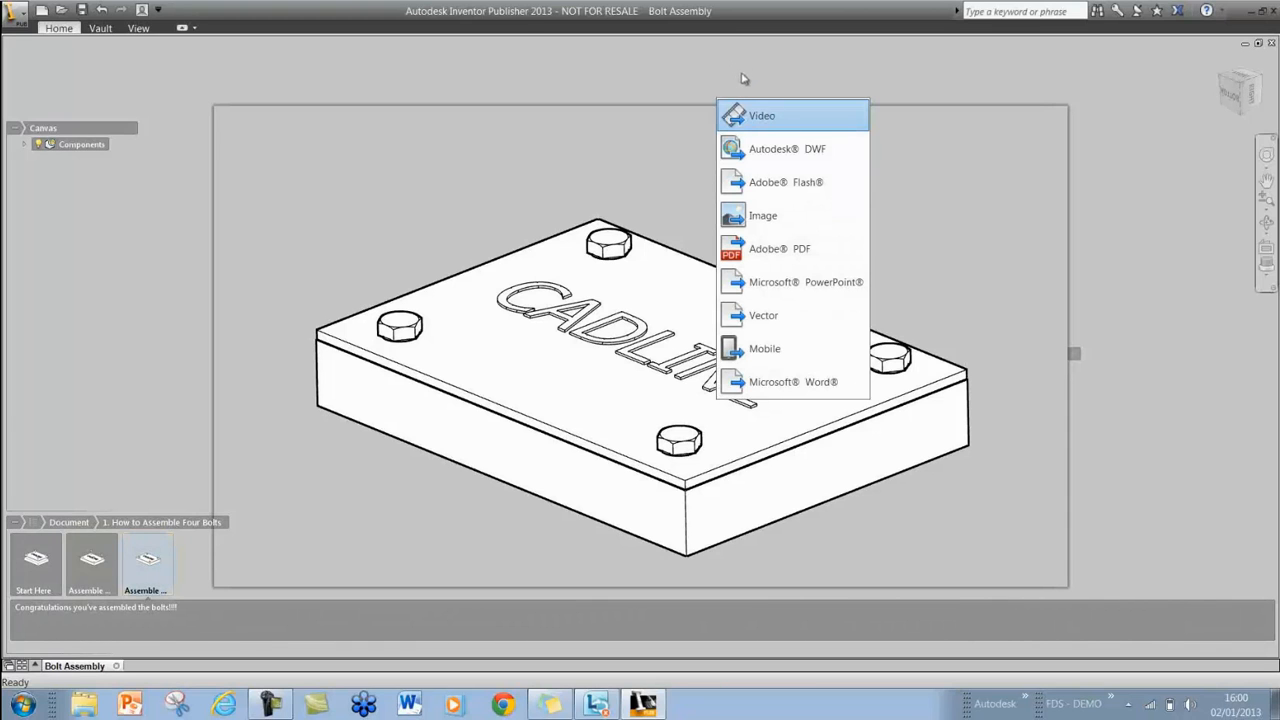
{"action": "mouse_move", "coordinate": [750, 80]}
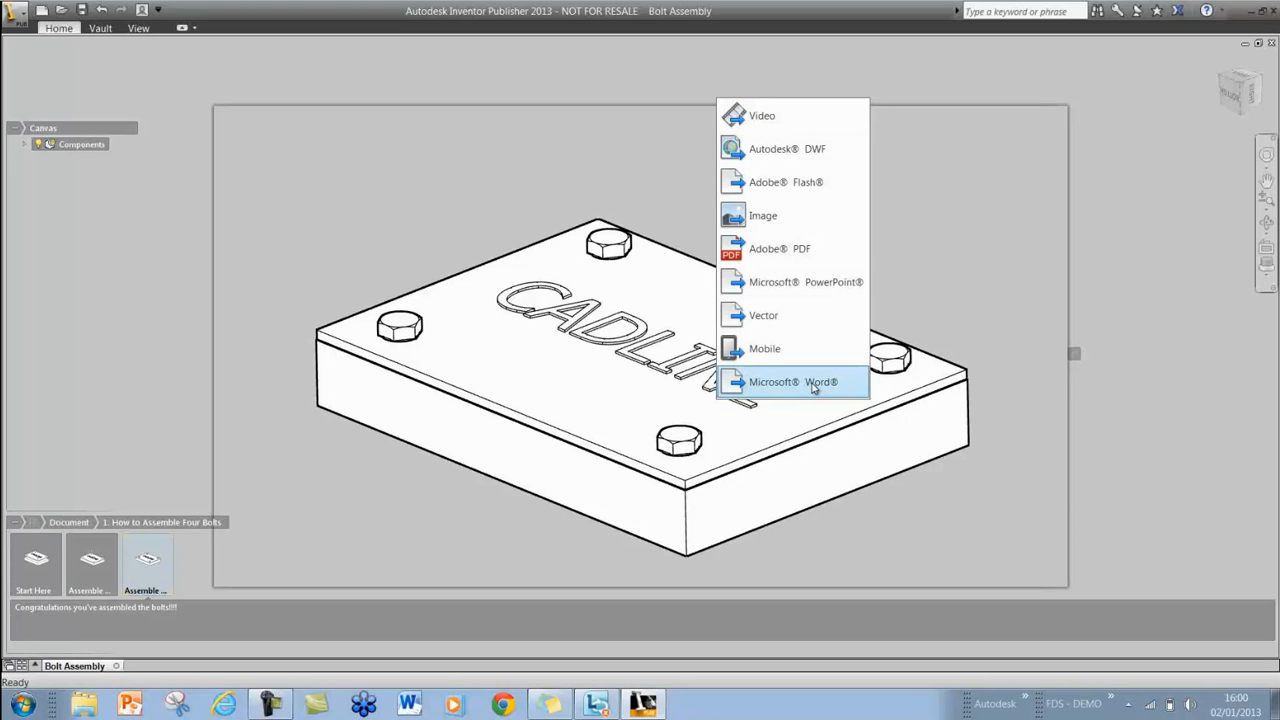
- Publish to Word with the CADline Assembly Instructions template and transparent backgrounds as Bolt Assembly.docx
{"action": "left_click", "coordinate": [792, 382]}
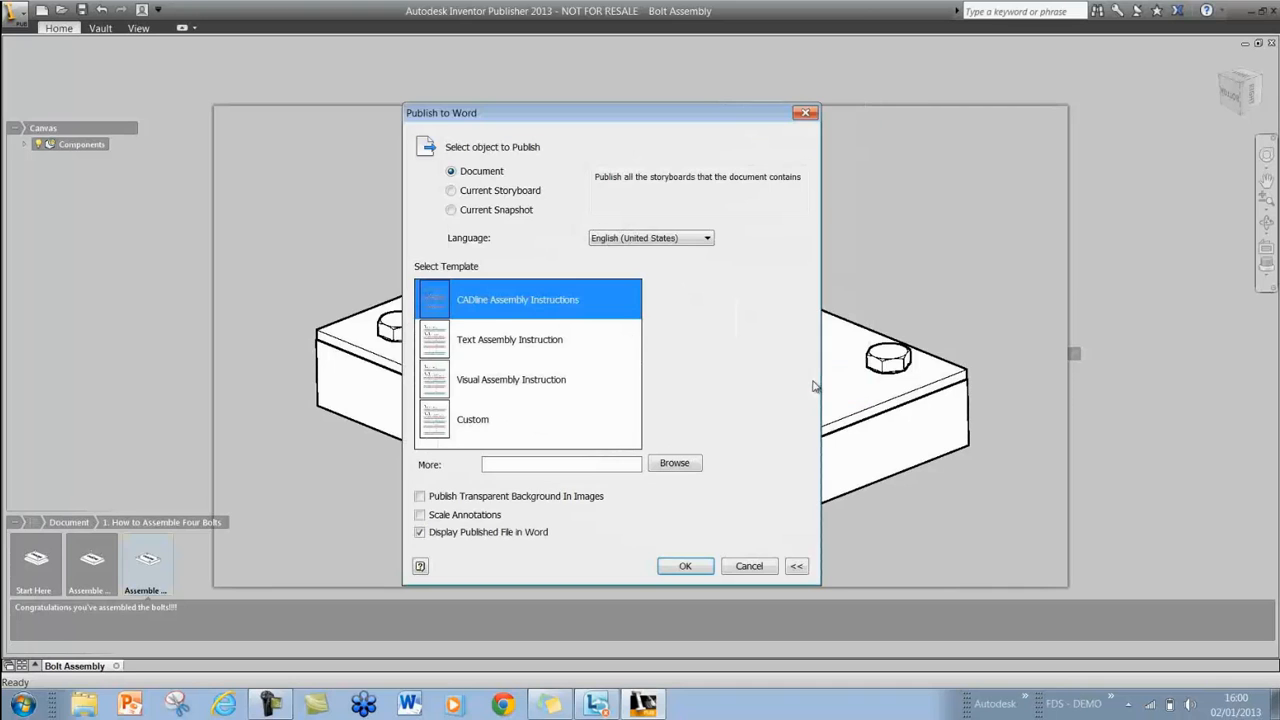
{"action": "mouse_move", "coordinate": [484, 316]}
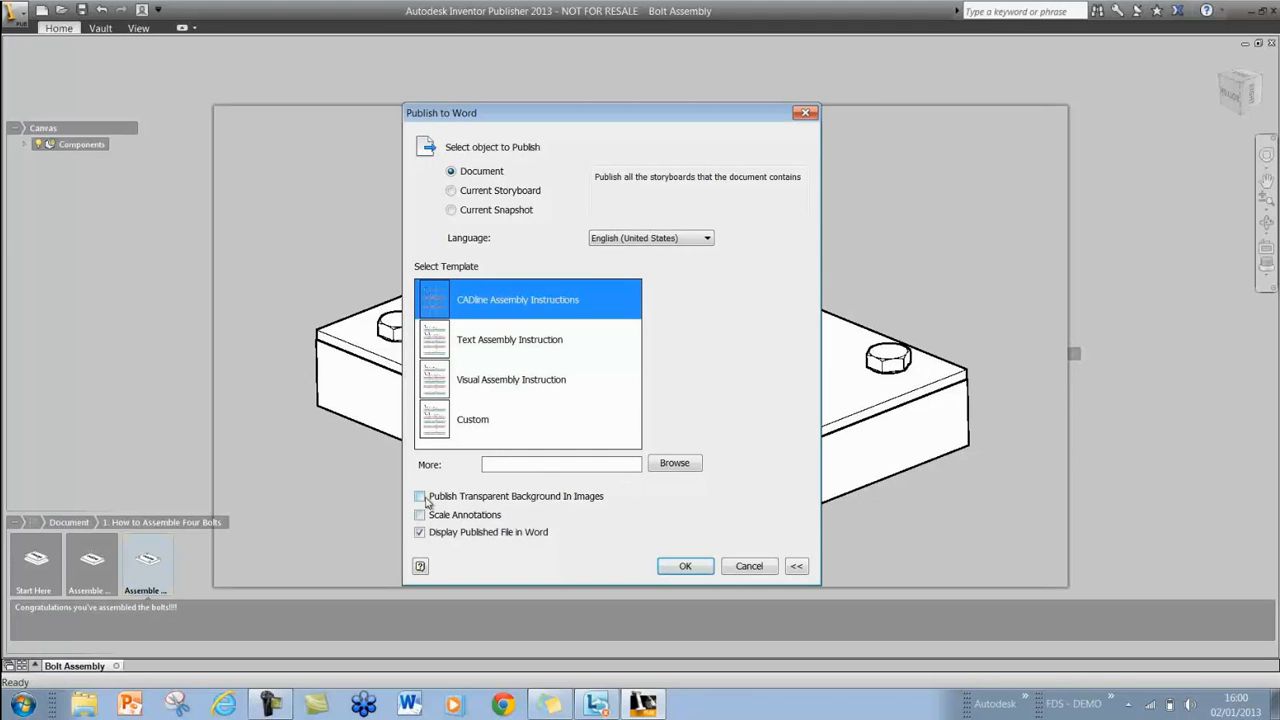
{"action": "left_click", "coordinate": [420, 496]}
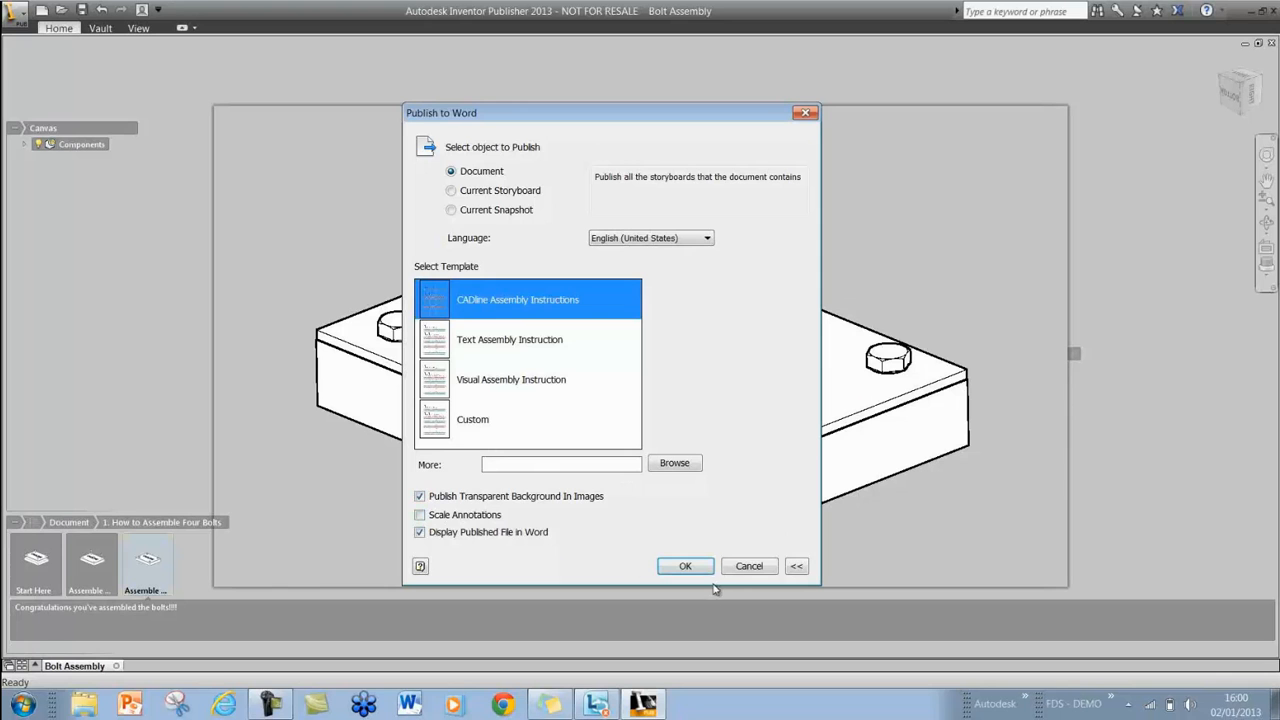
{"action": "left_click", "coordinate": [684, 566]}
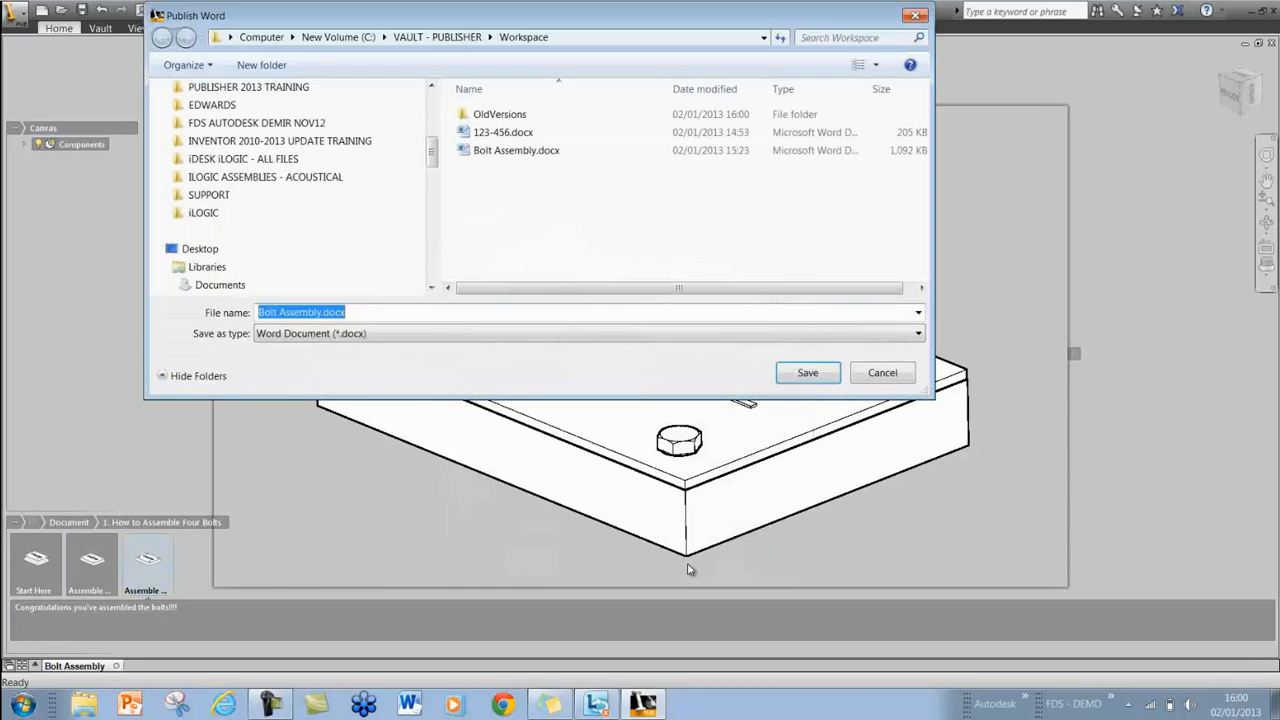
{"action": "left_click", "coordinate": [516, 150]}
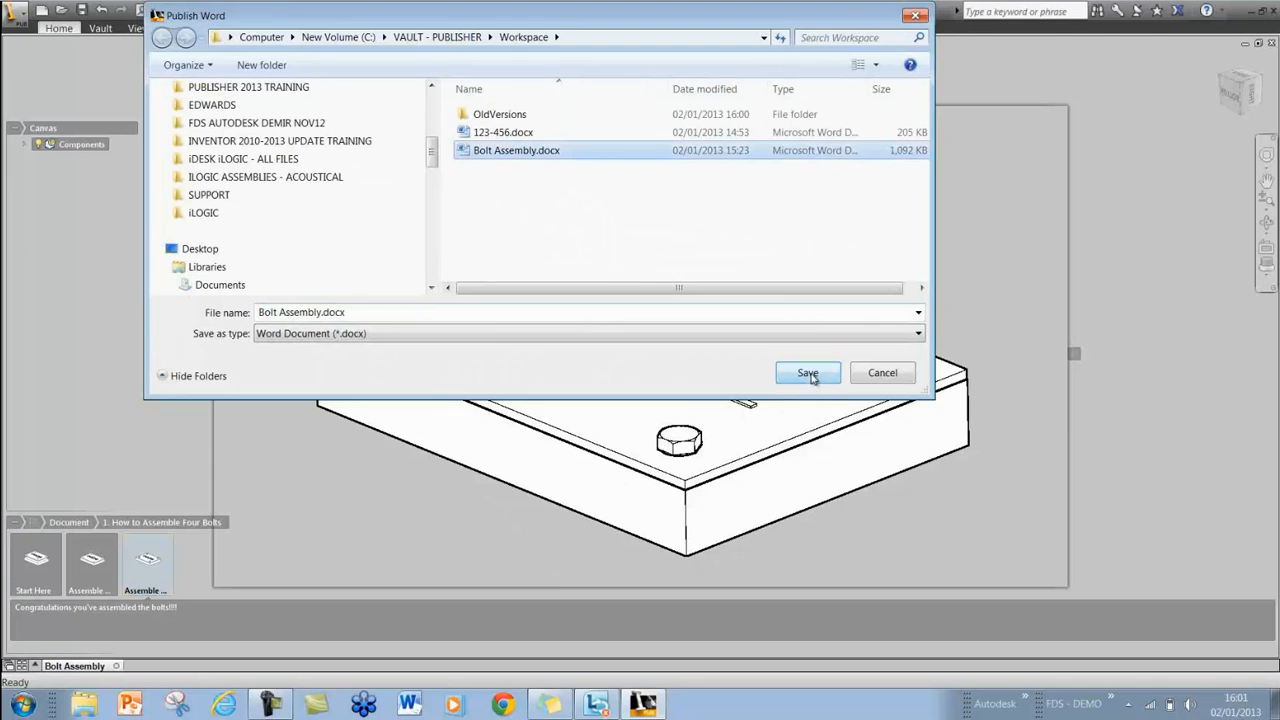
{"action": "left_click", "coordinate": [808, 372]}
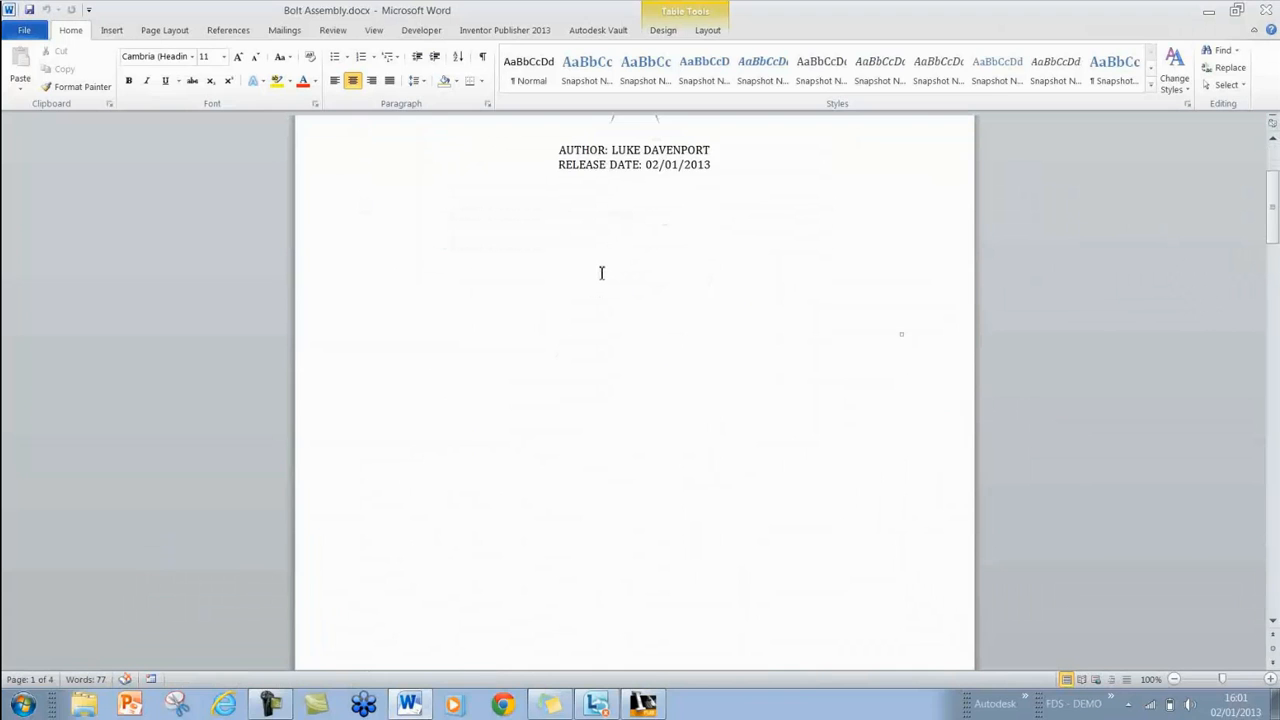
- Scroll through Bolt Assembly.docx reviewing snapshots 1.1 Start Here, 1.2 Assemble Plate and 1.3 Assemble Bolts
{"action": "scroll", "scroll_direction": "down", "scroll_amount": 3}
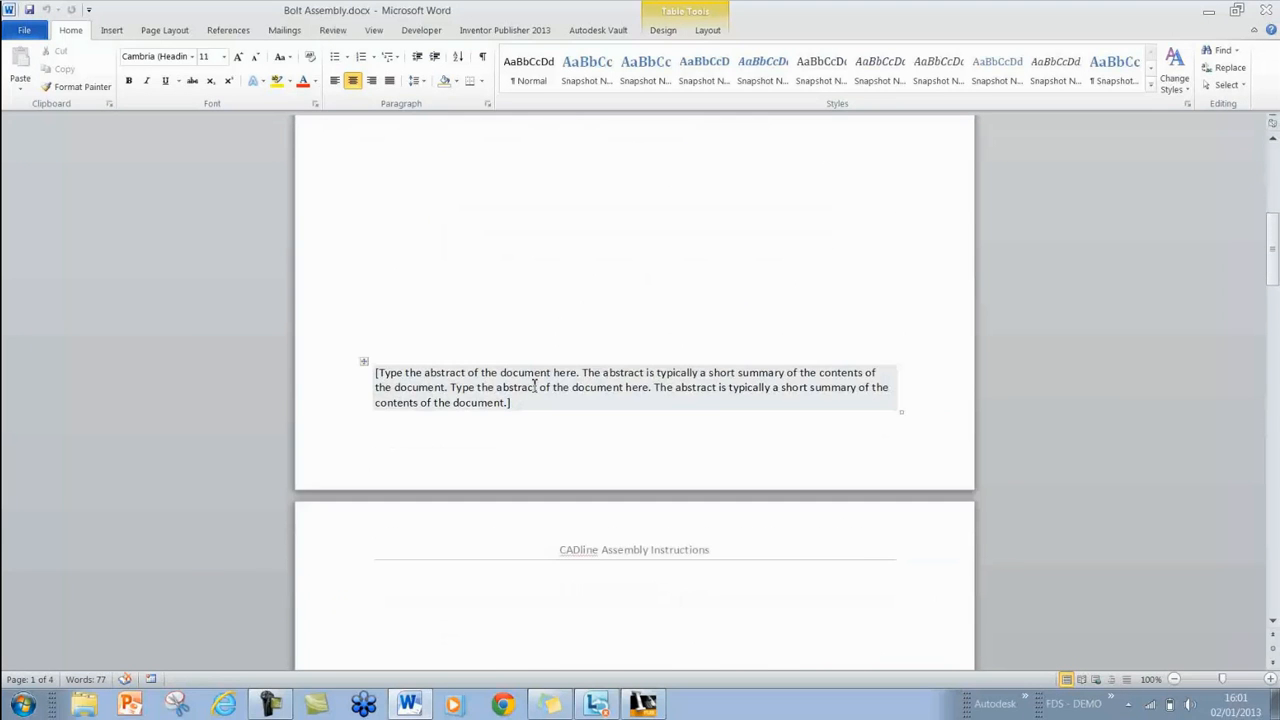
{"action": "scroll", "scroll_direction": "down", "scroll_amount": 3}
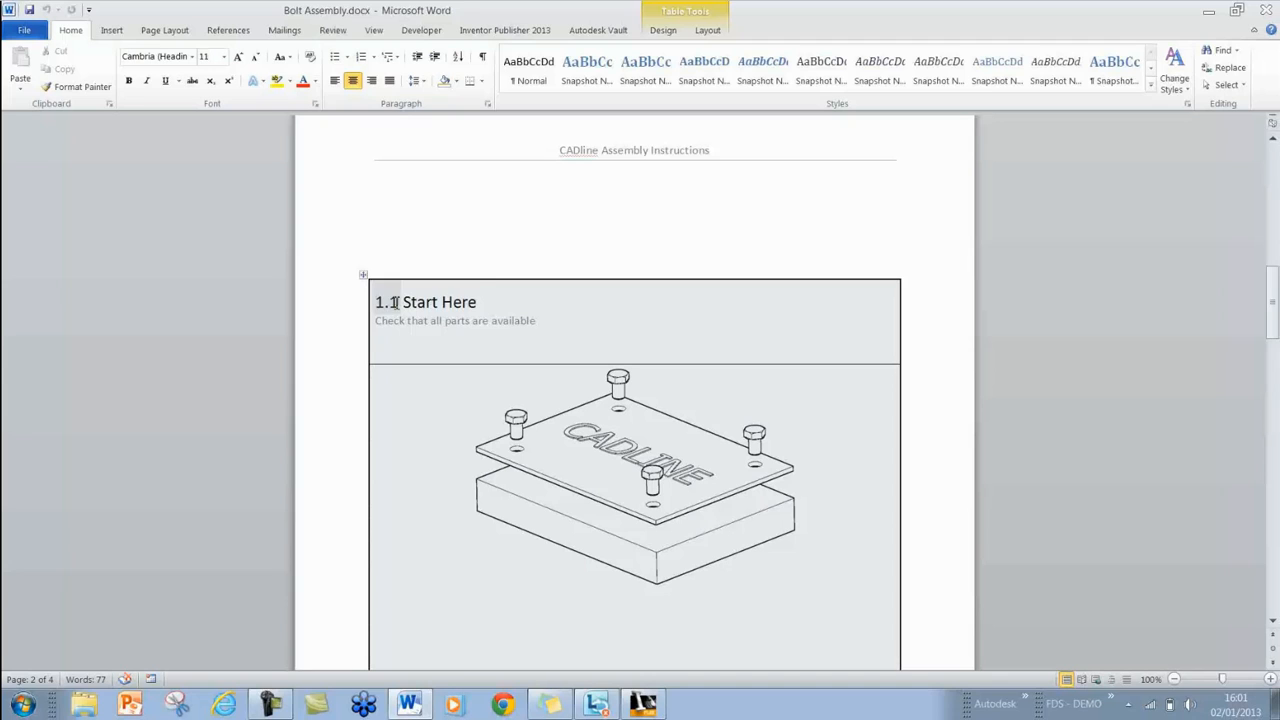
{"action": "double_click", "coordinate": [438, 300]}
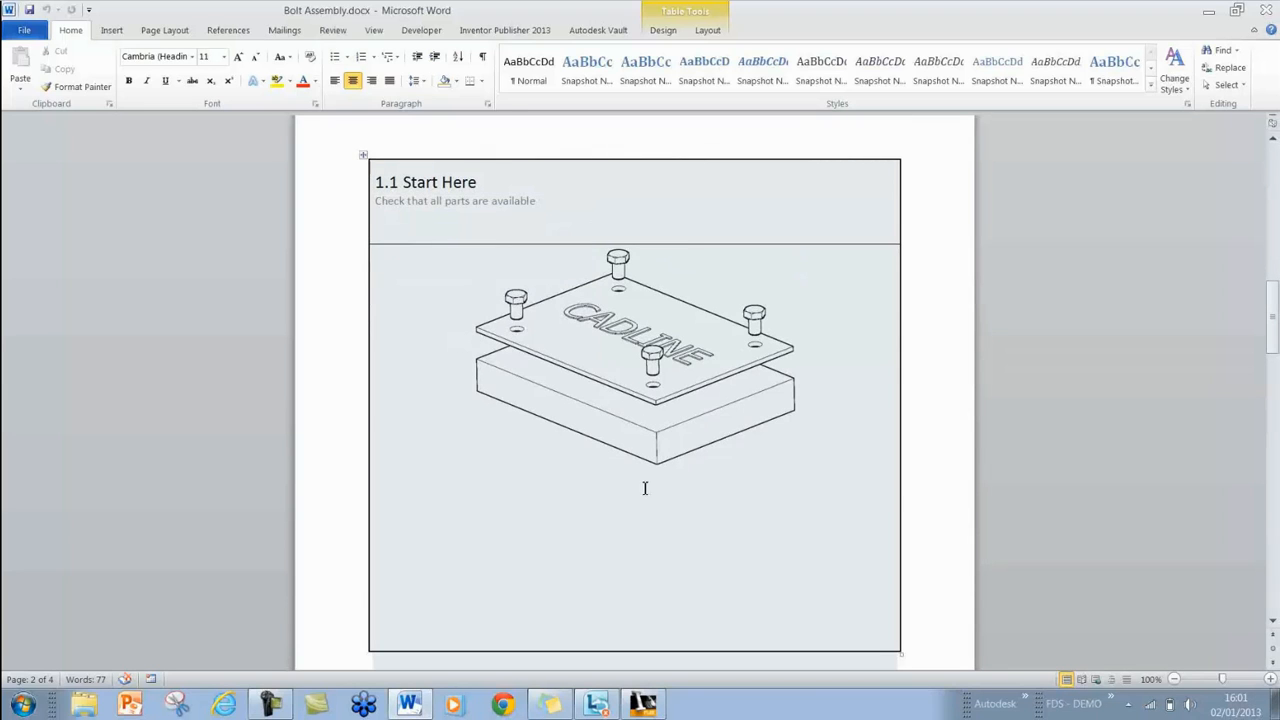
{"action": "scroll", "scroll_direction": "down", "scroll_amount": 3}
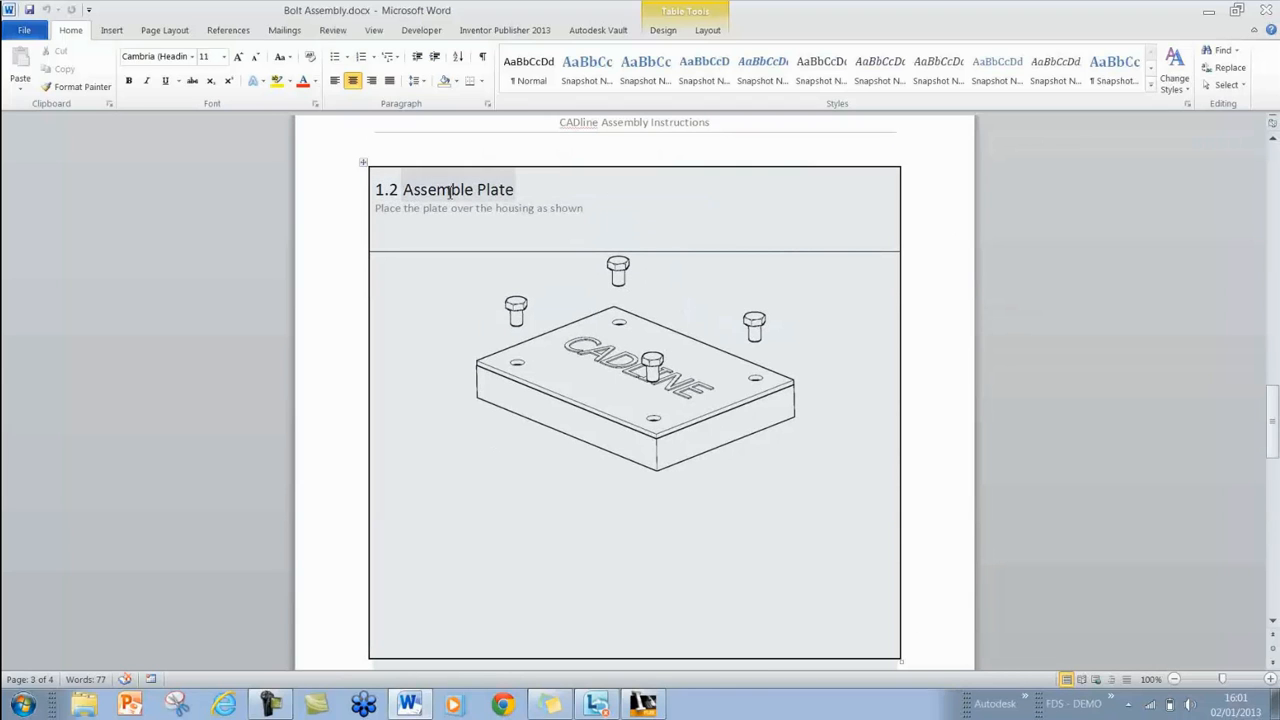
{"action": "scroll", "scroll_direction": "down", "scroll_amount": 3}
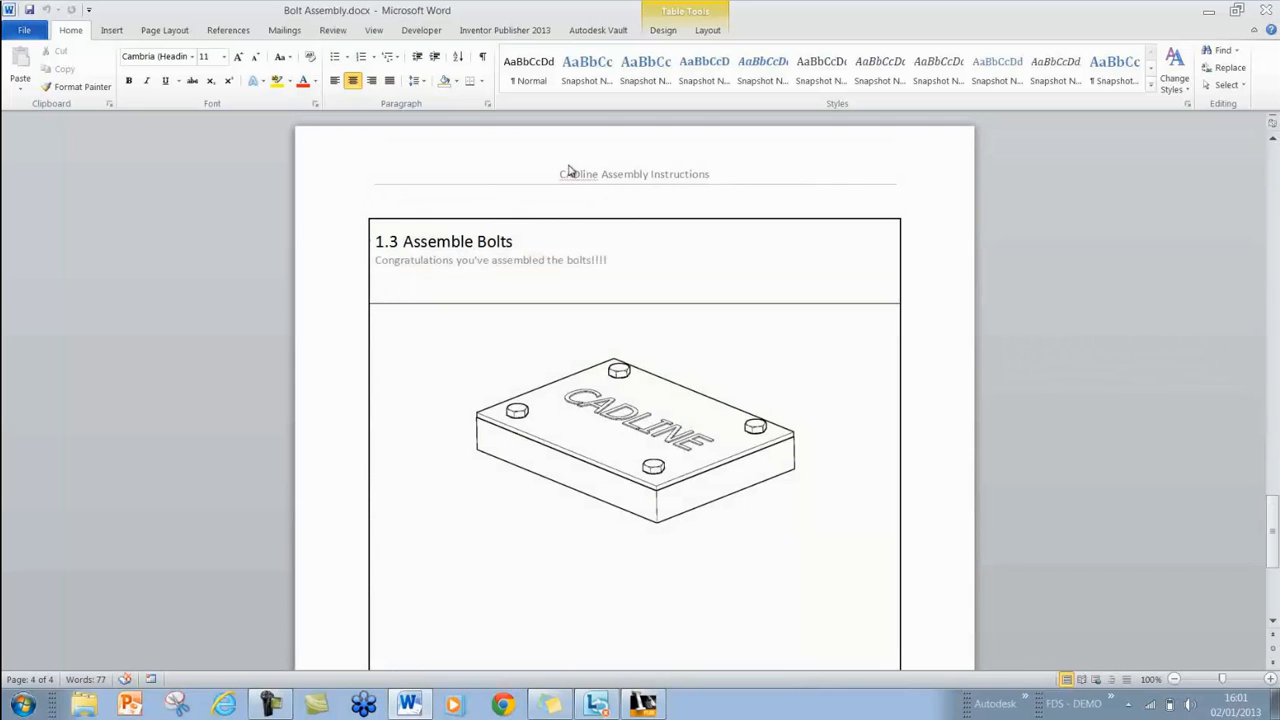
{"action": "mouse_move", "coordinate": [678, 178]}
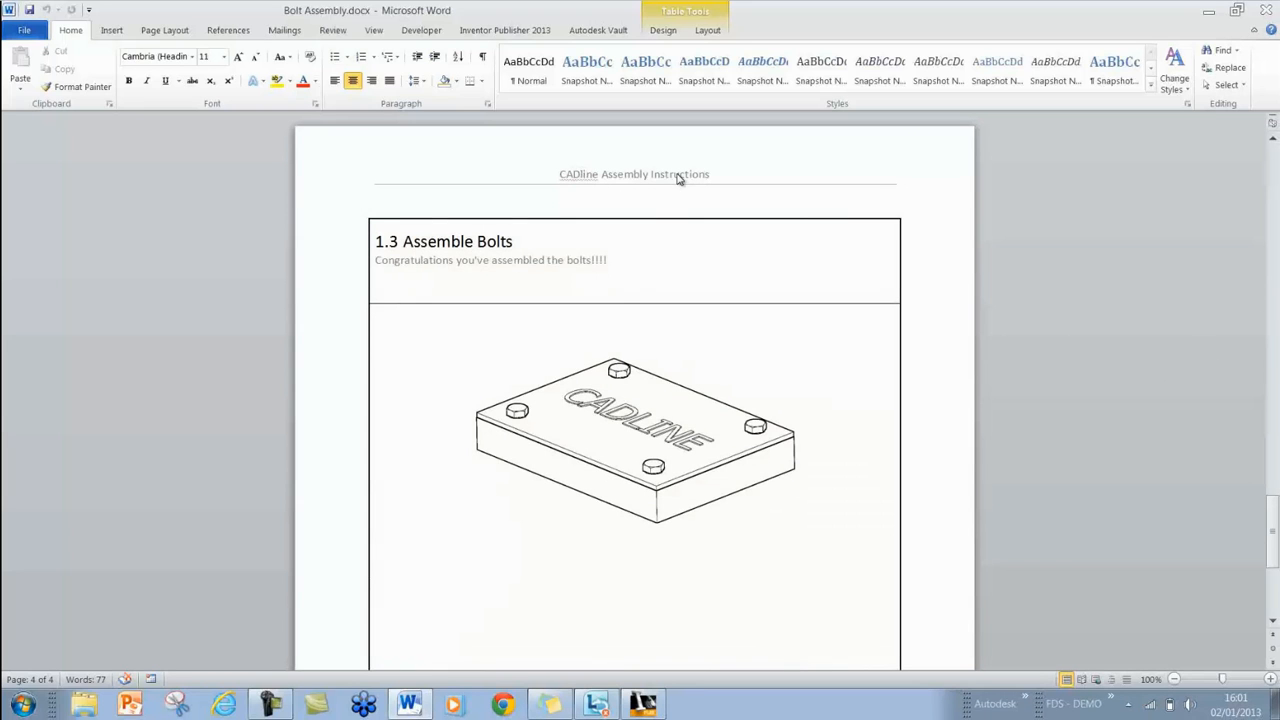
{"action": "left_click", "coordinate": [642, 704]}
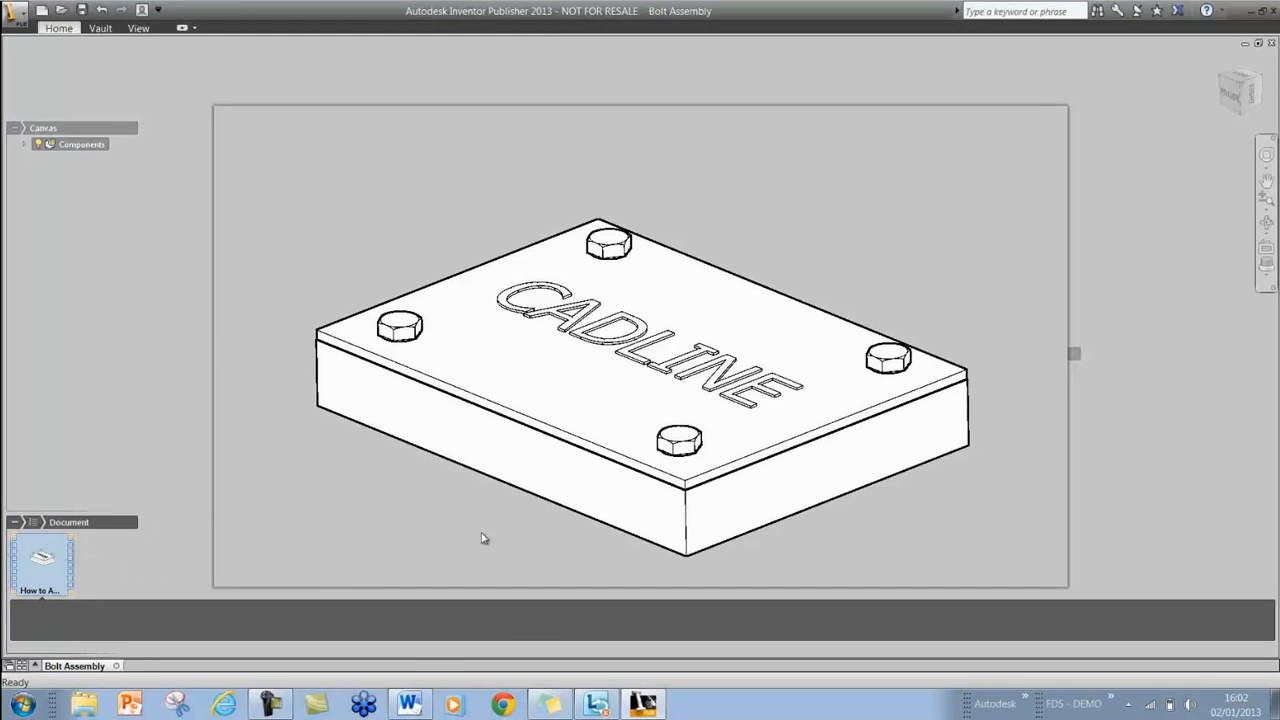
{"action": "mouse_move", "coordinate": [470, 530]}
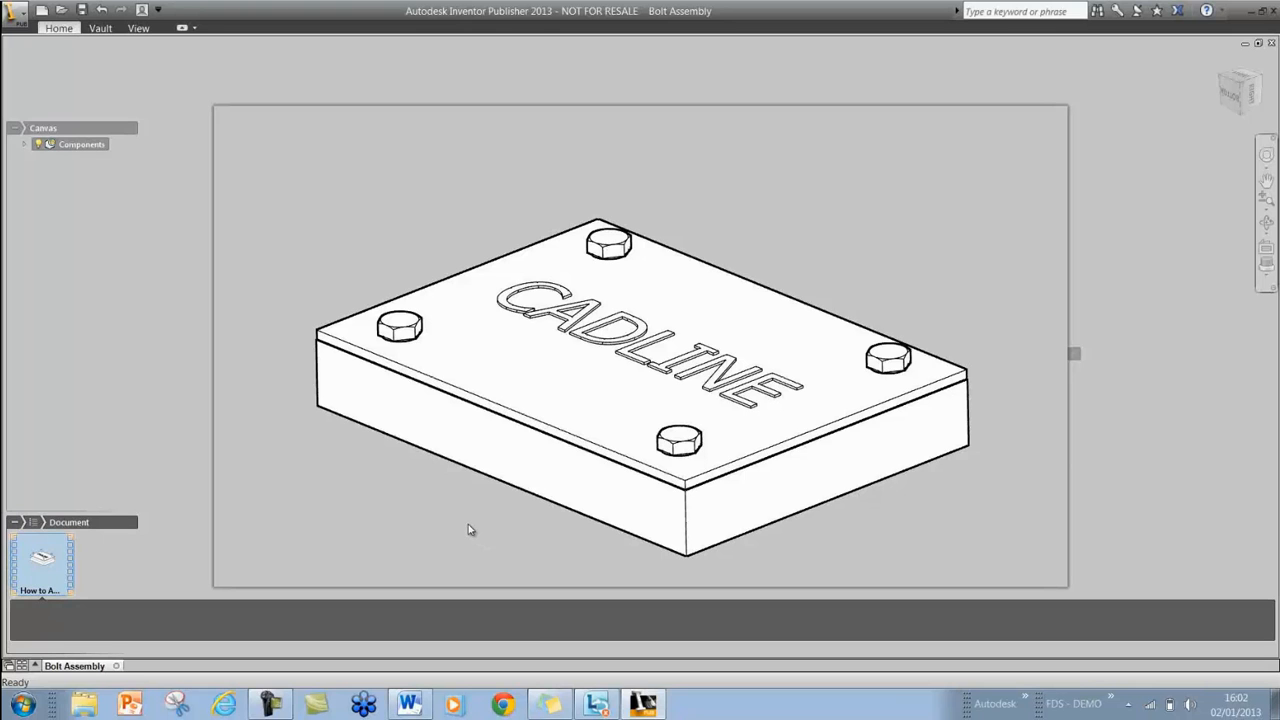